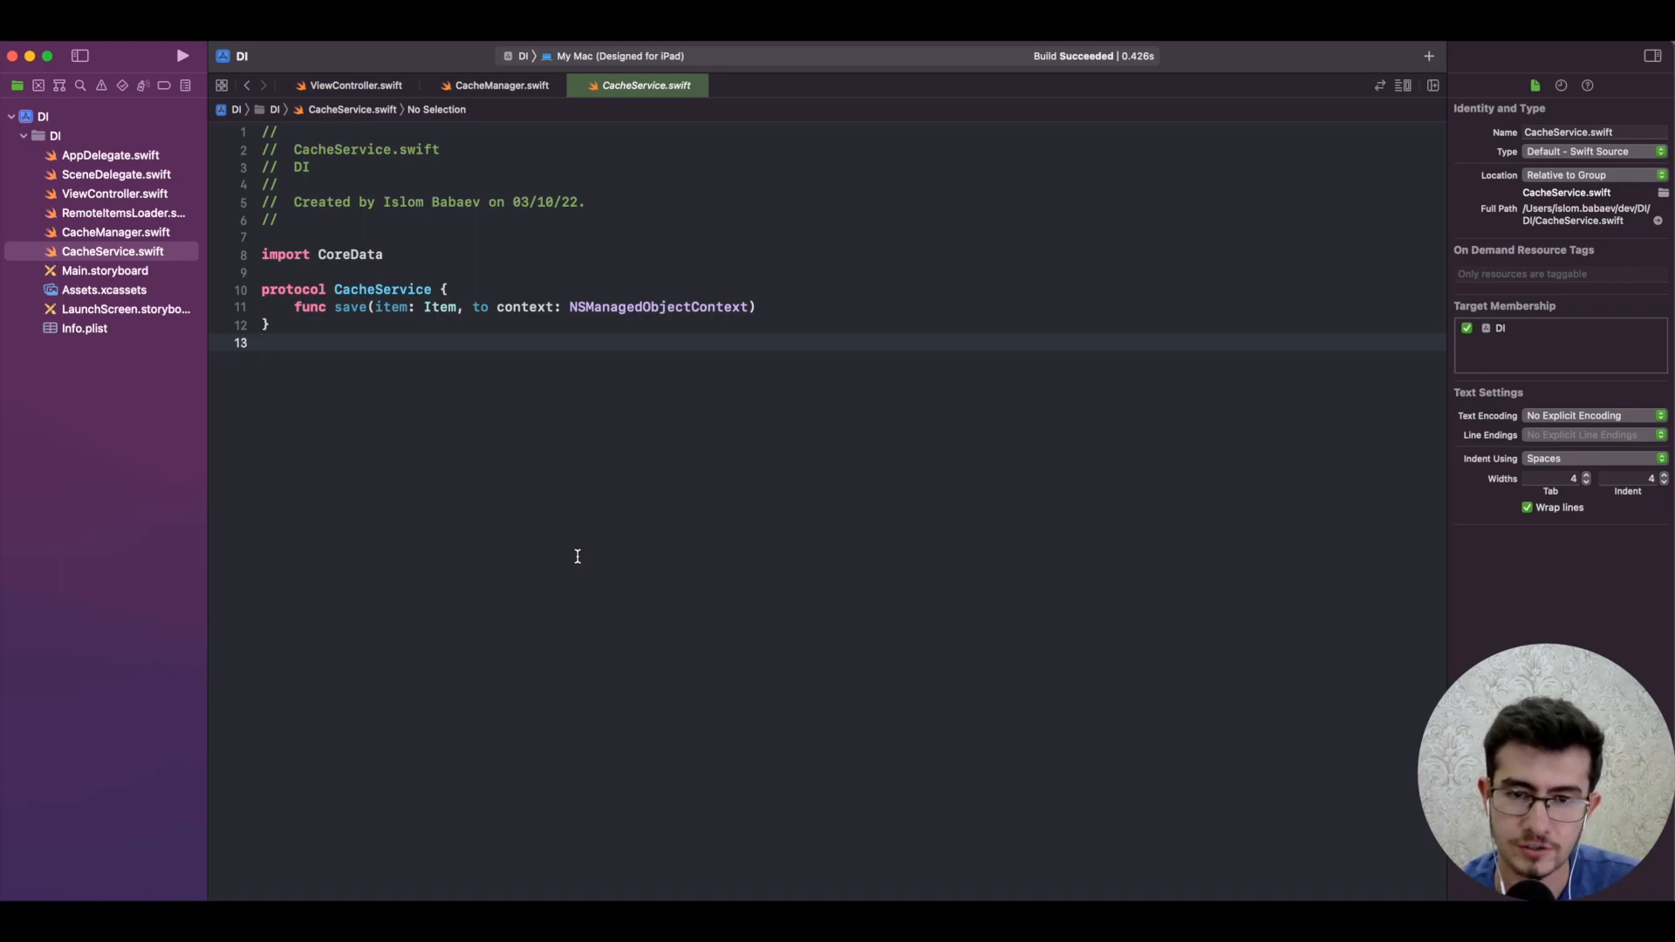
pyautogui.moveTo(482, 348)
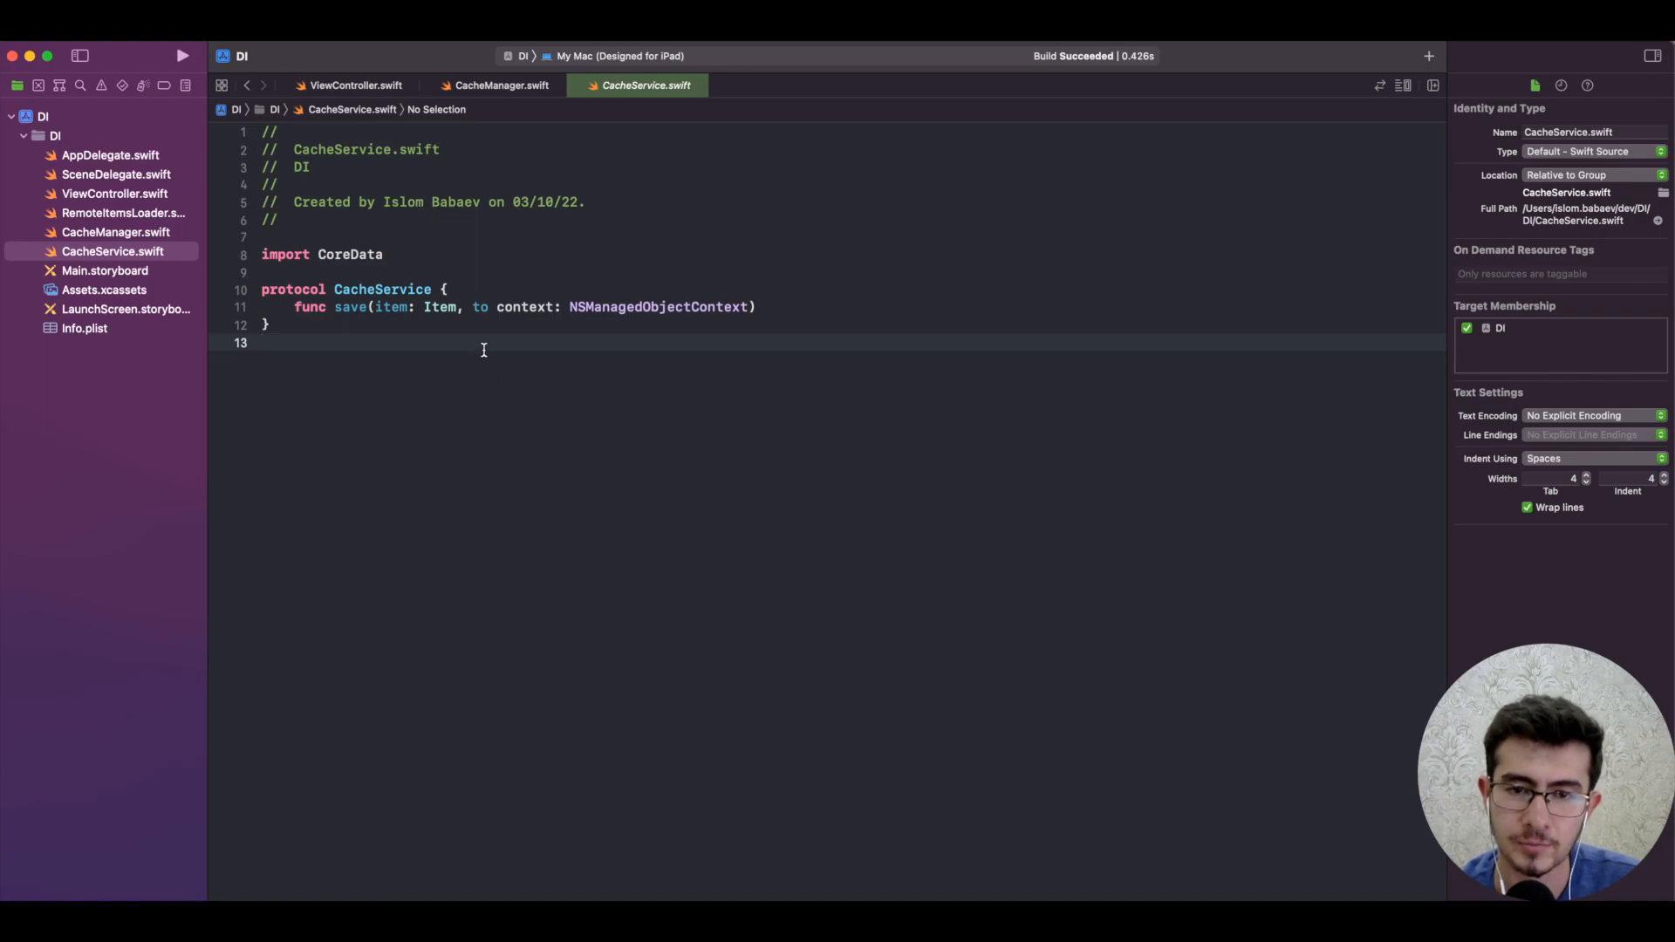
pyautogui.moveTo(391, 293)
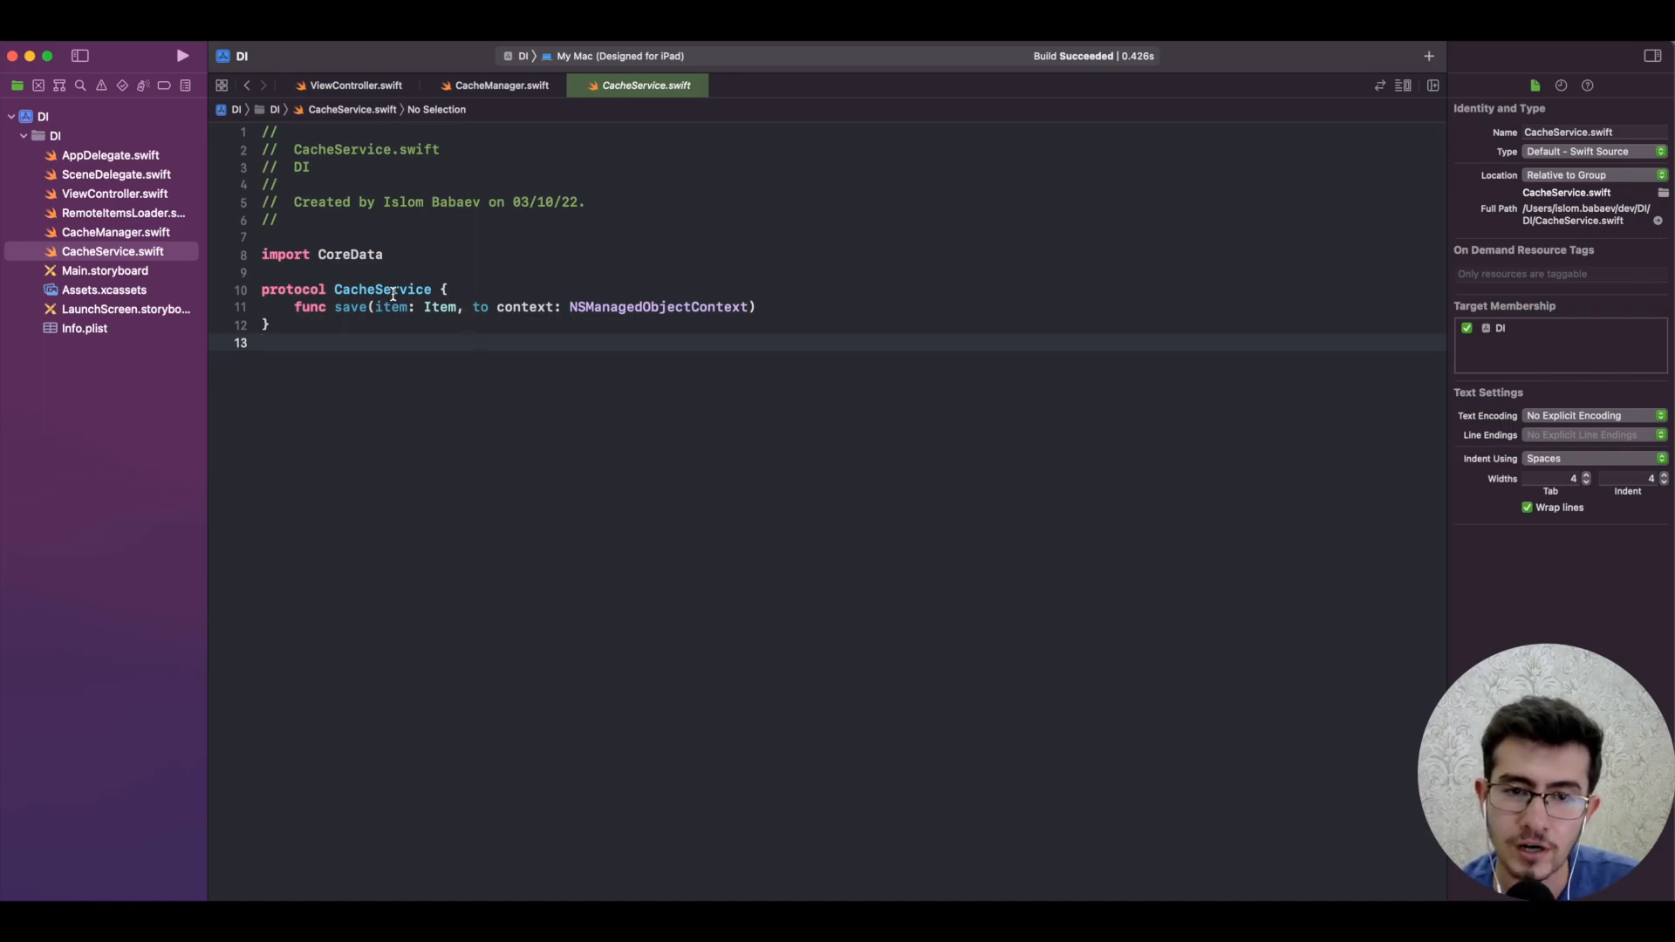
# - Add a CoreData box above CacheService and link CacheService to it with an arrow
pyautogui.doubleClick(381, 290)
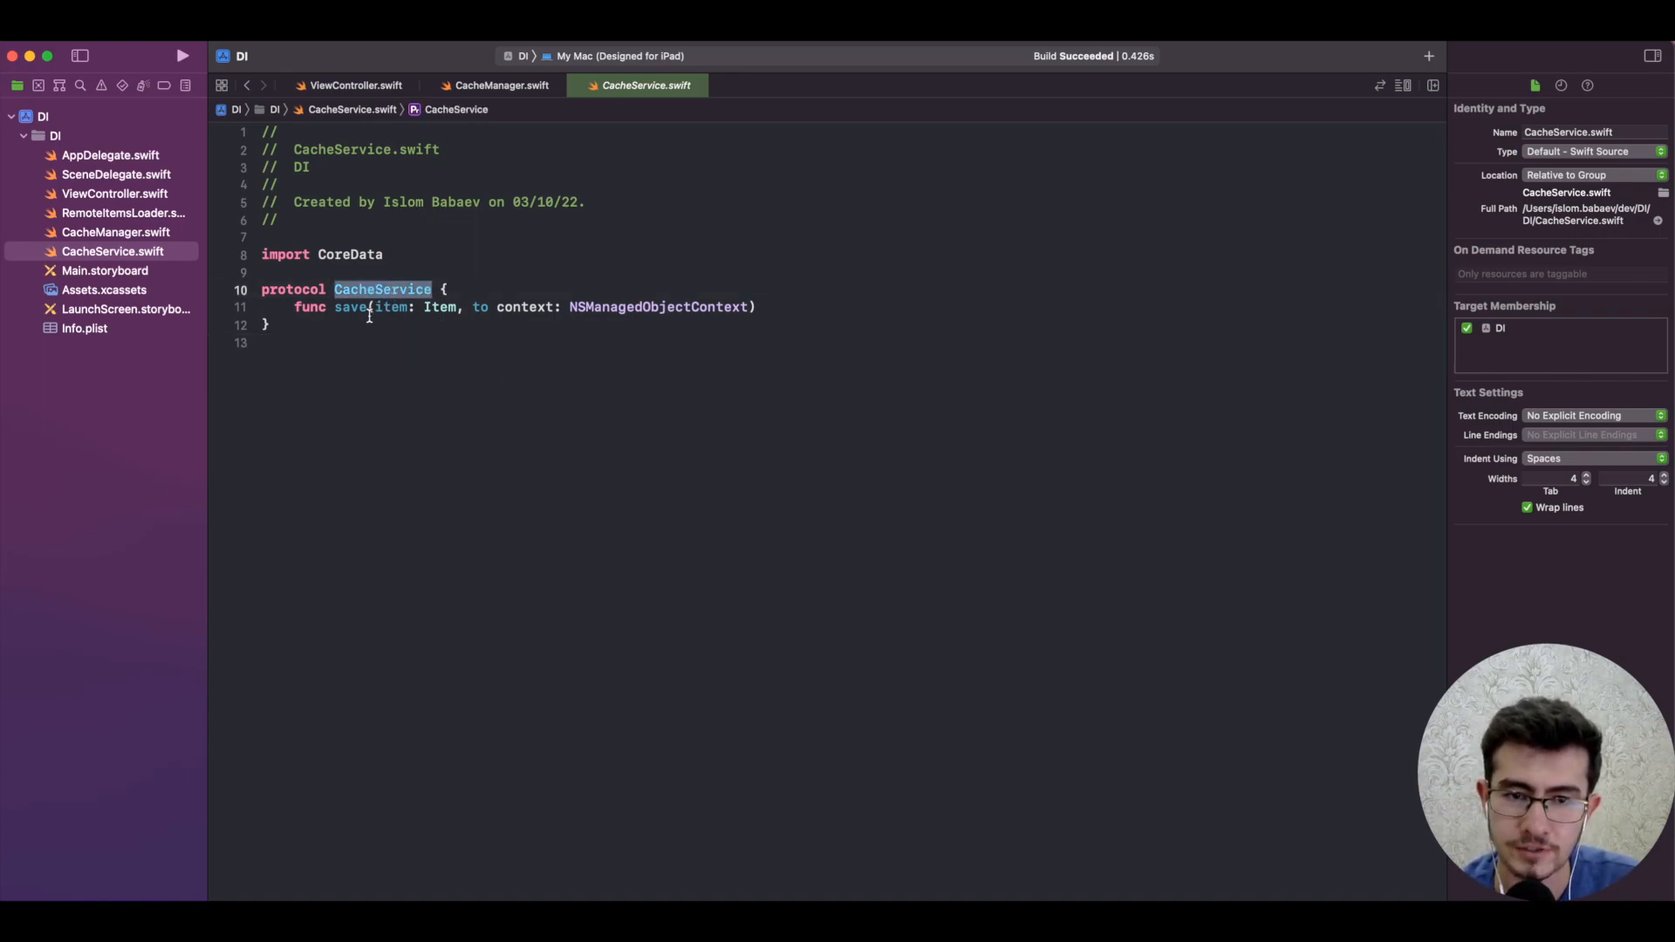
pyautogui.doubleClick(660, 306)
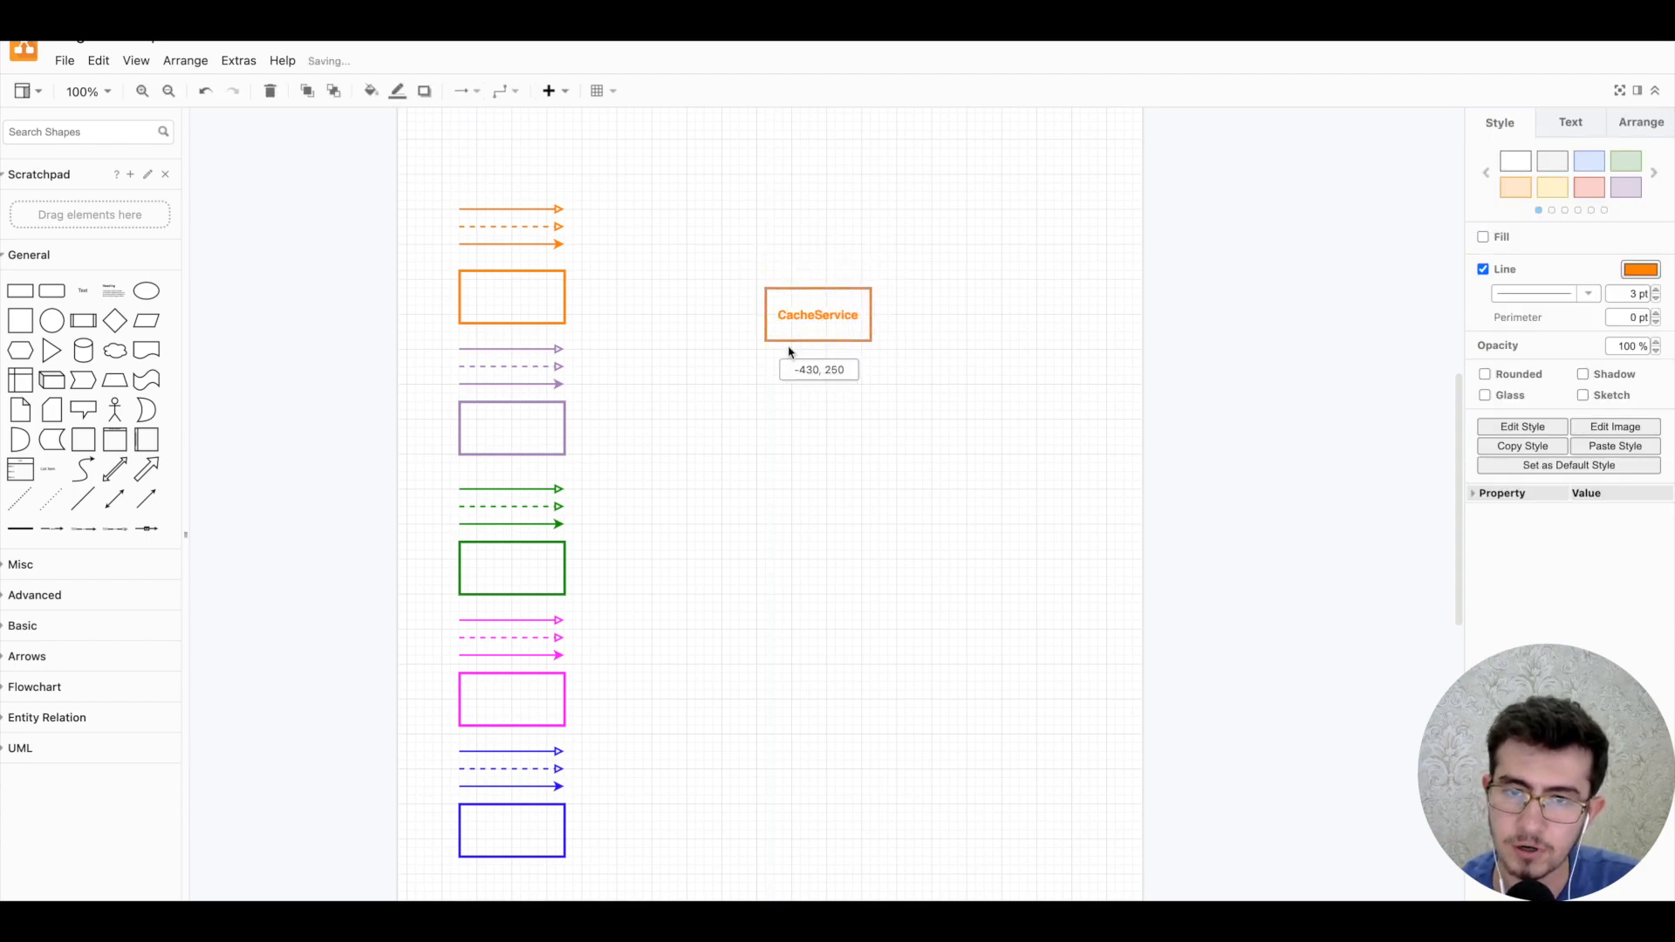
pyautogui.click(512, 426)
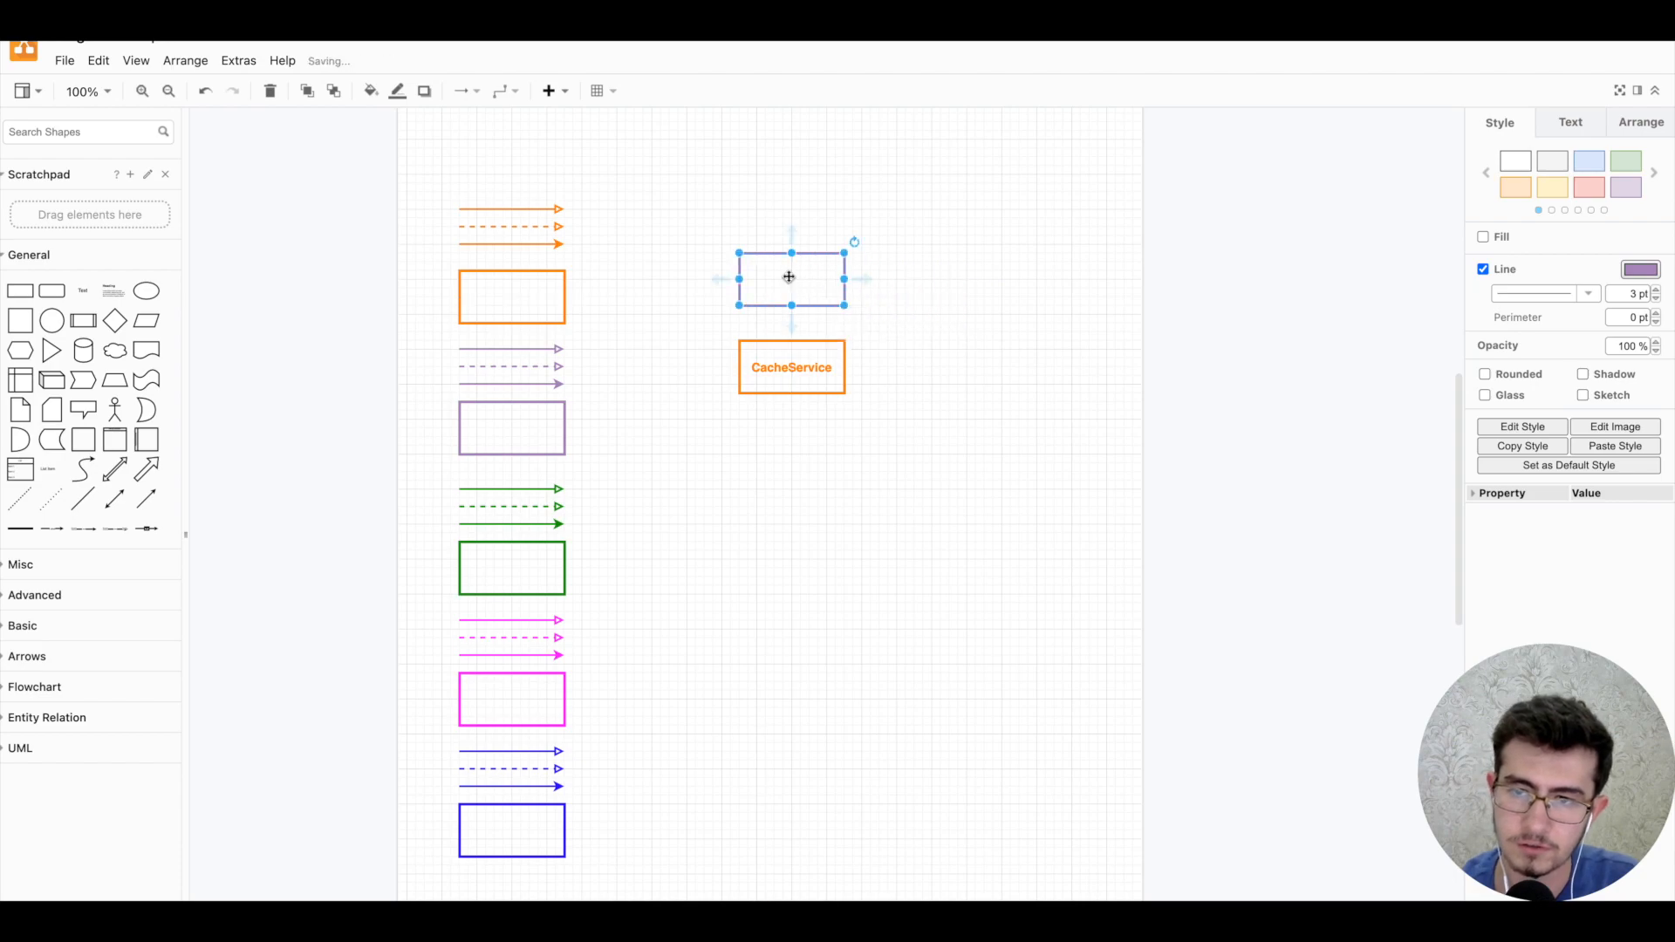
pyautogui.doubleClick(790, 280)
pyautogui.write('CoreData')
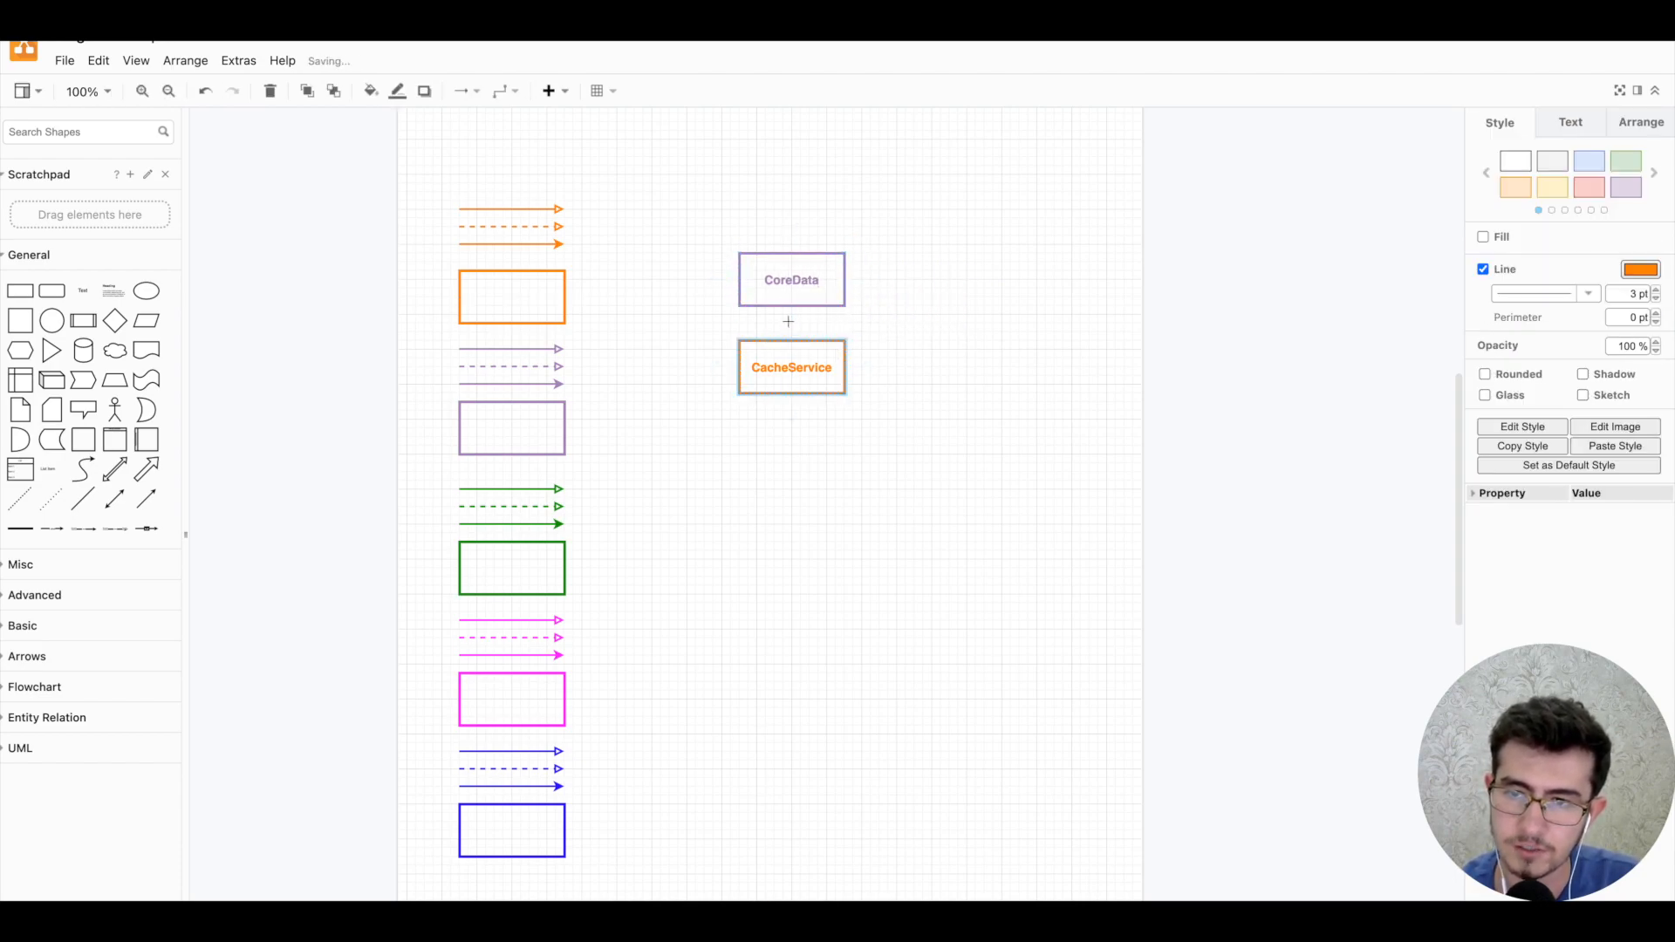
pyautogui.click(790, 280)
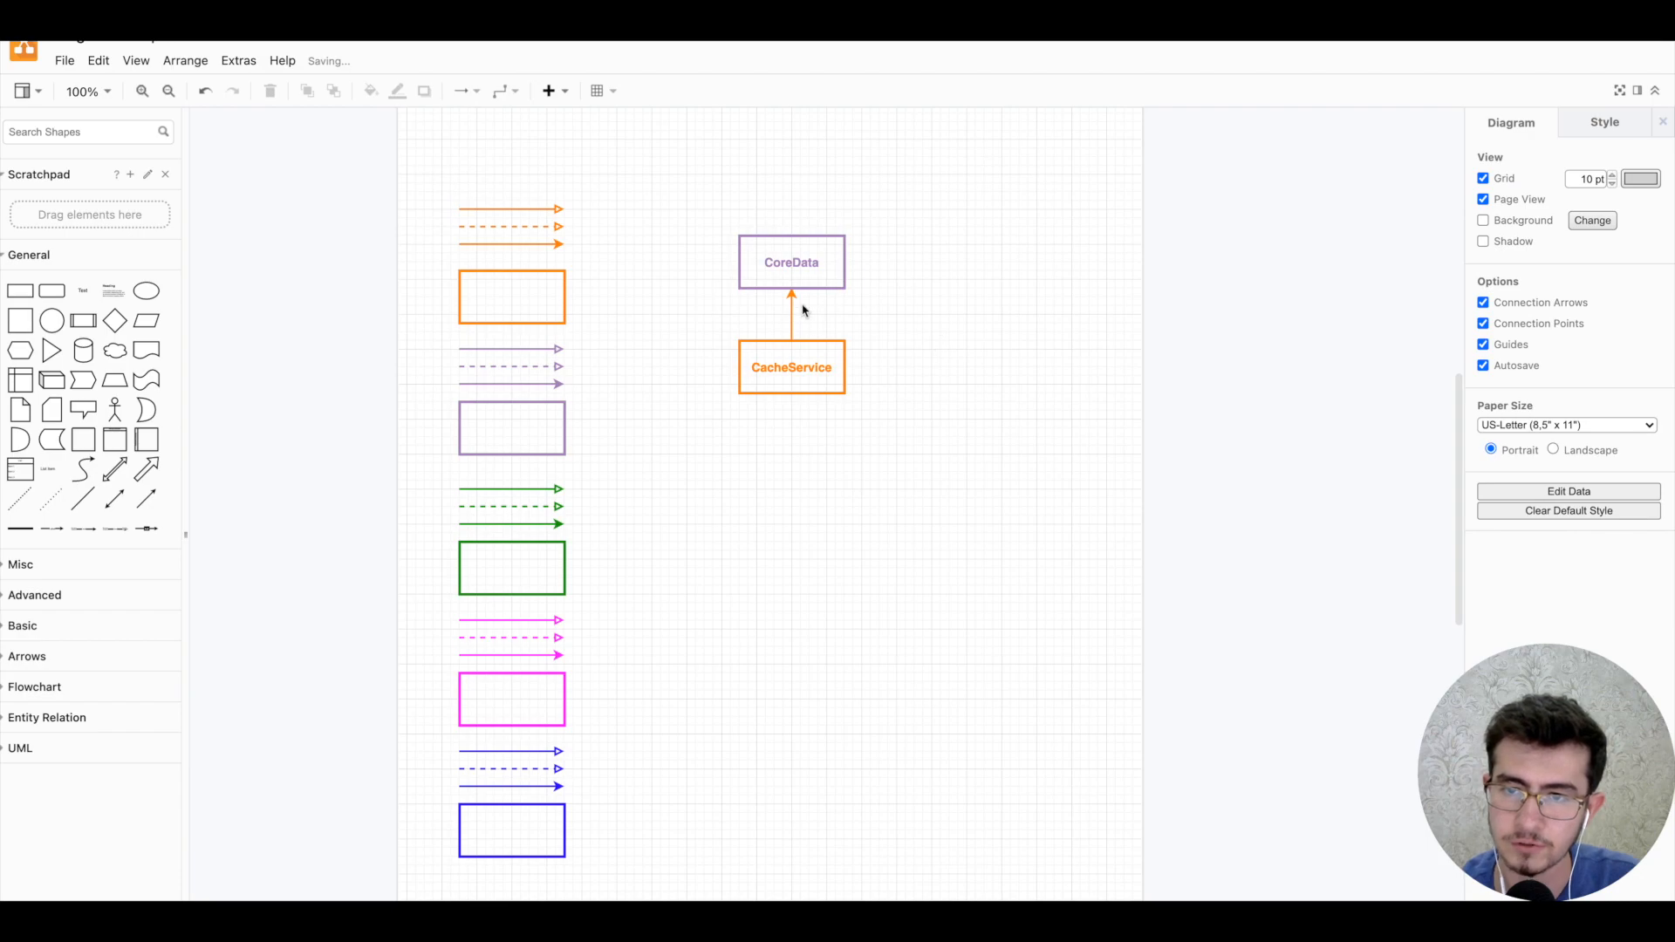
pyautogui.moveTo(854, 349)
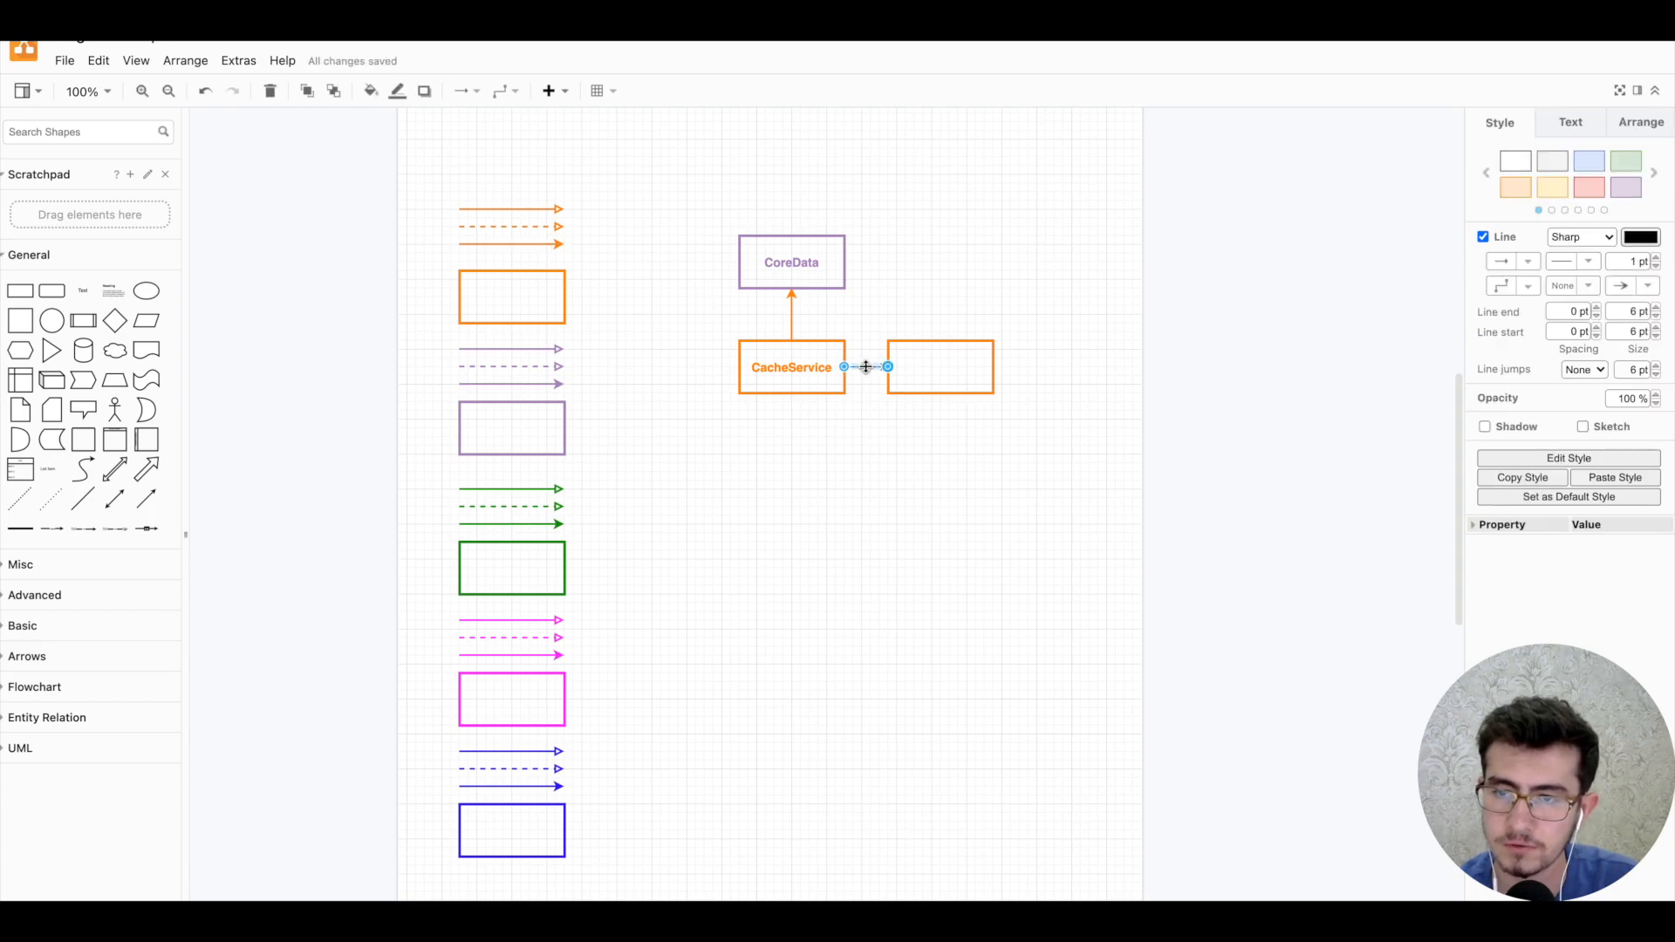
# - Add a box to the right of CacheService and label it Item
pyautogui.click(960, 424)
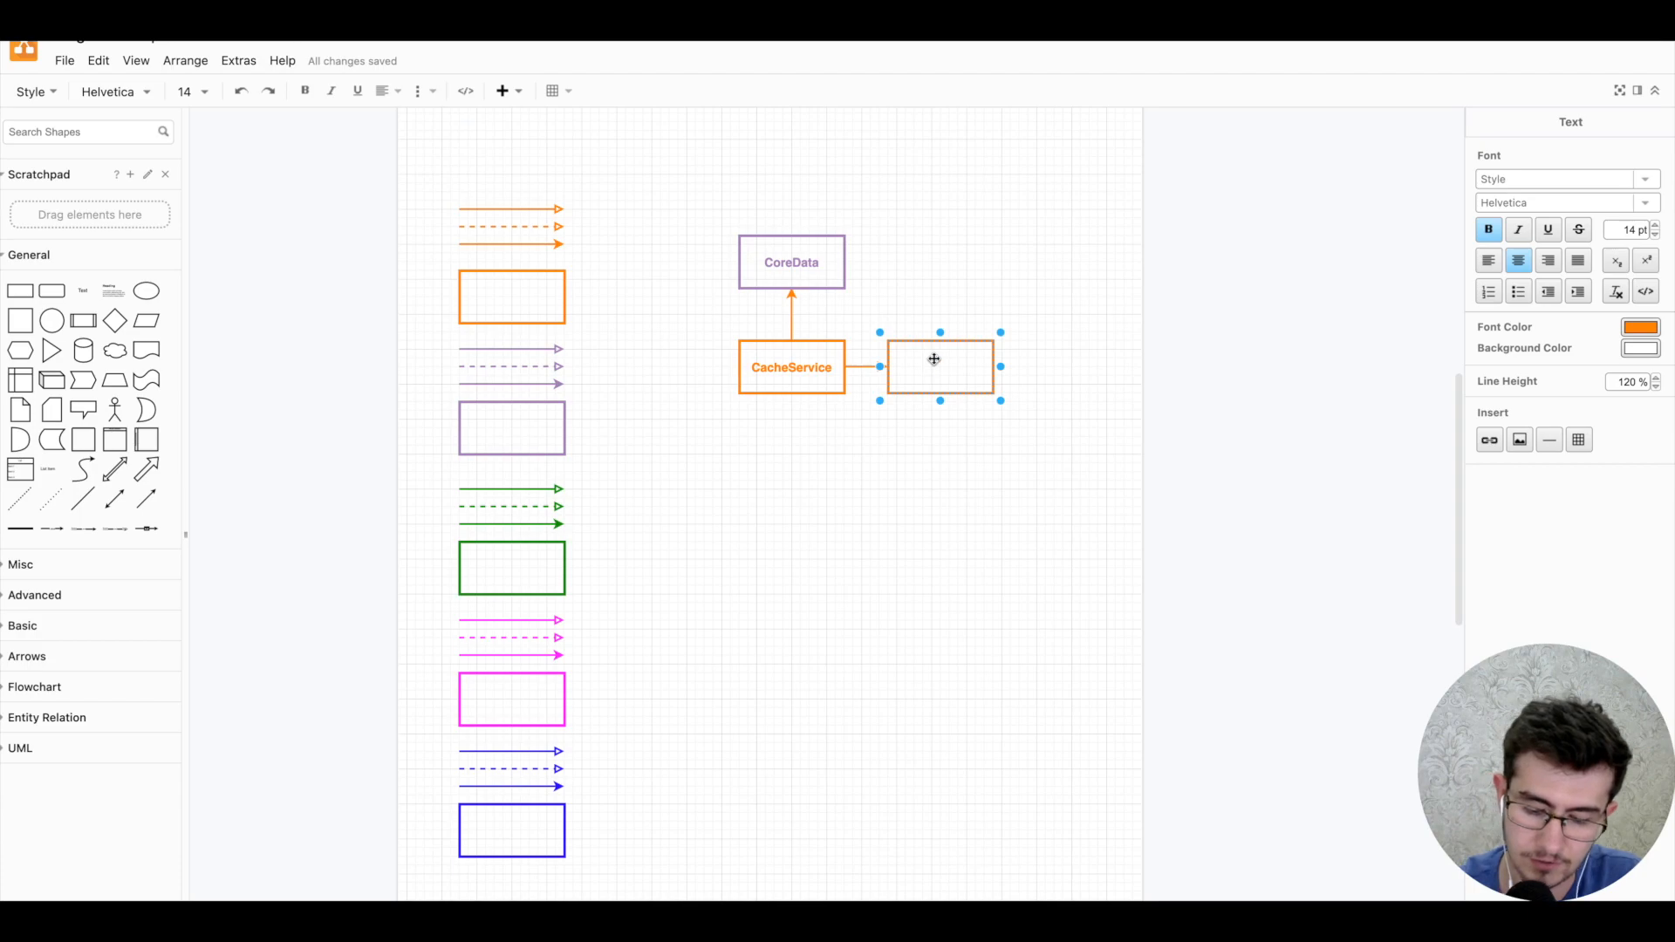
pyautogui.write('Item')
pyautogui.write('CacheManager')
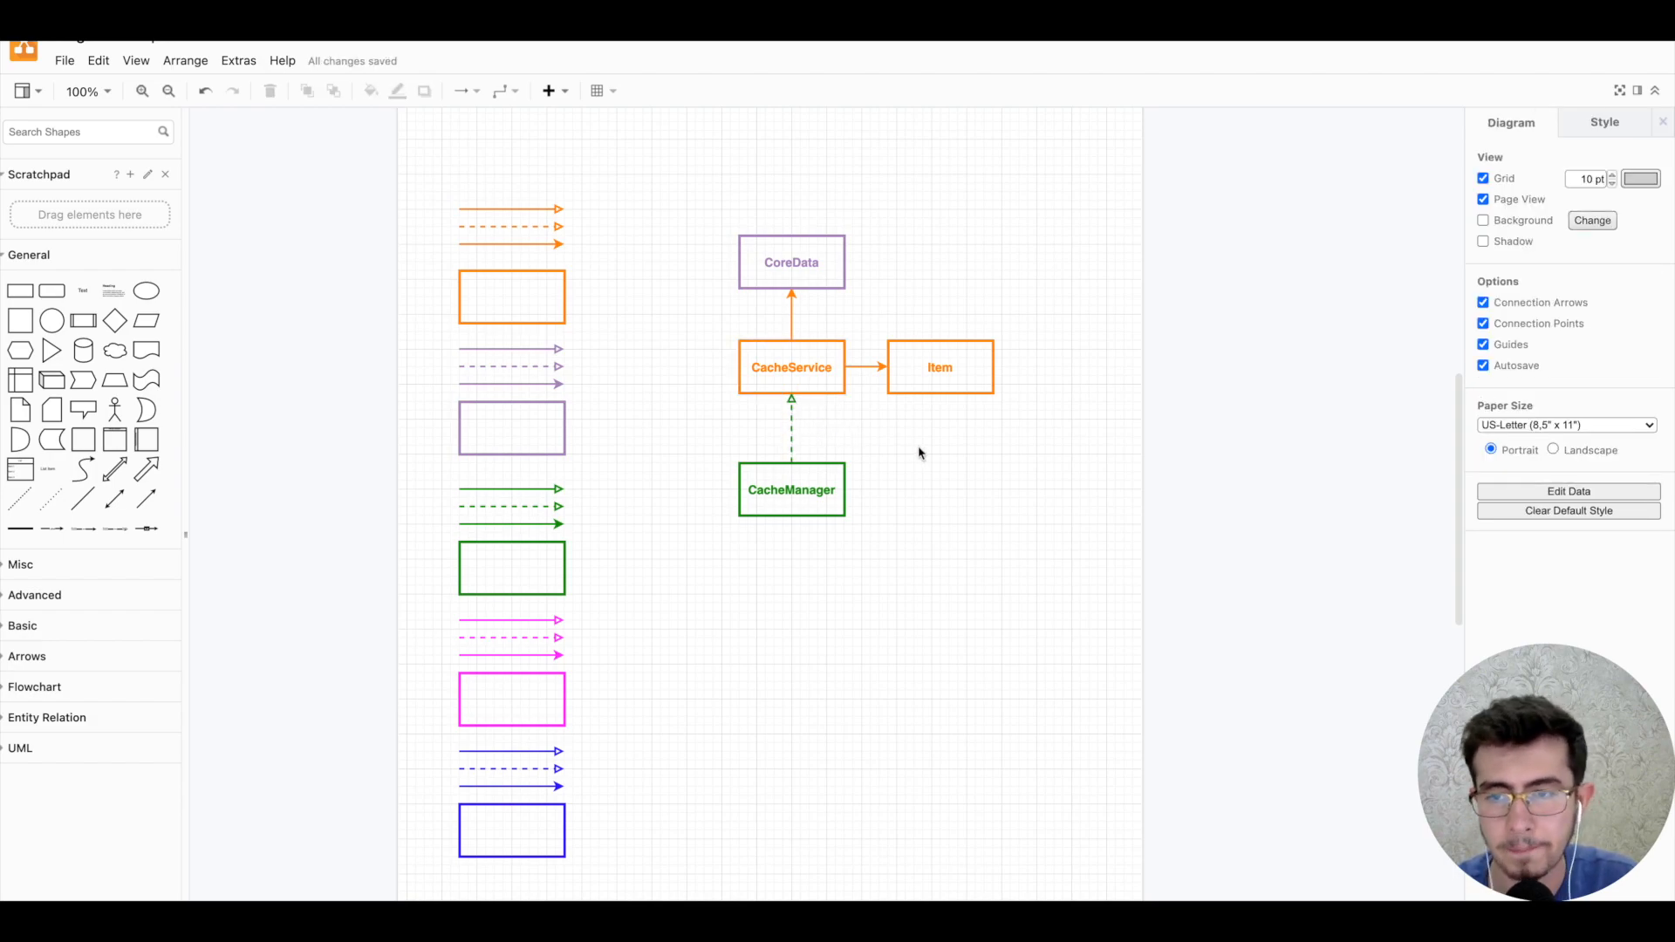
# - Draw green arrows from CacheManager to Item and CoreData, then return to Xcode
pyautogui.click(790, 490)
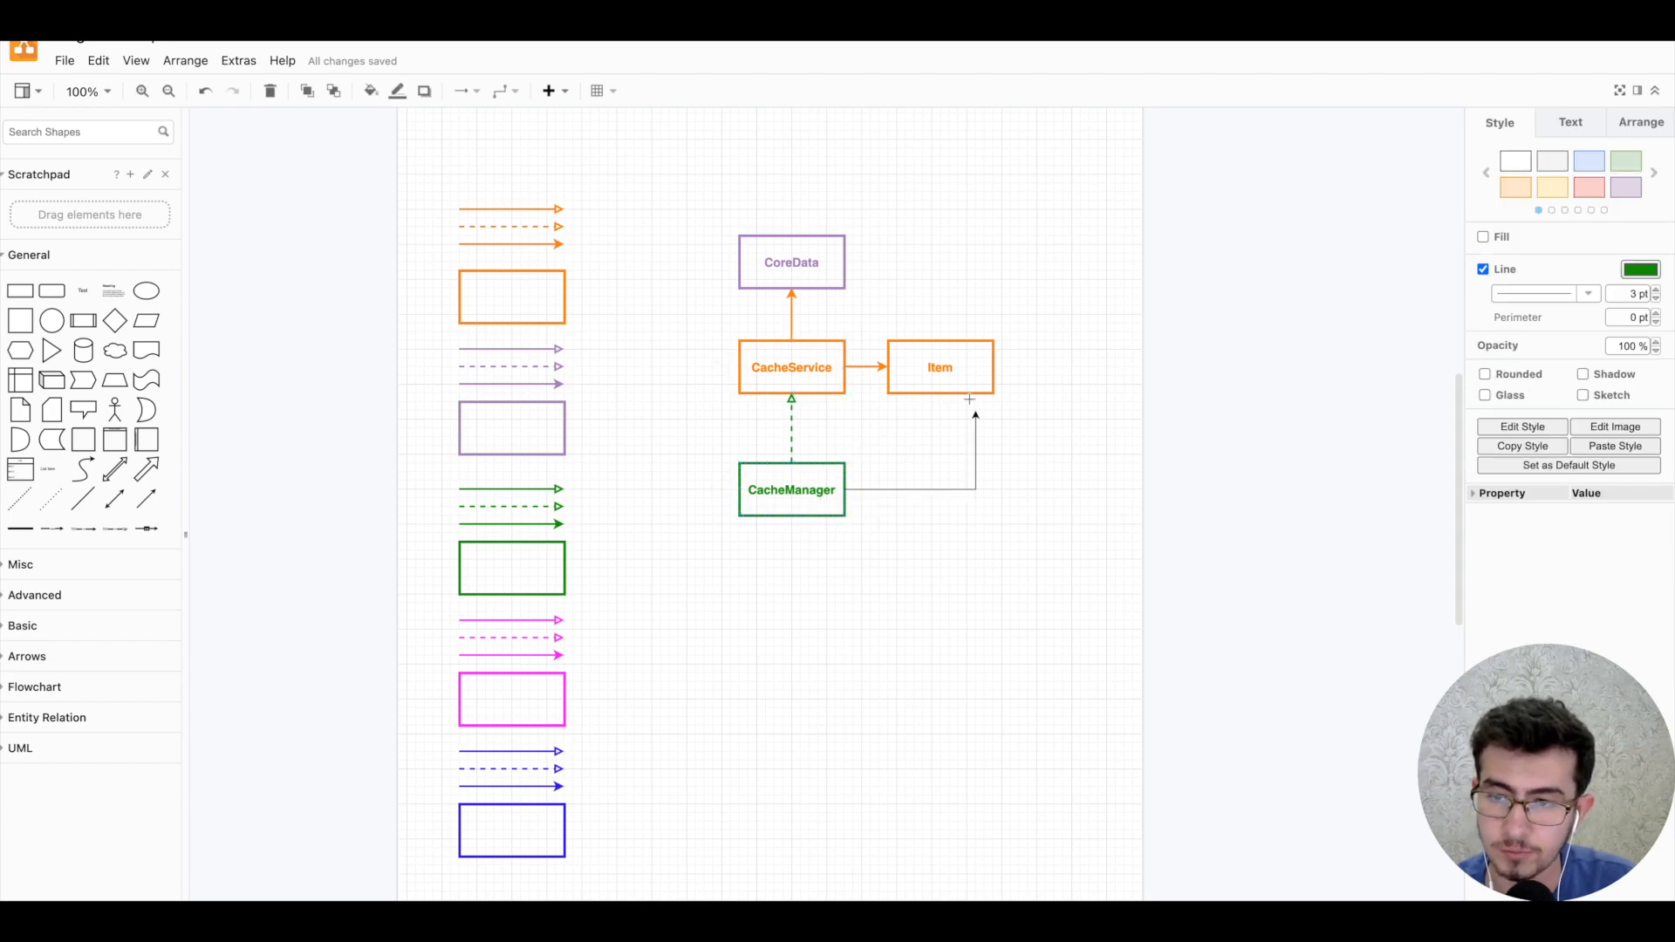
pyautogui.click(790, 490)
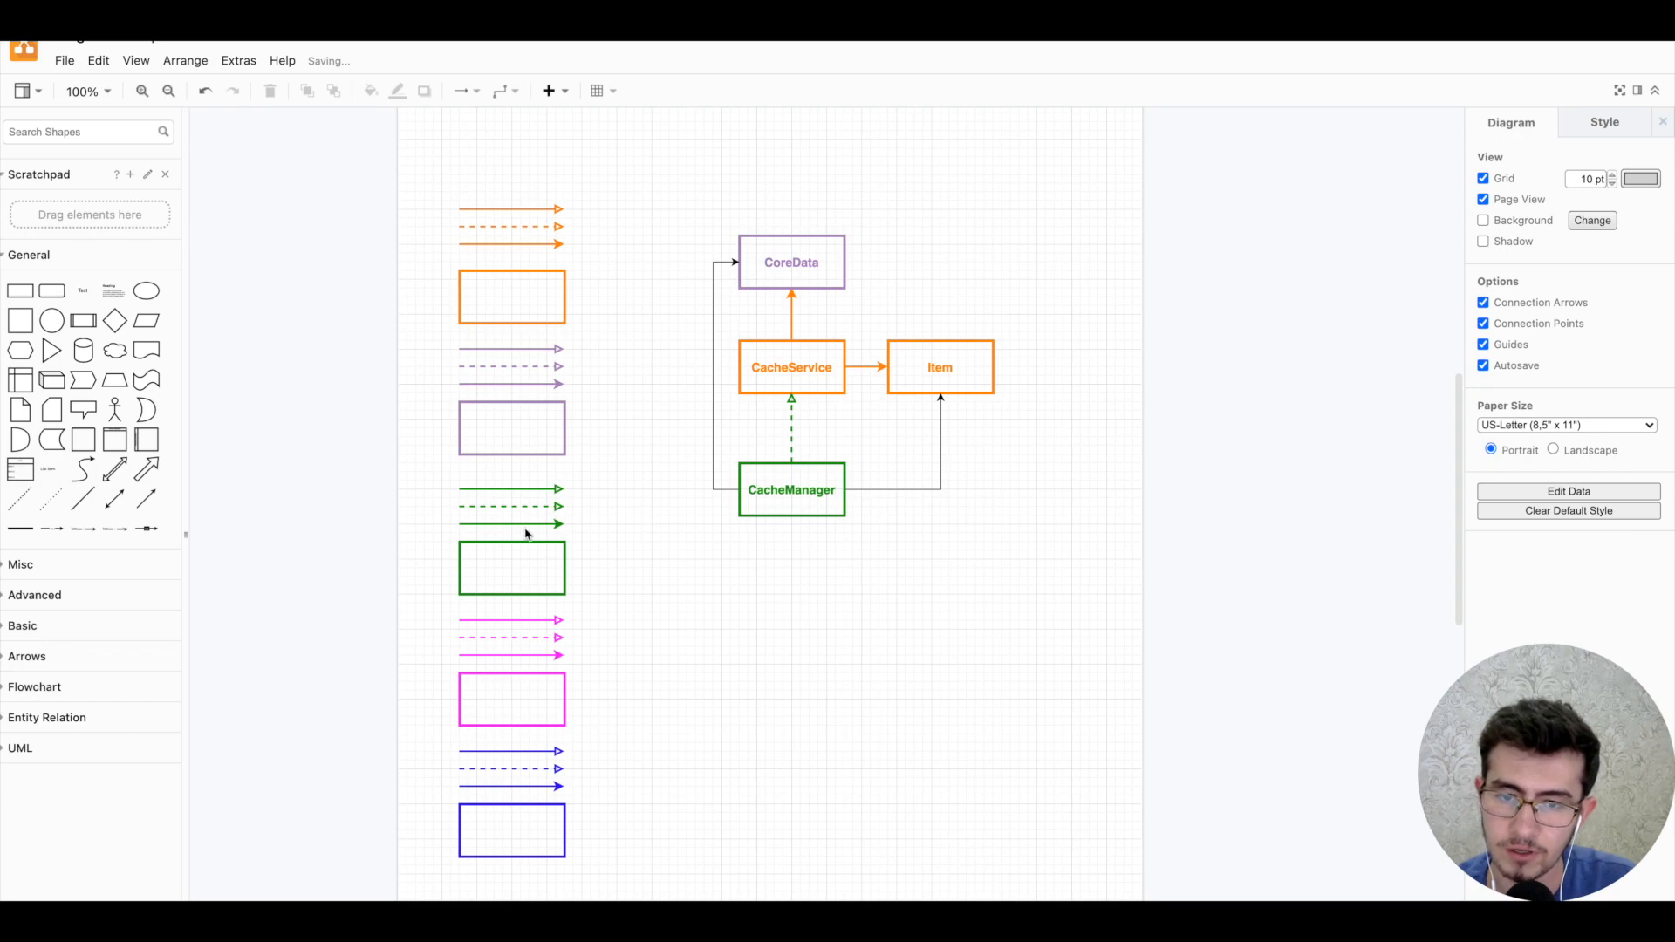
pyautogui.click(712, 374)
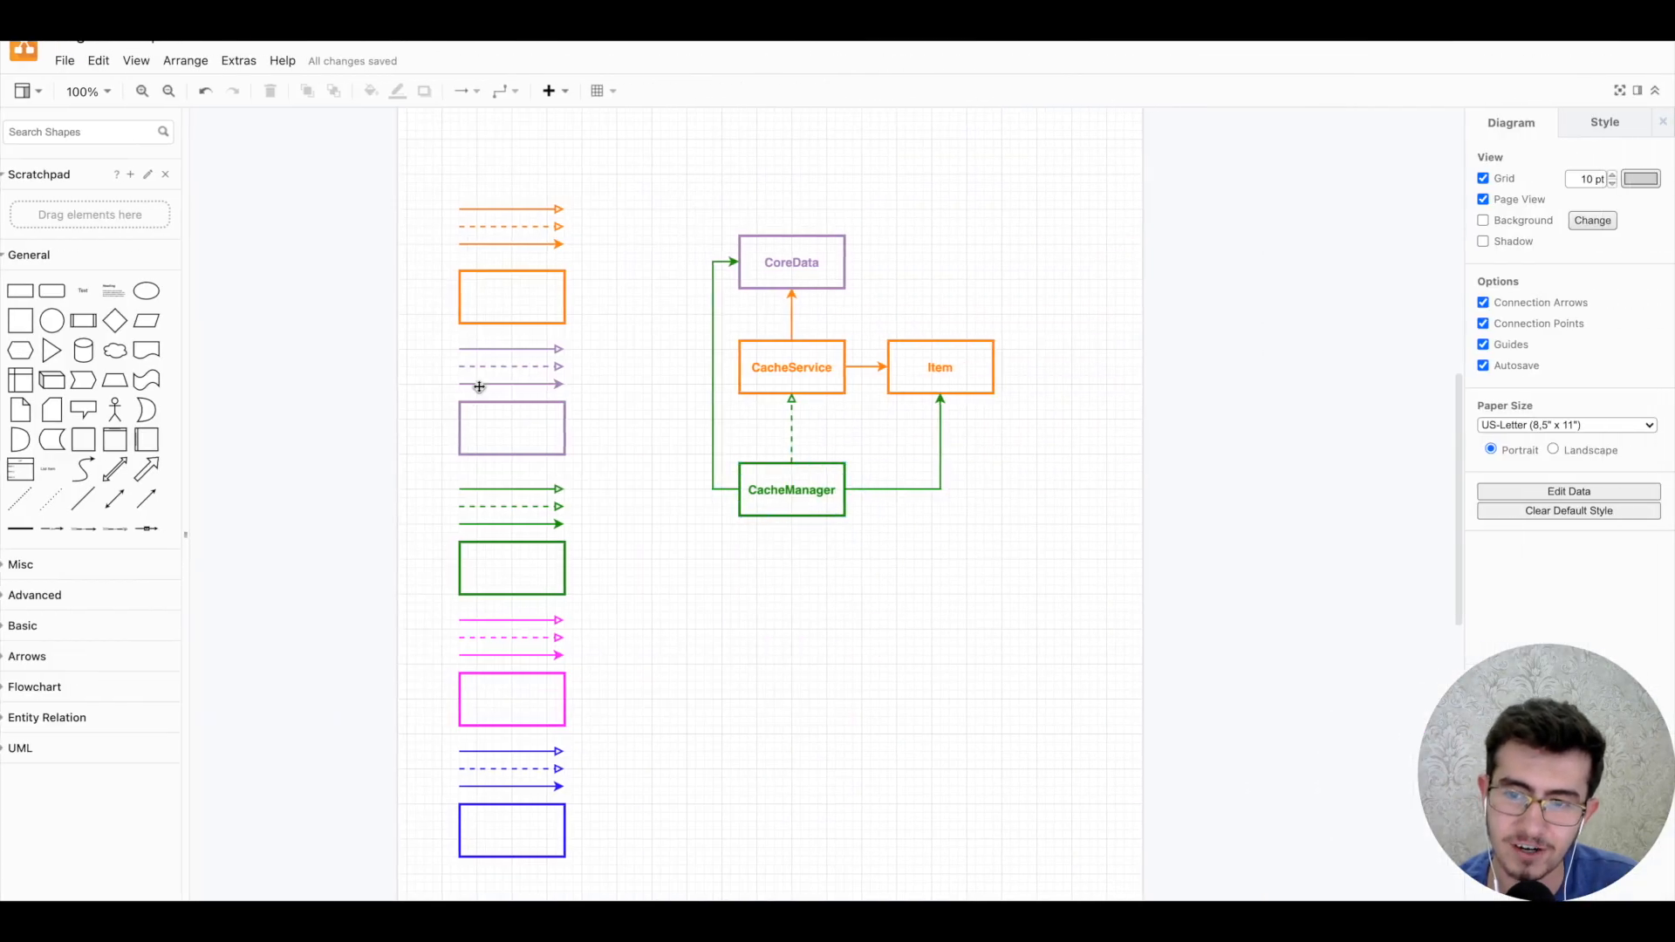
pyautogui.click(790, 489)
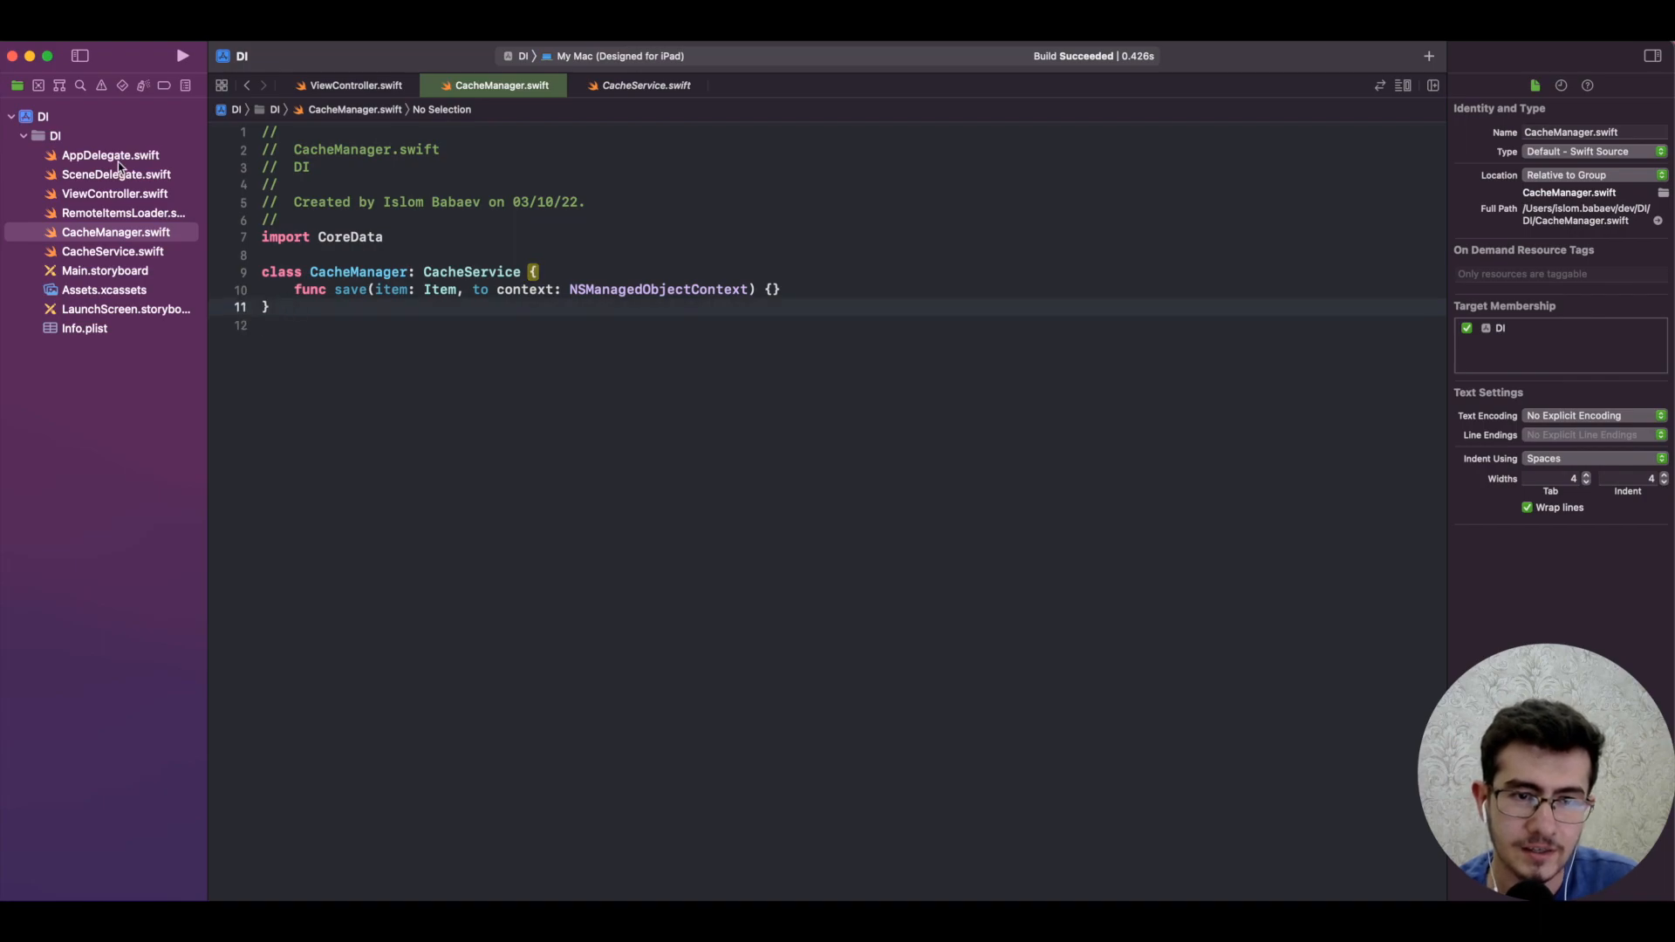
# - Show RemoteItemsLoader.swift with its Item struct and ItemsLoader protocol
pyautogui.click(124, 213)
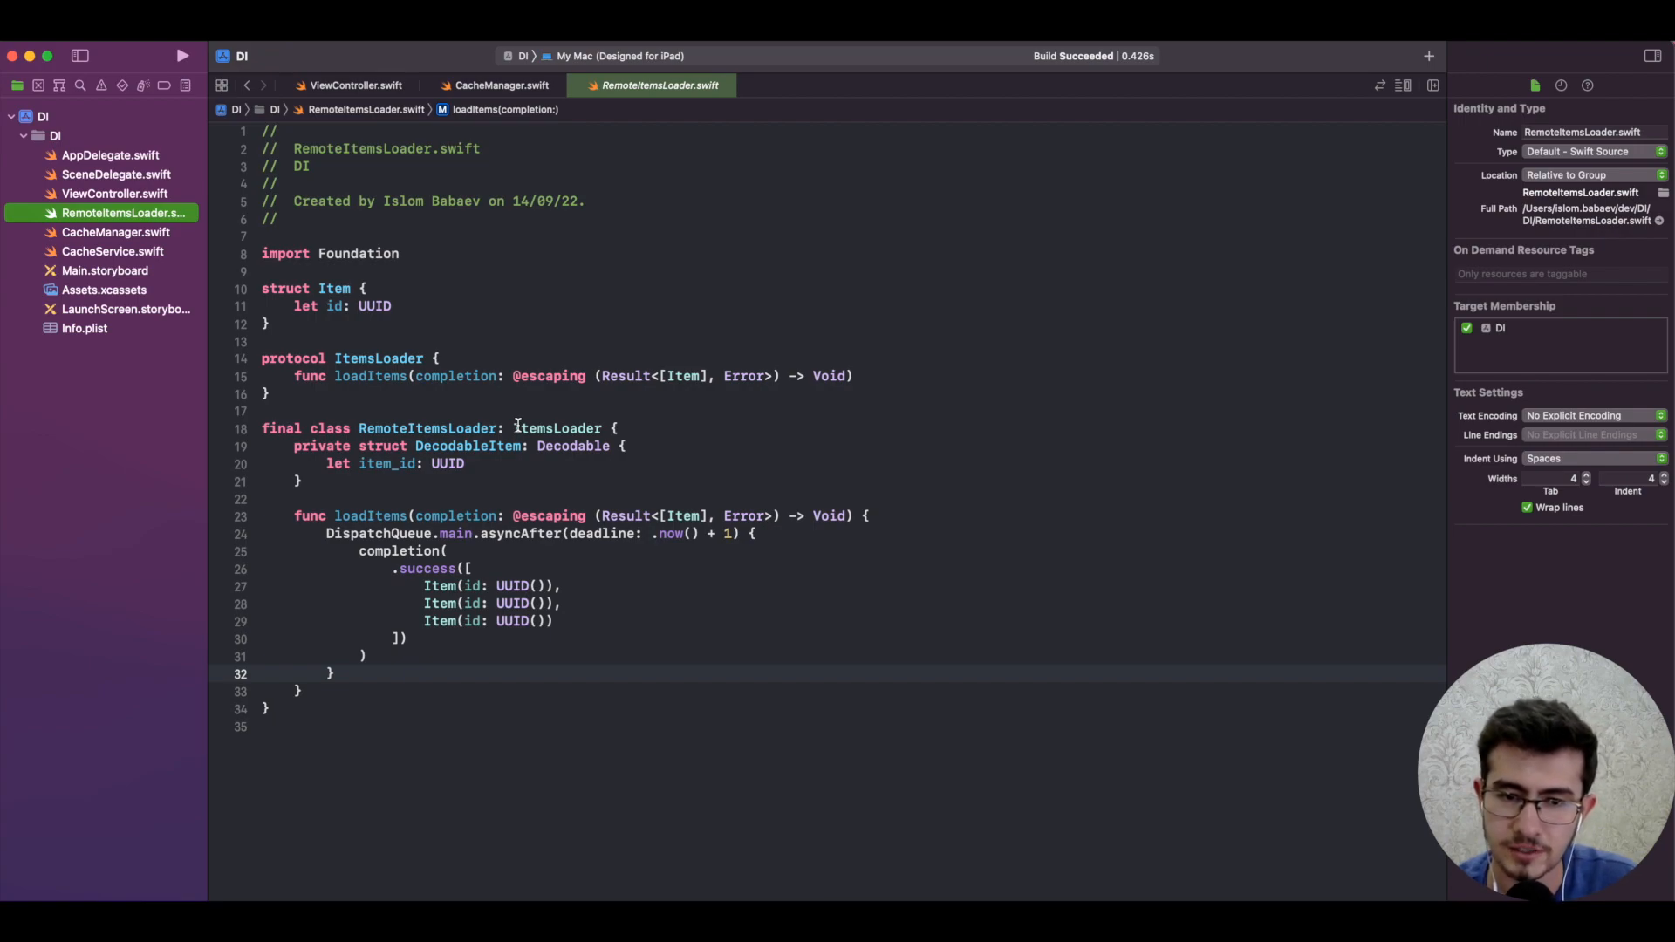
pyautogui.moveTo(630, 515)
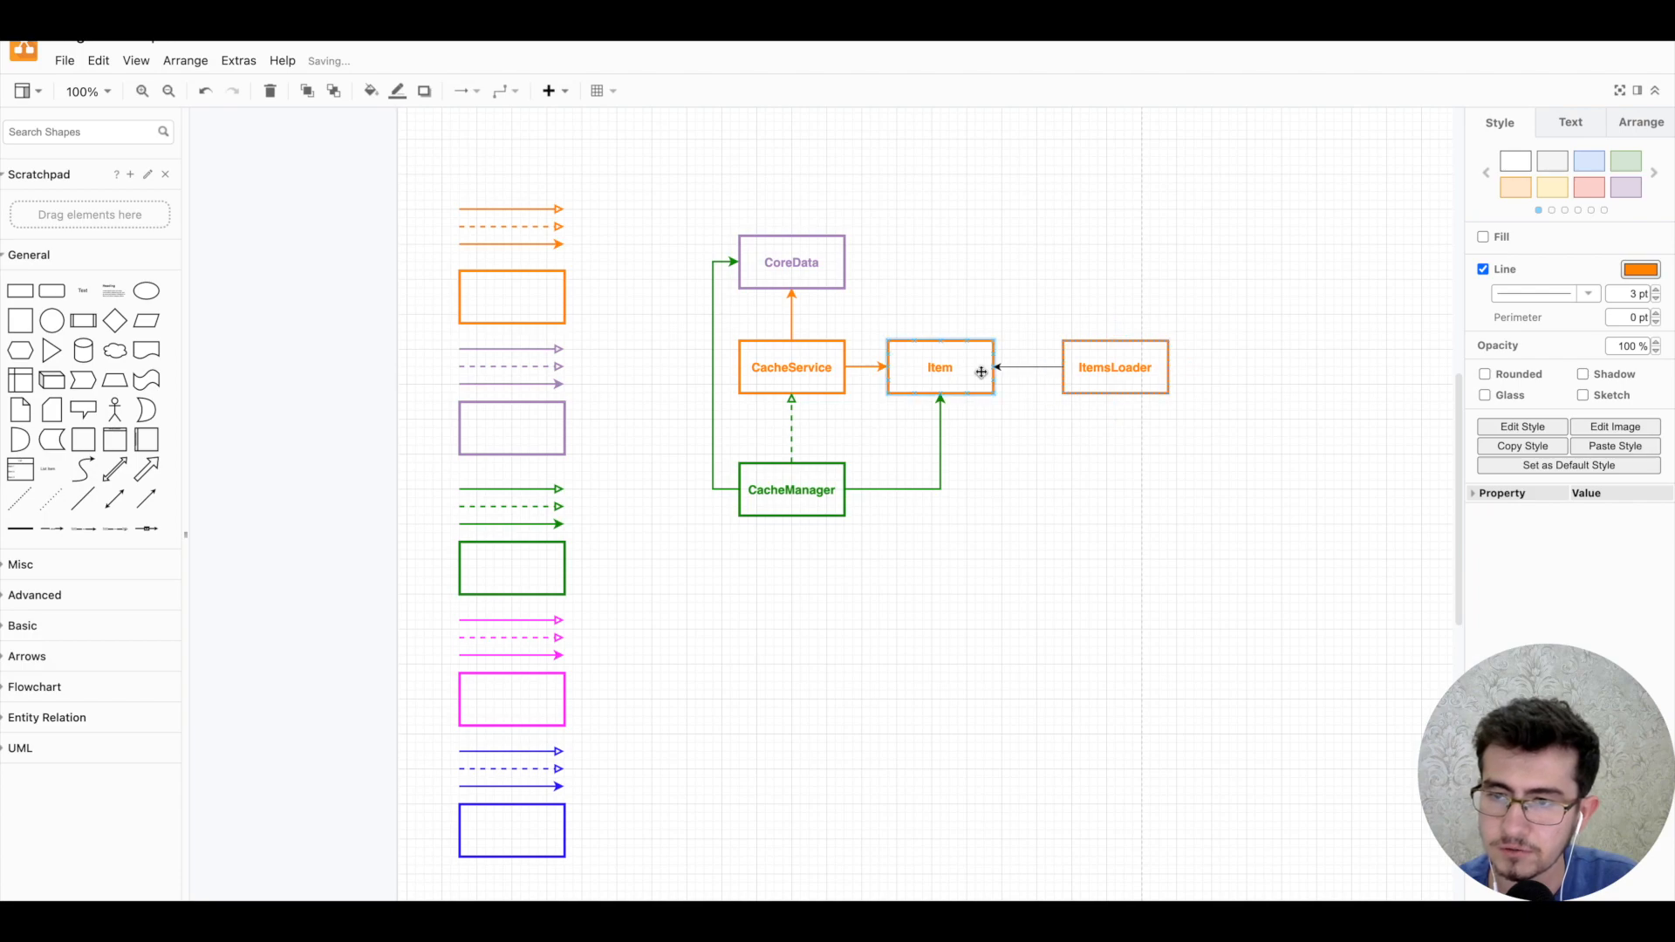
# - Colour the ItemsLoader-to-Item arrow orange and label the new RemoteItemsLoader box
pyautogui.click(1025, 366)
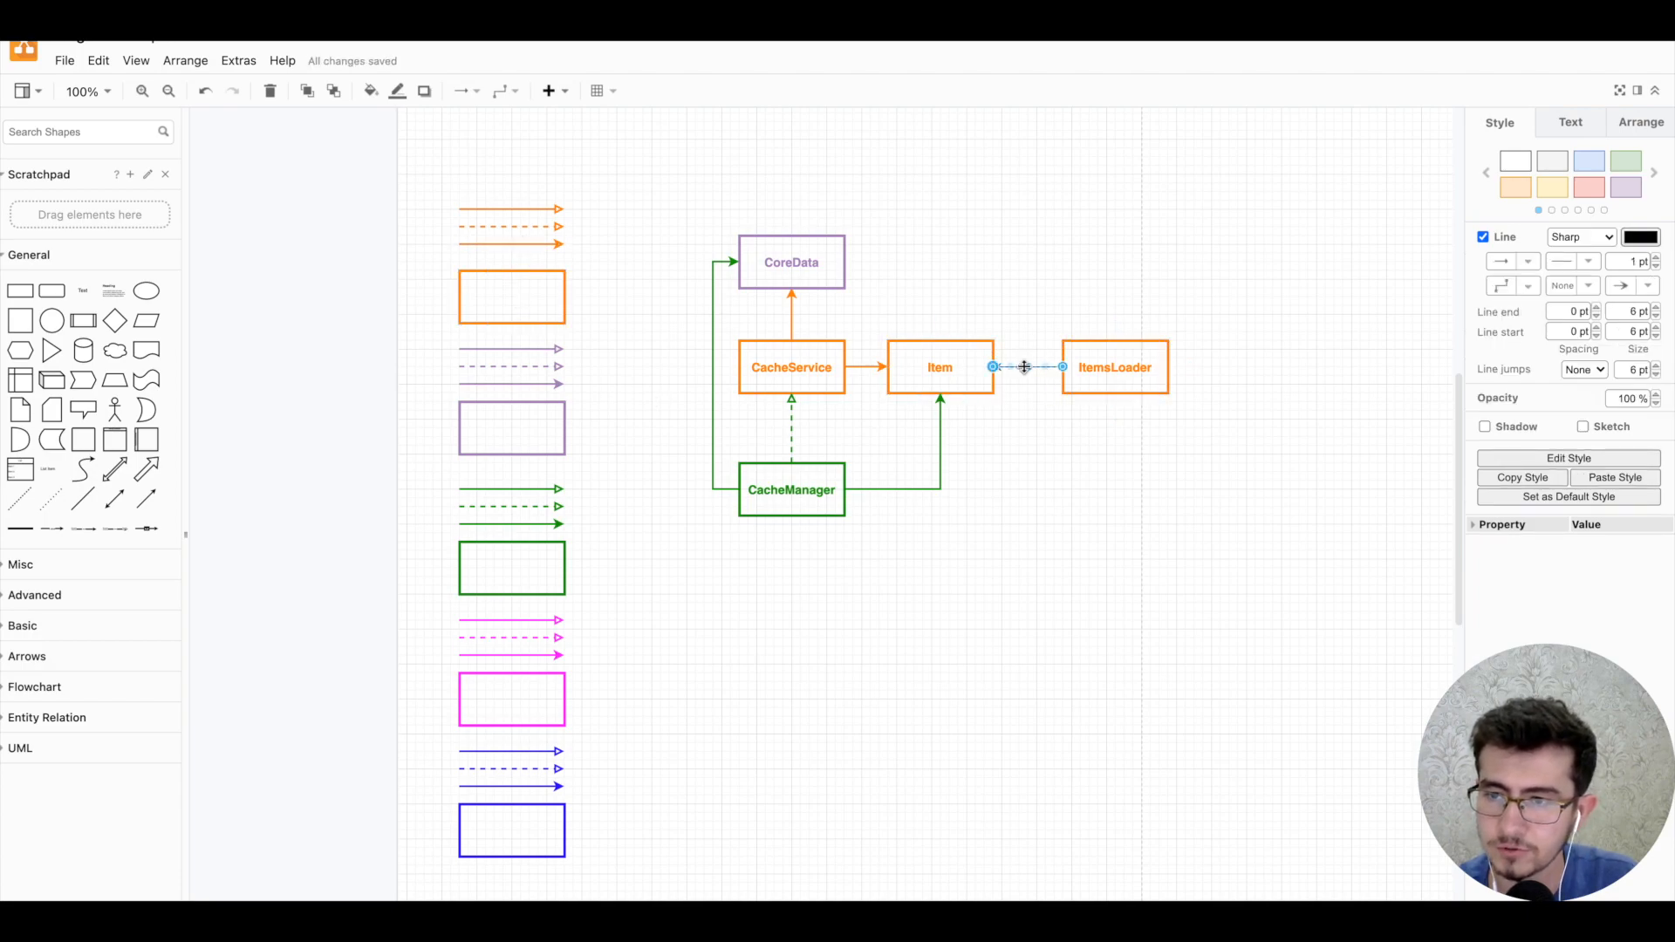
pyautogui.click(510, 700)
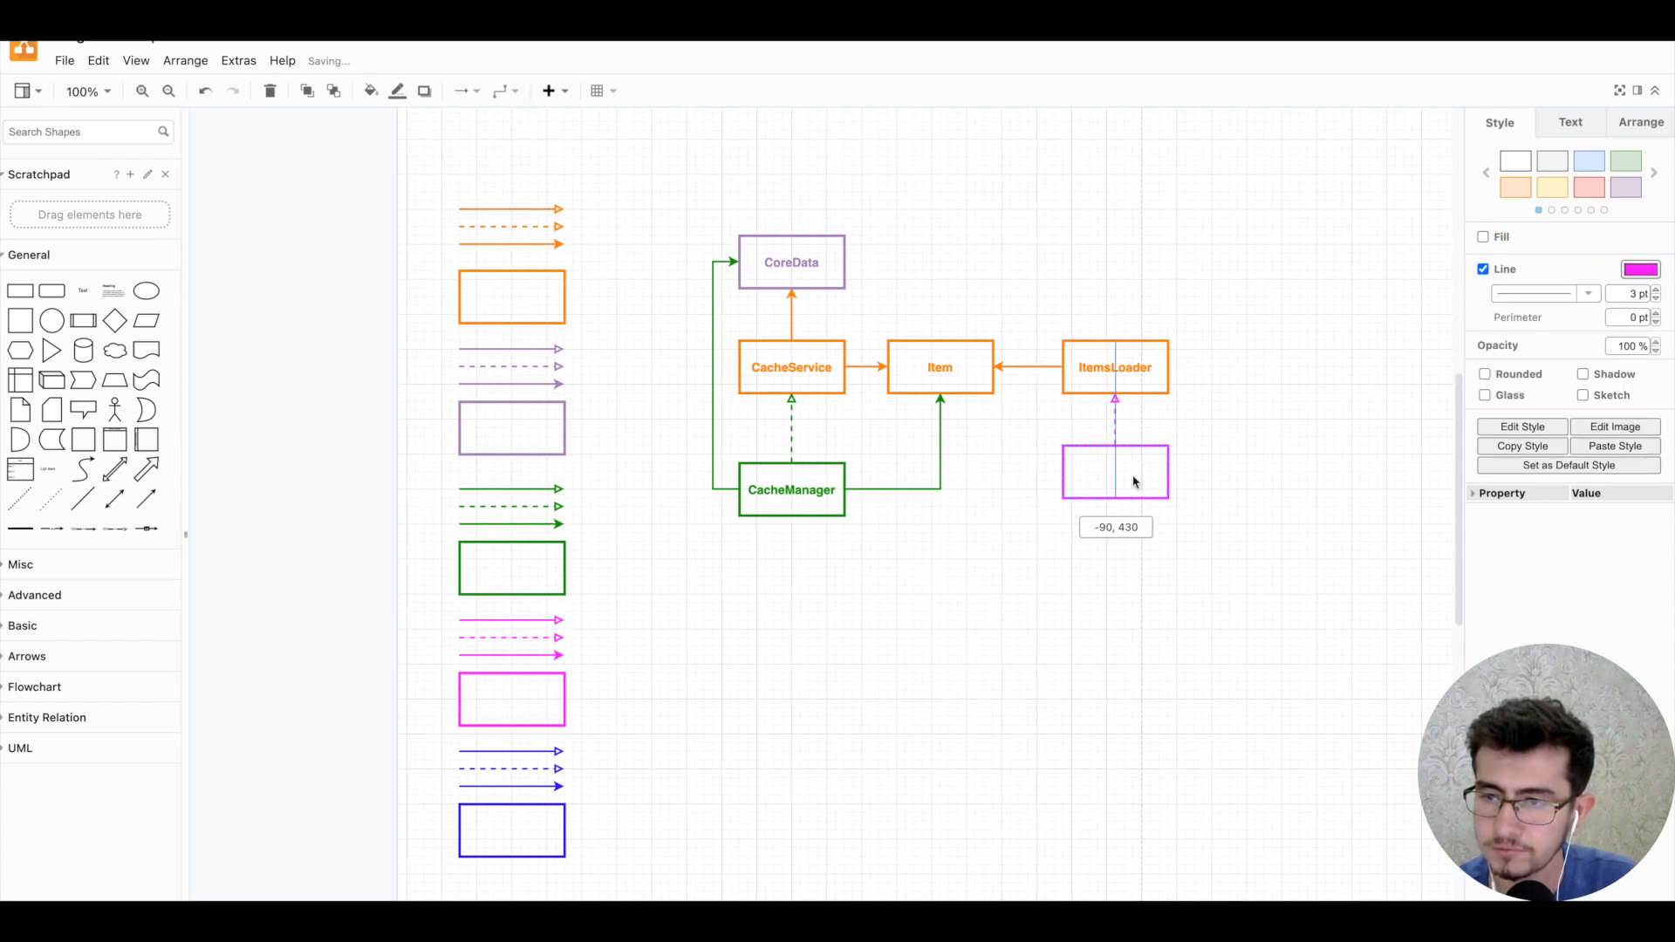
pyautogui.doubleClick(1115, 471)
pyautogui.write('RemoteItemsLoader')
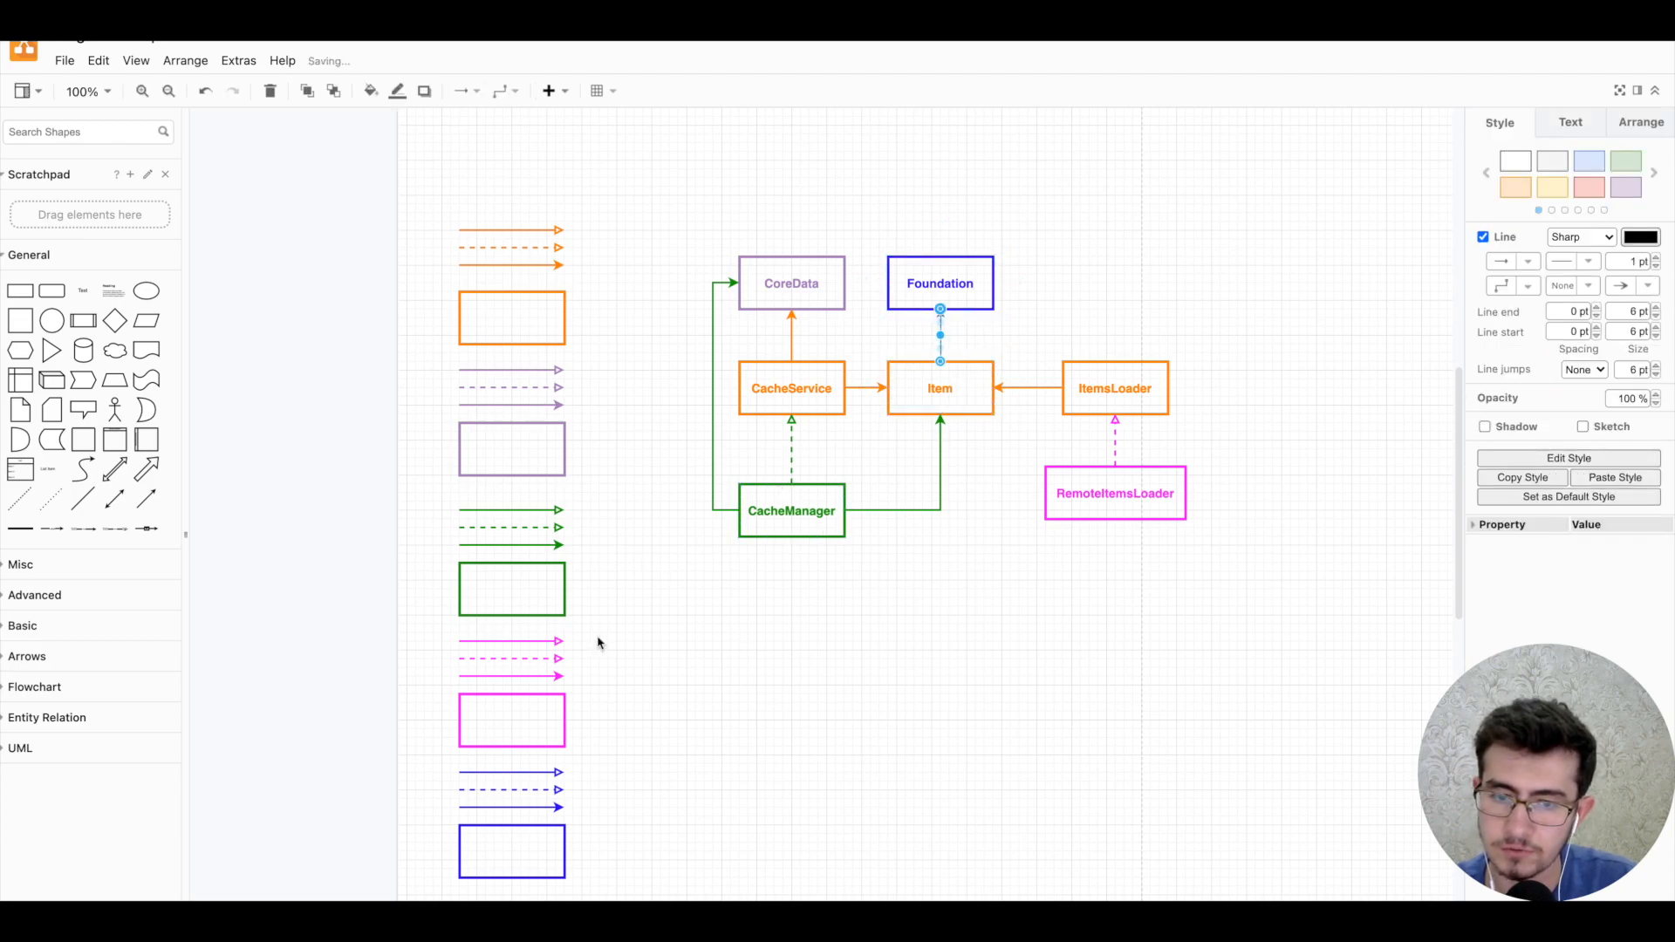
pyautogui.click(512, 806)
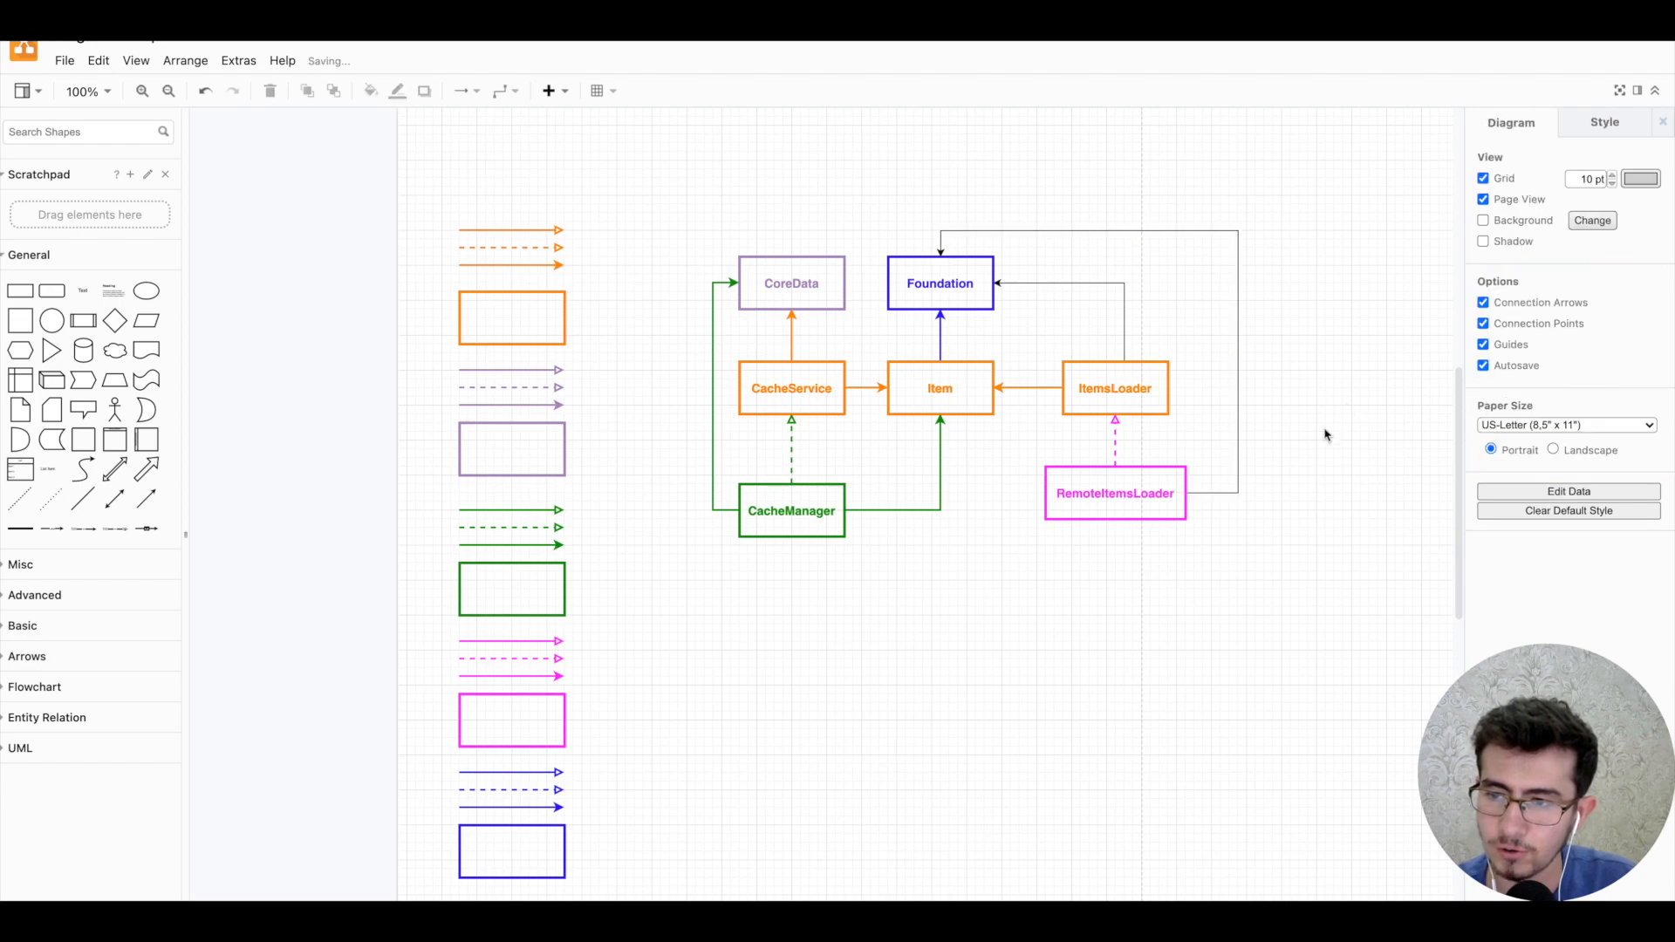
# - Make RemoteItemsLoader's Foundation arrow magenta and the ItemsLoader and Item ones orange
pyautogui.click(1113, 492)
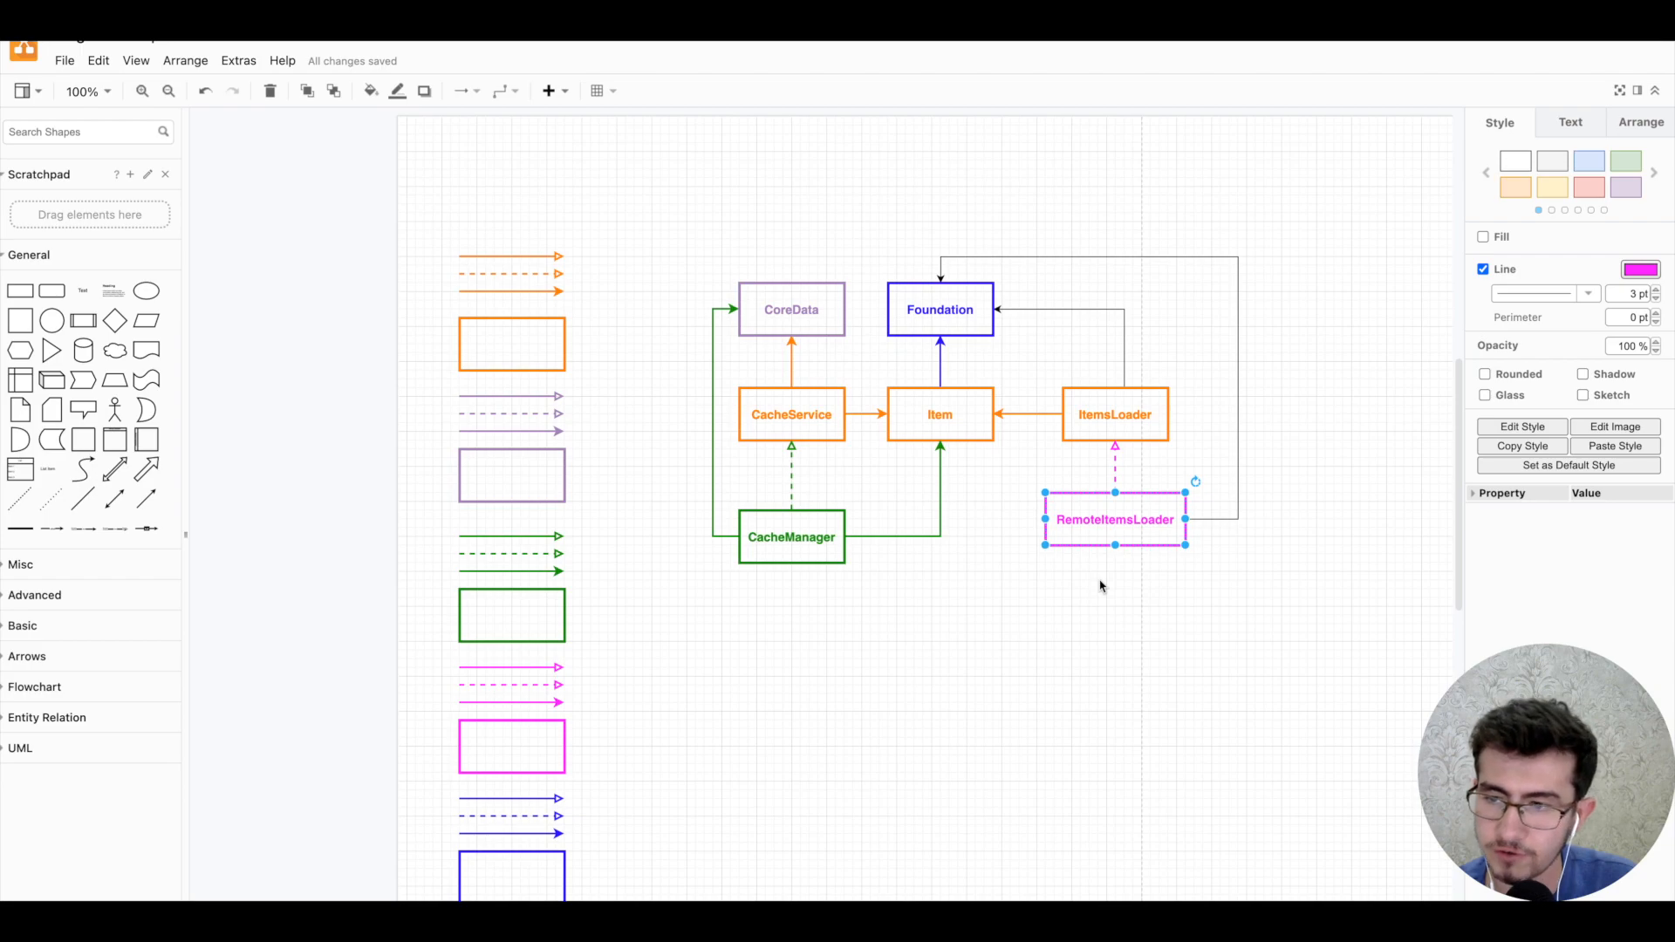
pyautogui.click(510, 684)
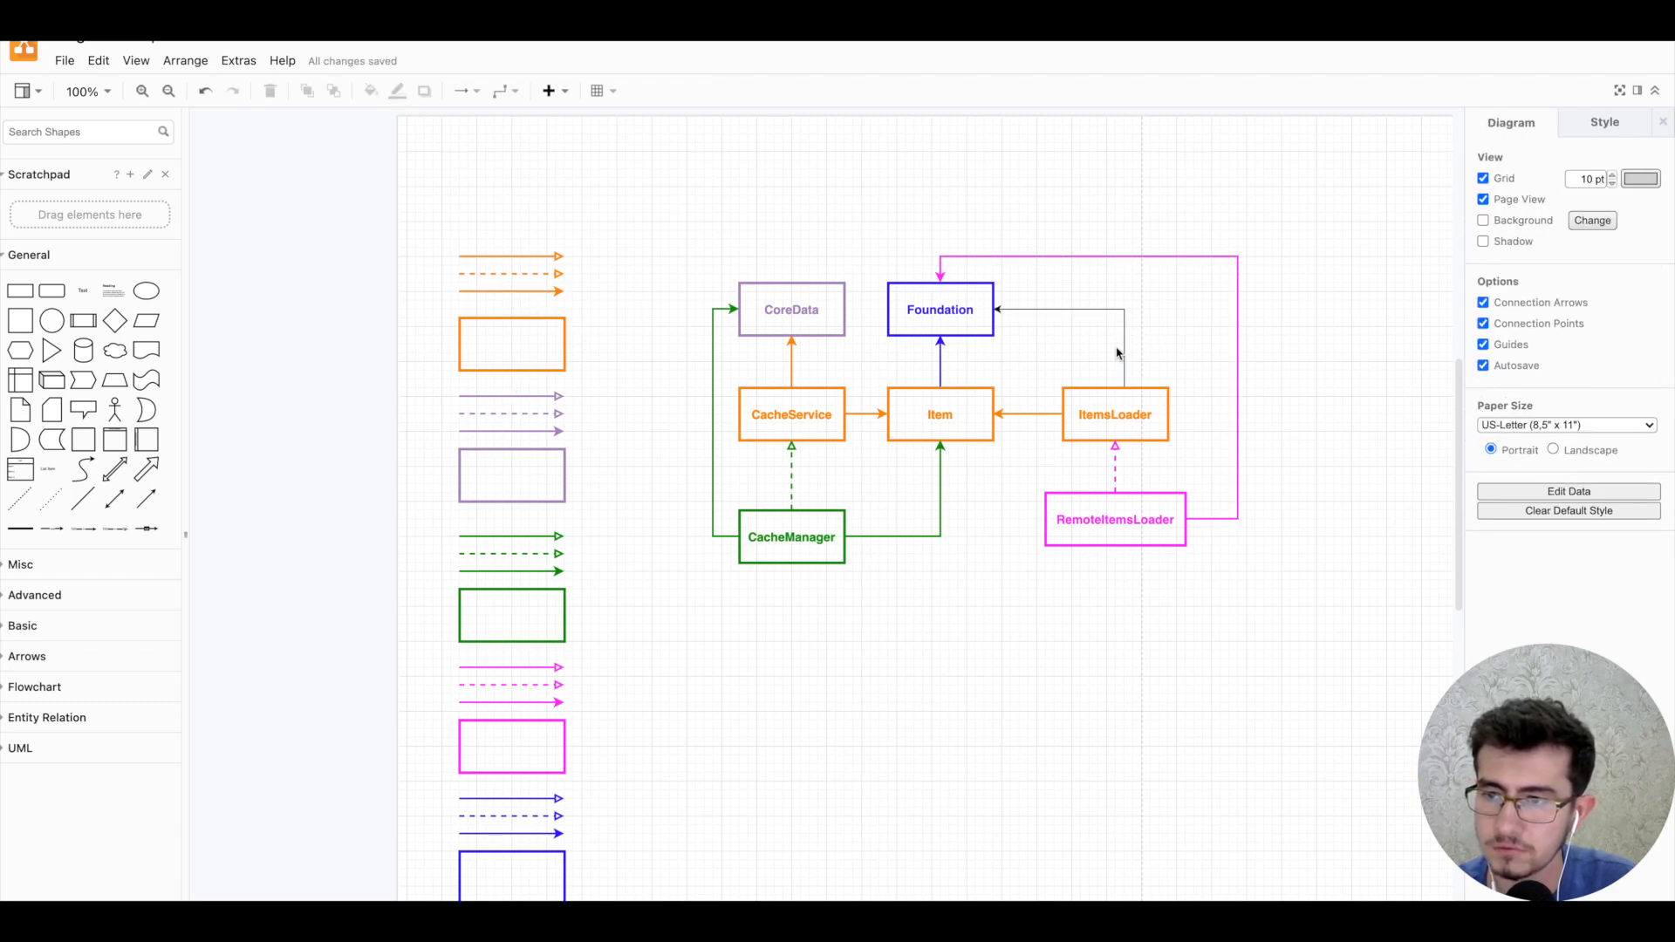
pyautogui.click(940, 361)
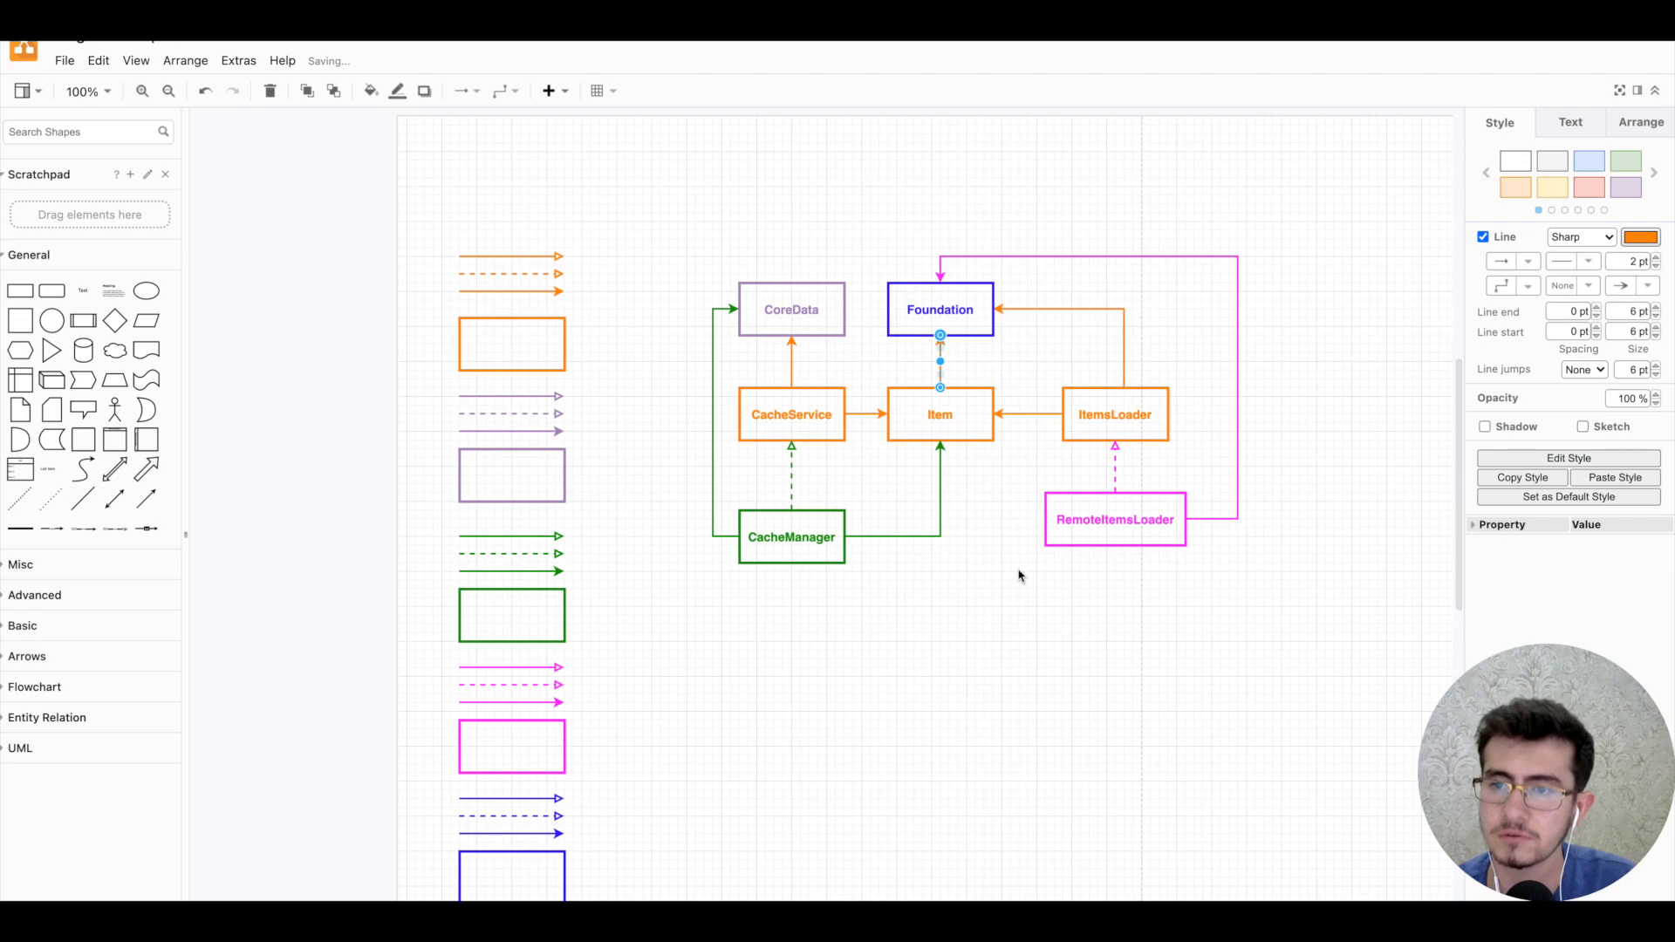
pyautogui.click(1004, 539)
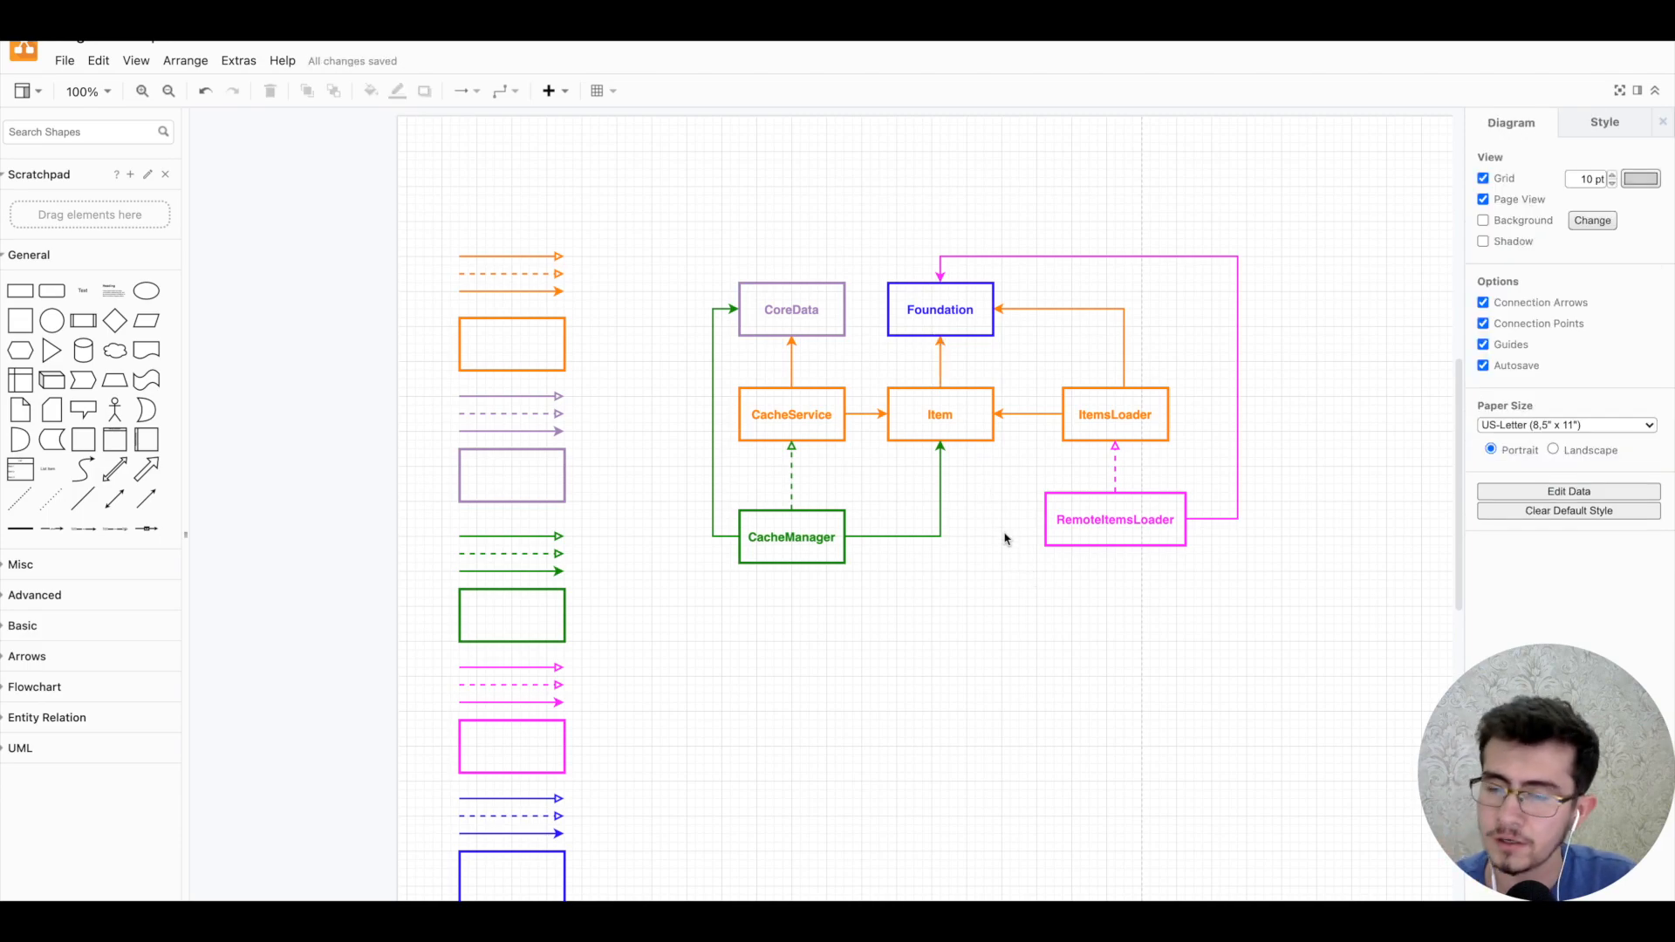
pyautogui.click(1114, 549)
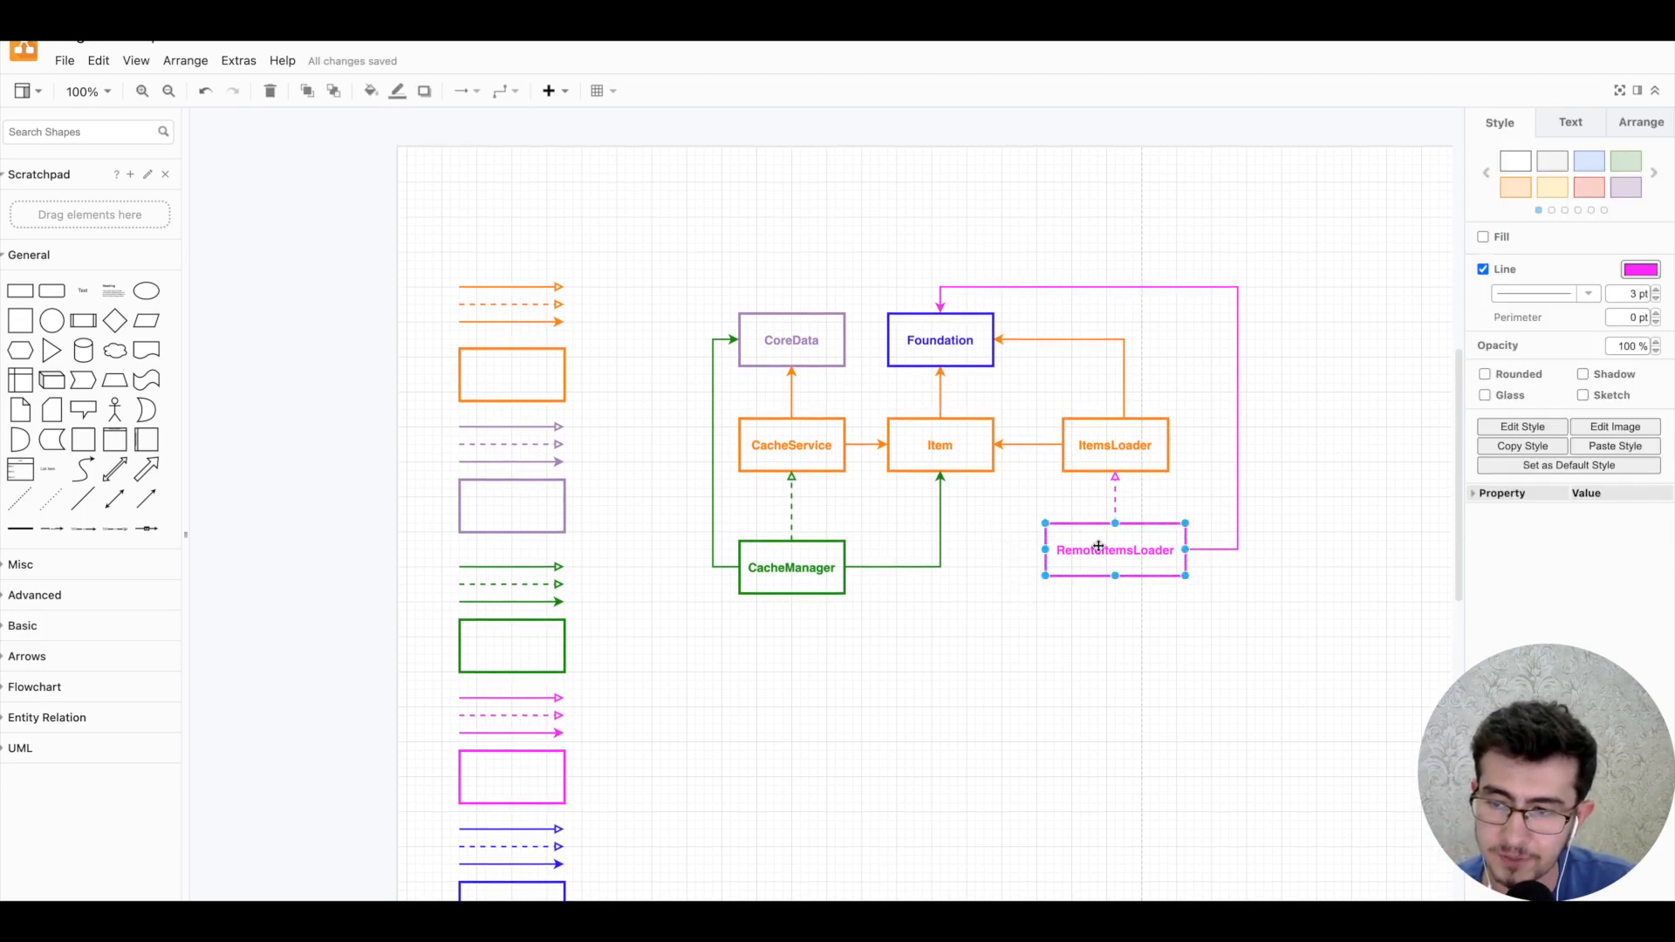
# - Relabel the ItemsLoader box as <ItemsLoader> to mark it a protocol
pyautogui.click(1114, 446)
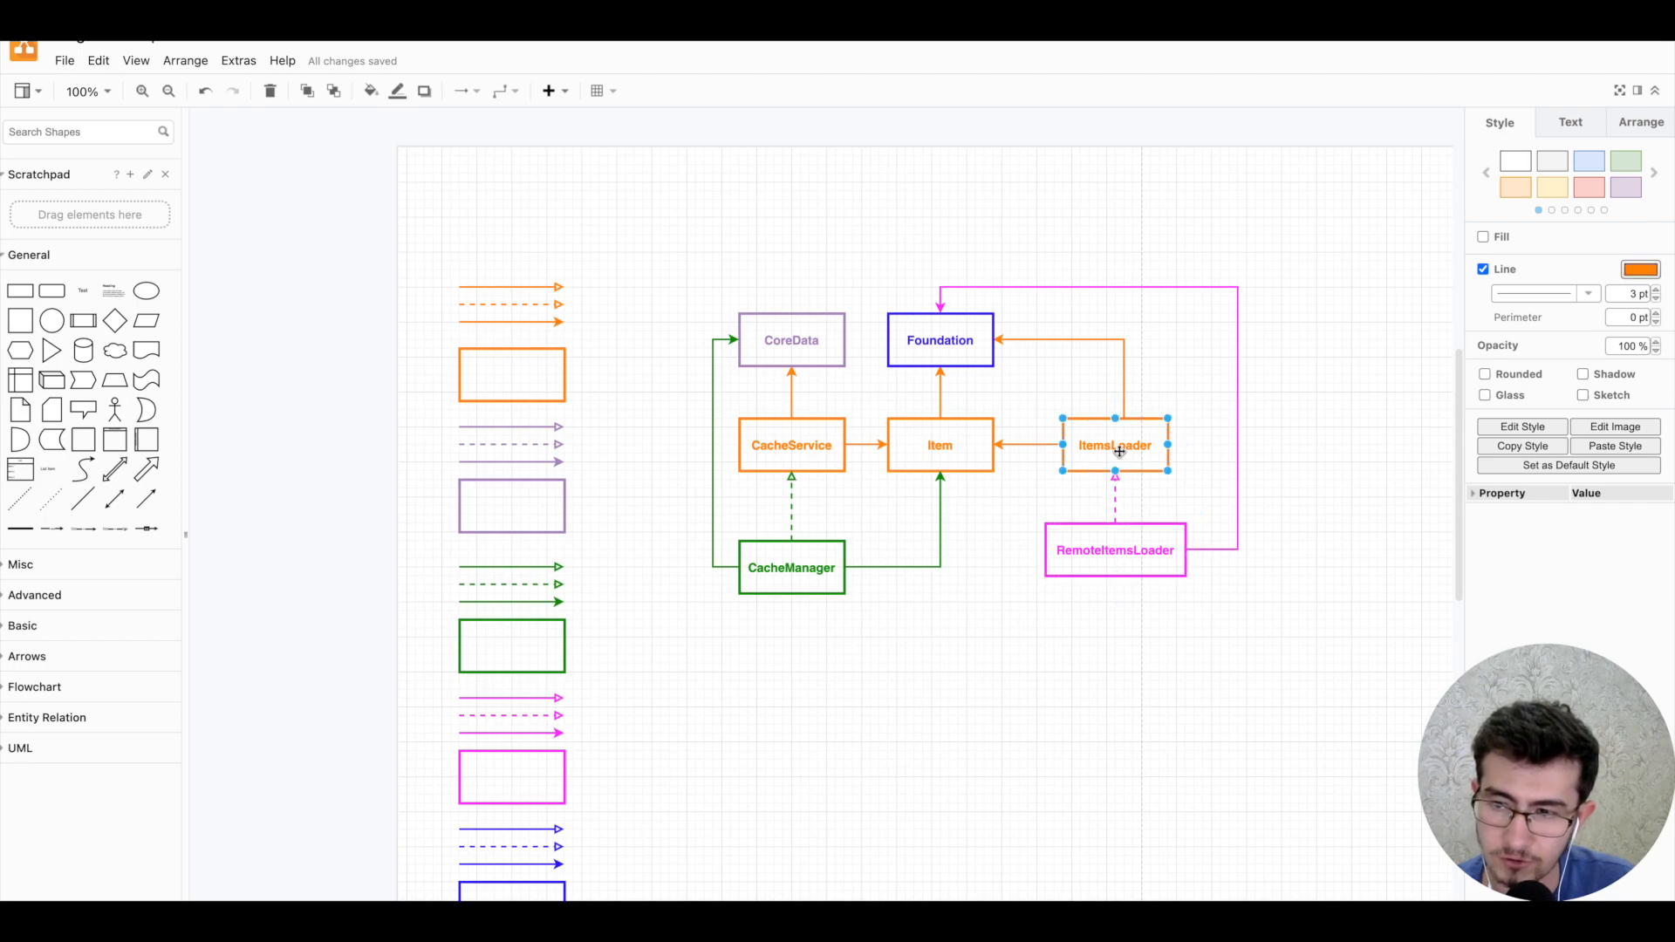
pyautogui.doubleClick(1114, 444)
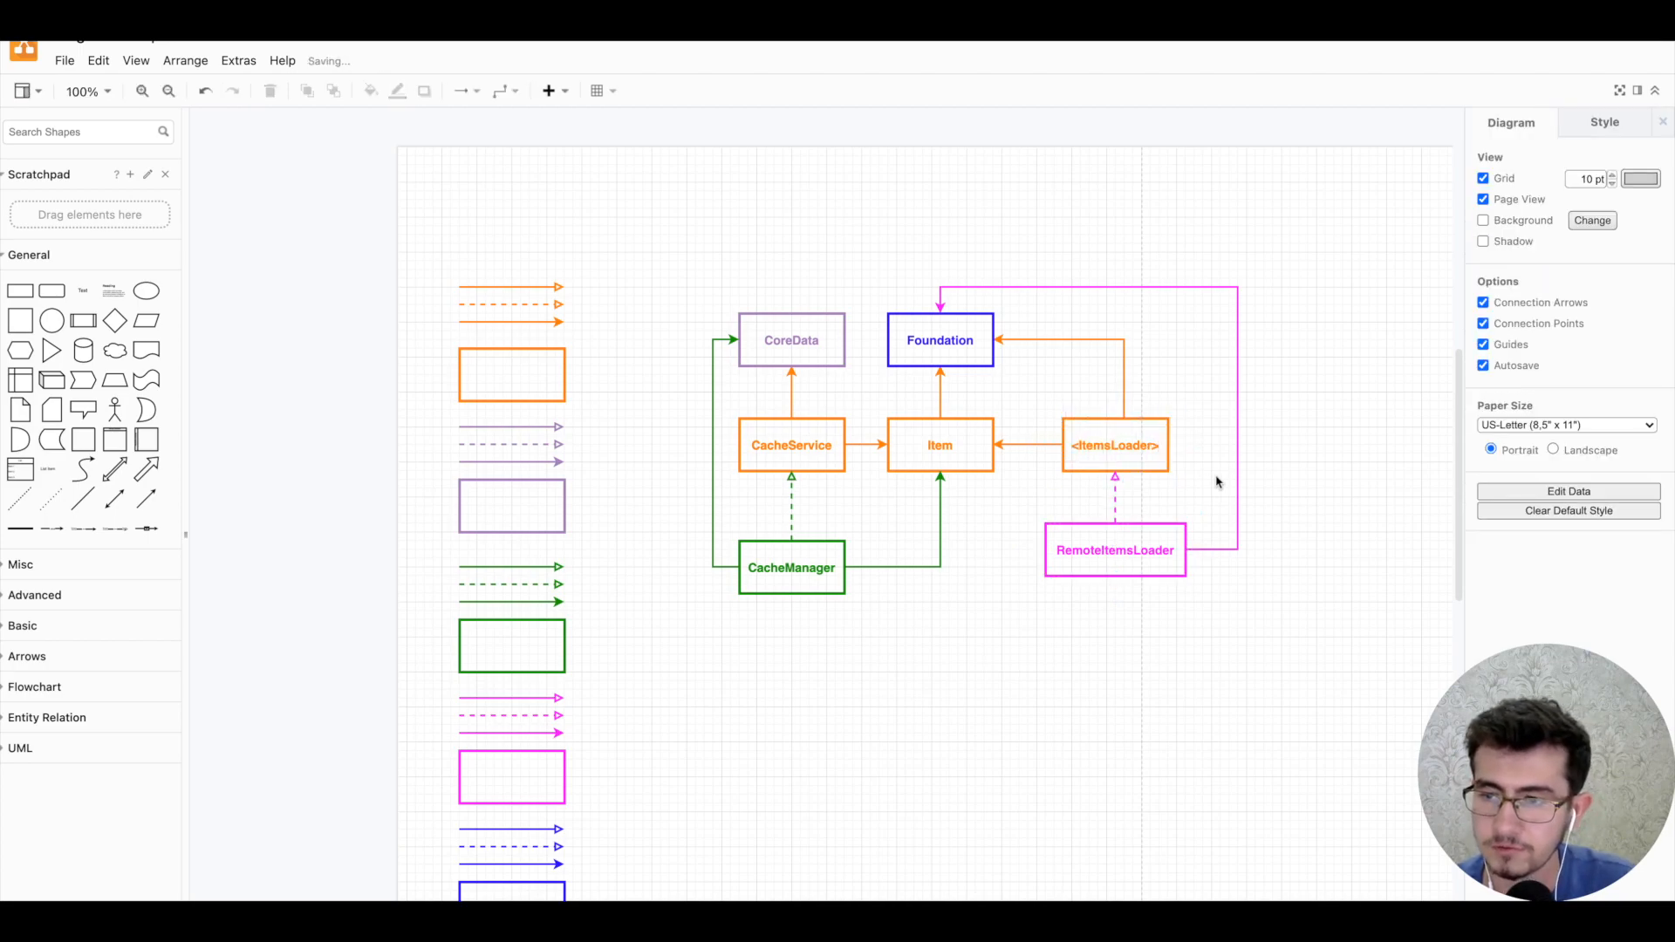
pyautogui.click(939, 339)
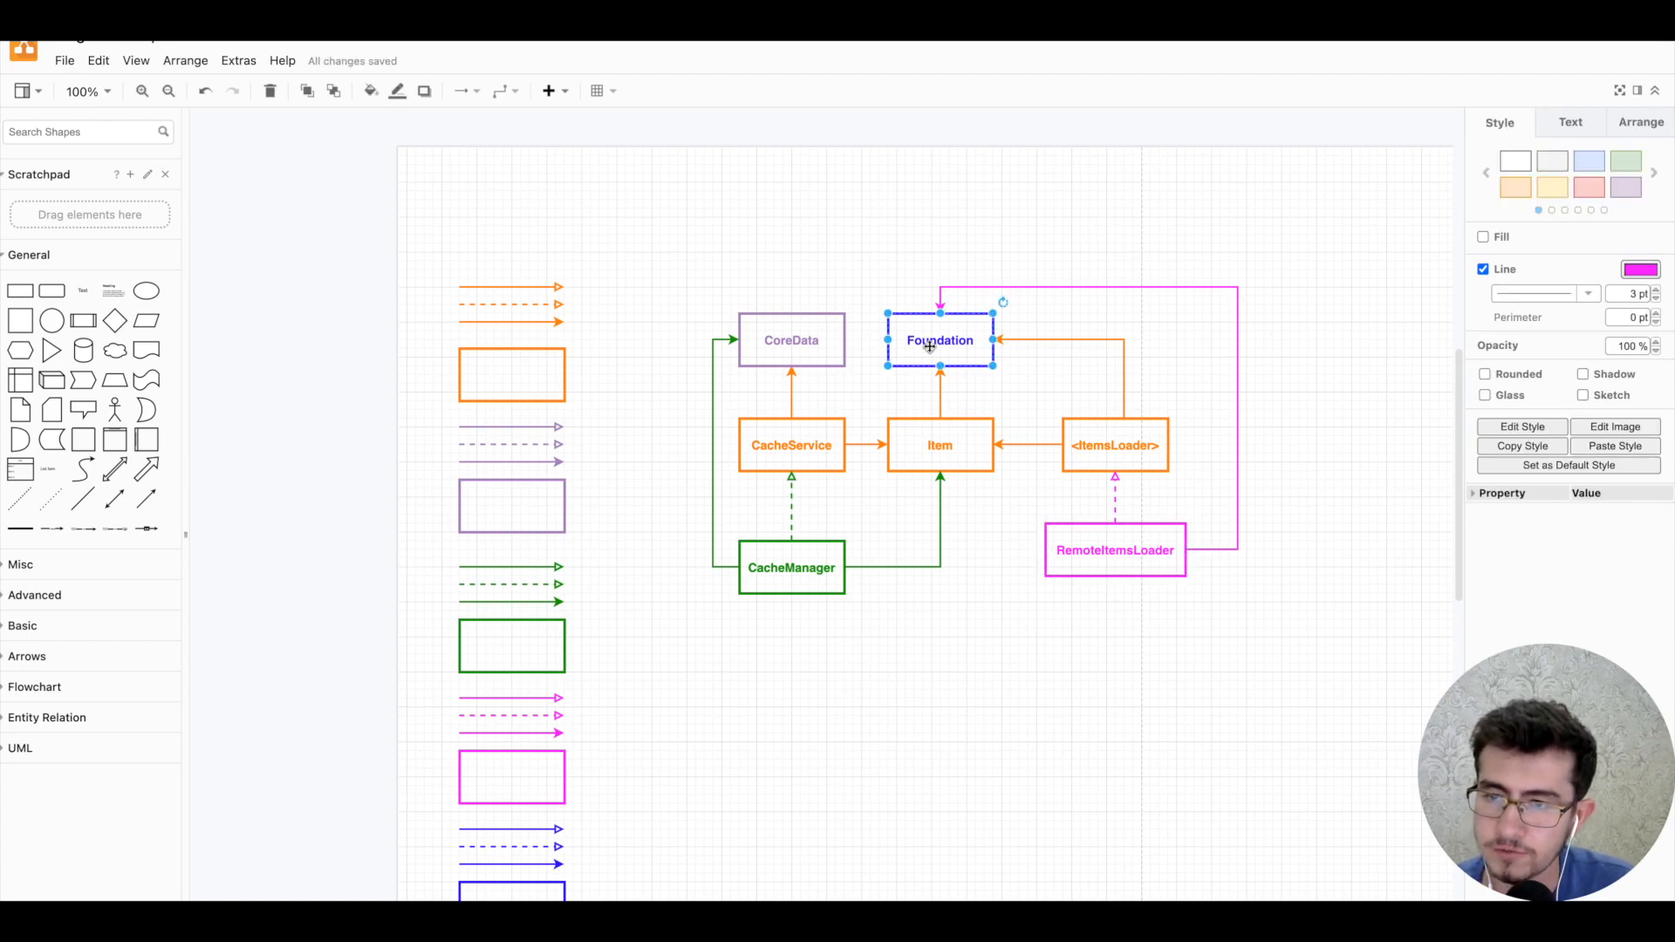
# - Add a magenta arrow from RemoteItemsLoader to Item
pyautogui.click(1114, 549)
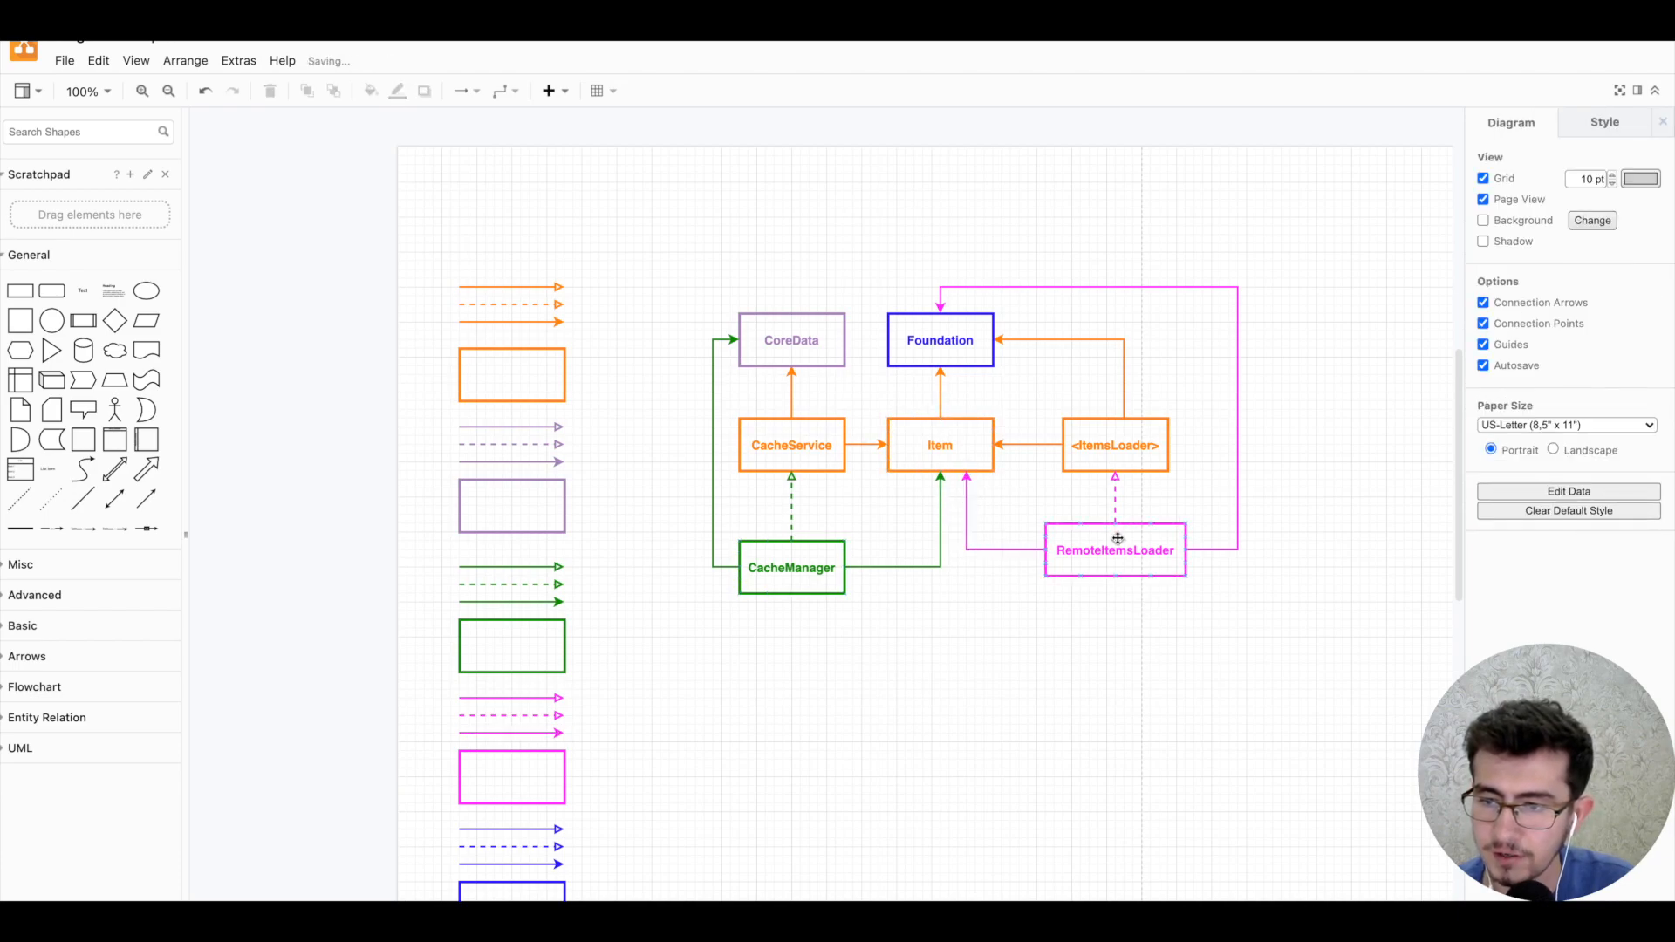
pyautogui.click(1114, 549)
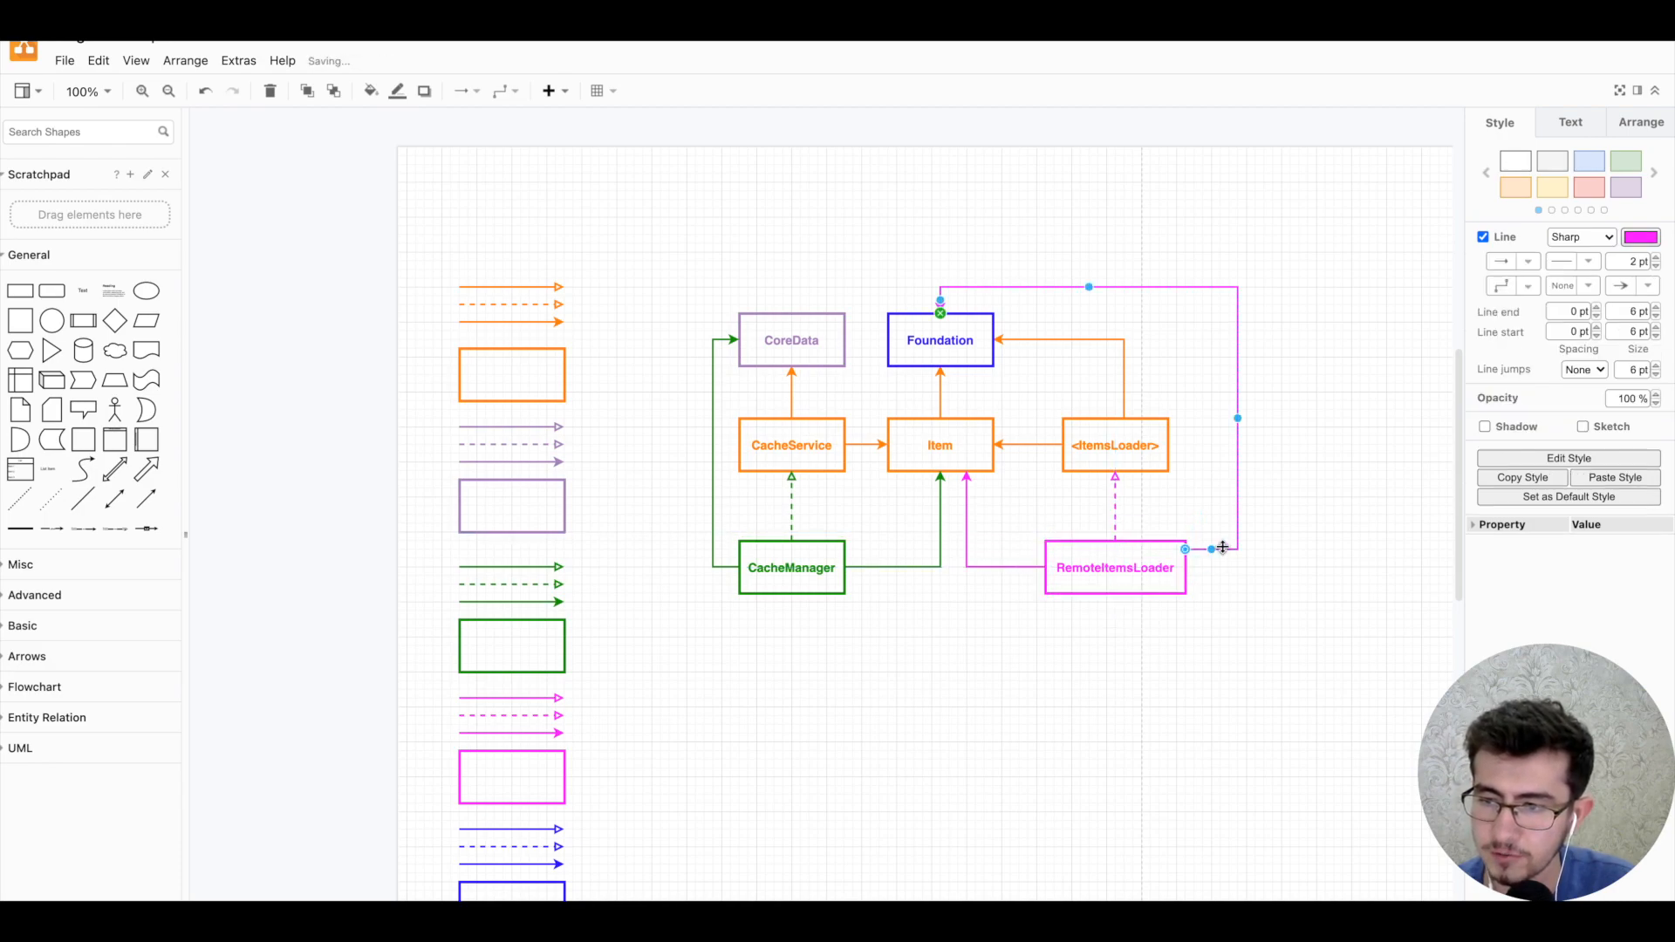
pyautogui.click(1229, 623)
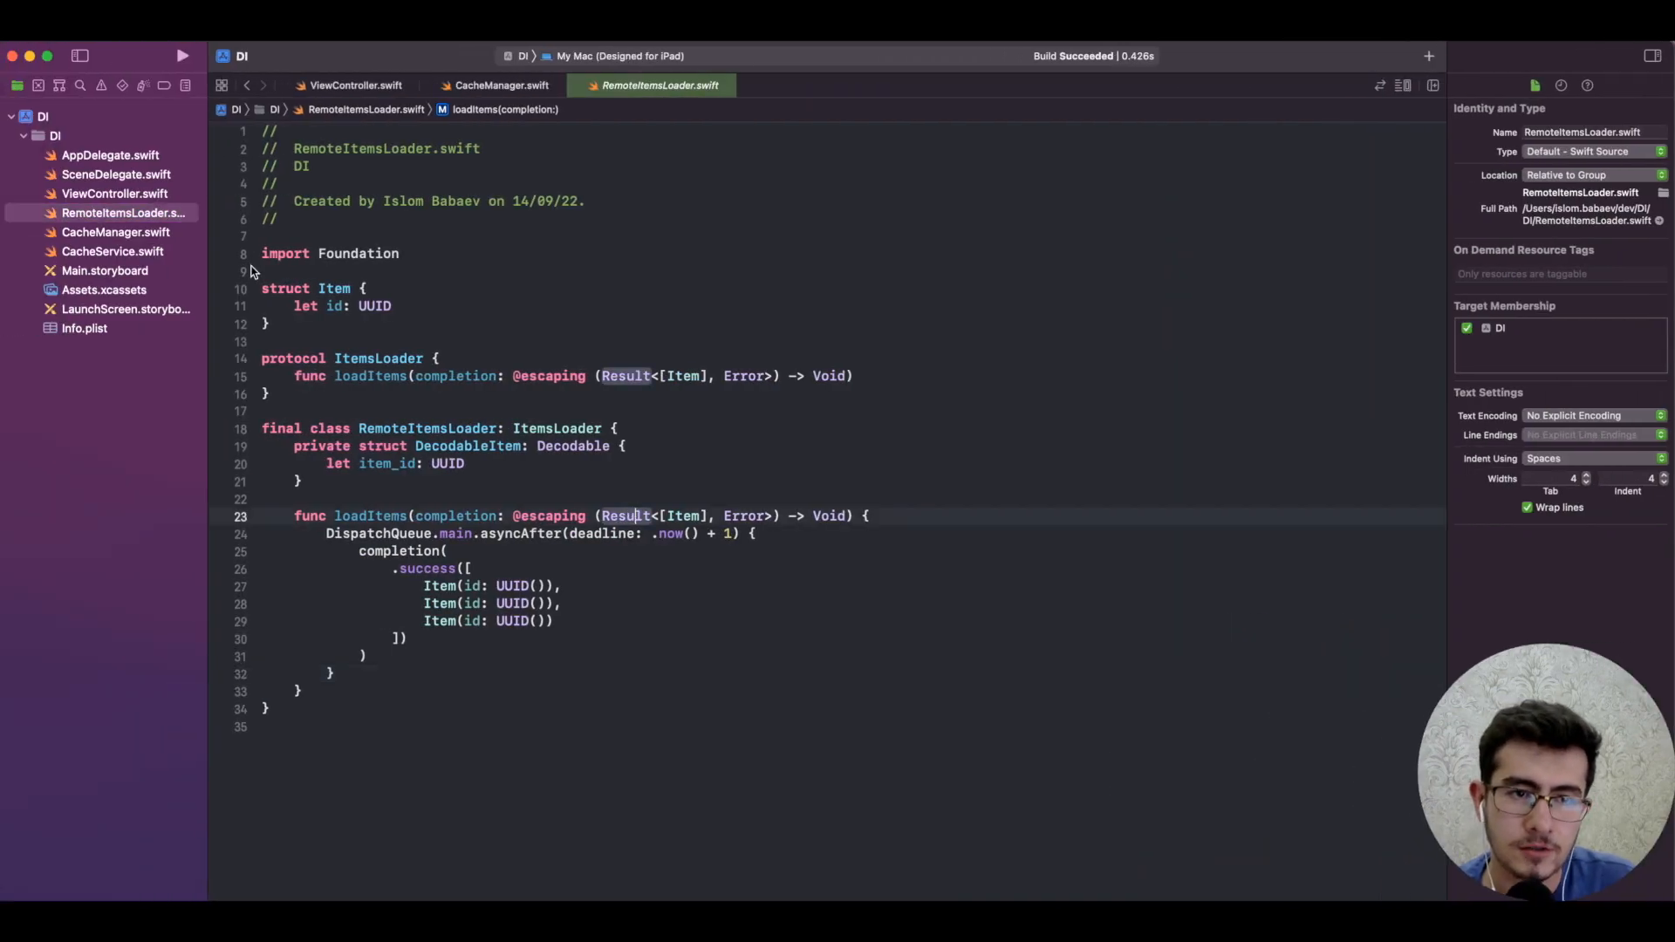
# - Inspect ViewController's class declaration and its UIViewController superclass in Xcode
pyautogui.click(355, 85)
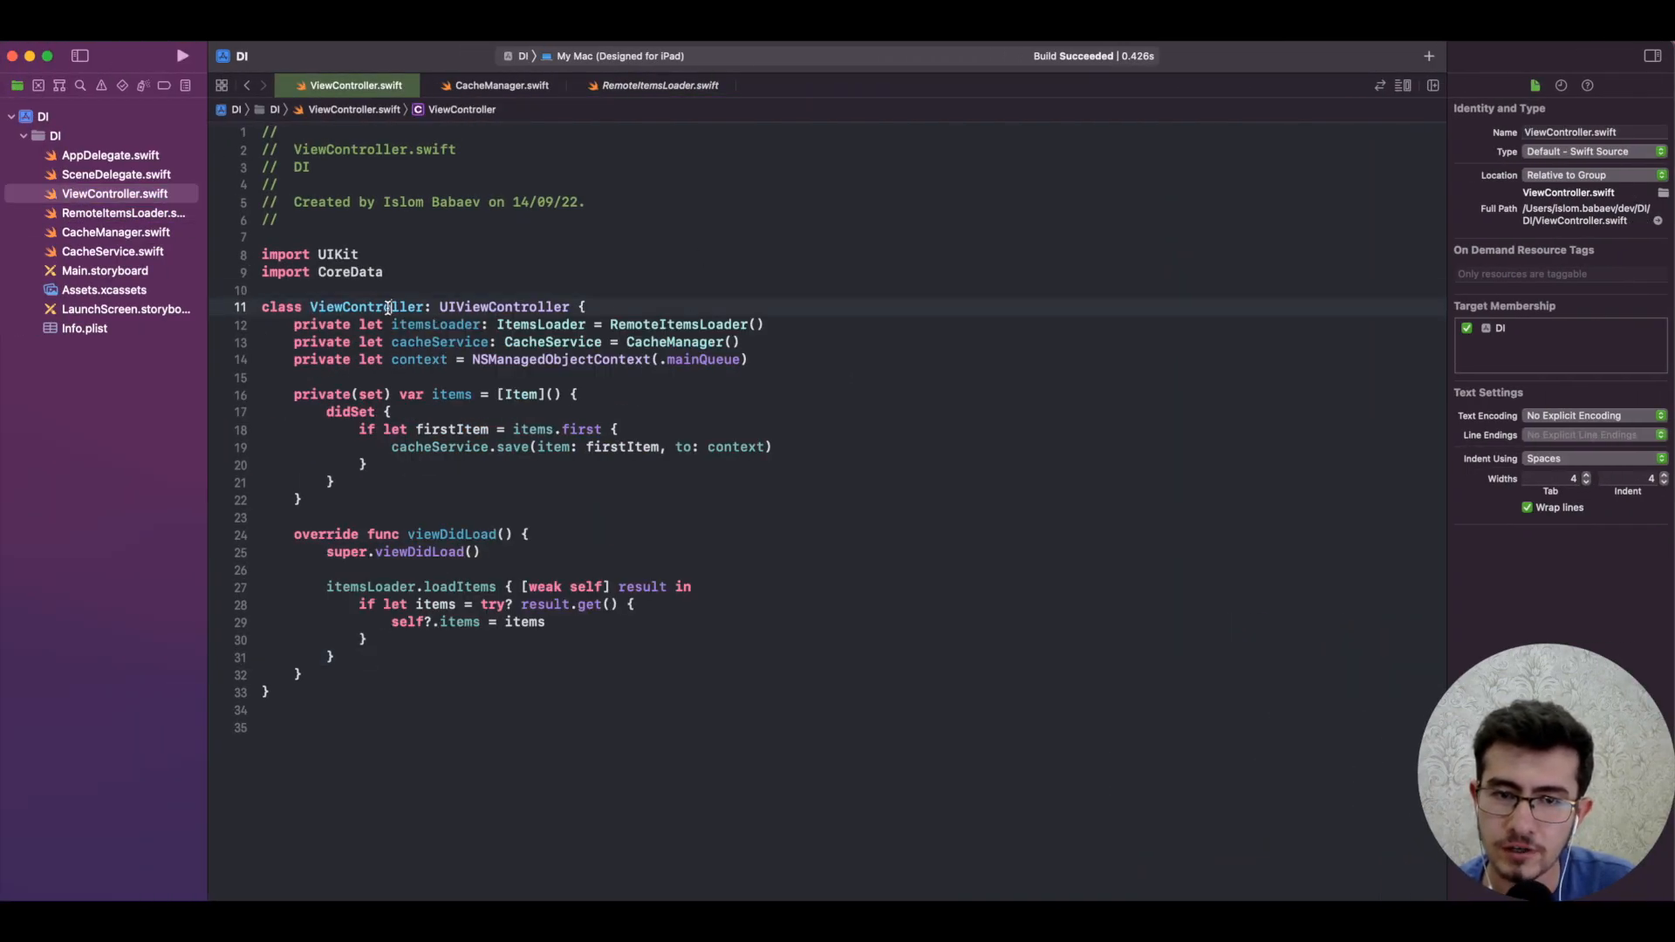
pyautogui.doubleClick(366, 306)
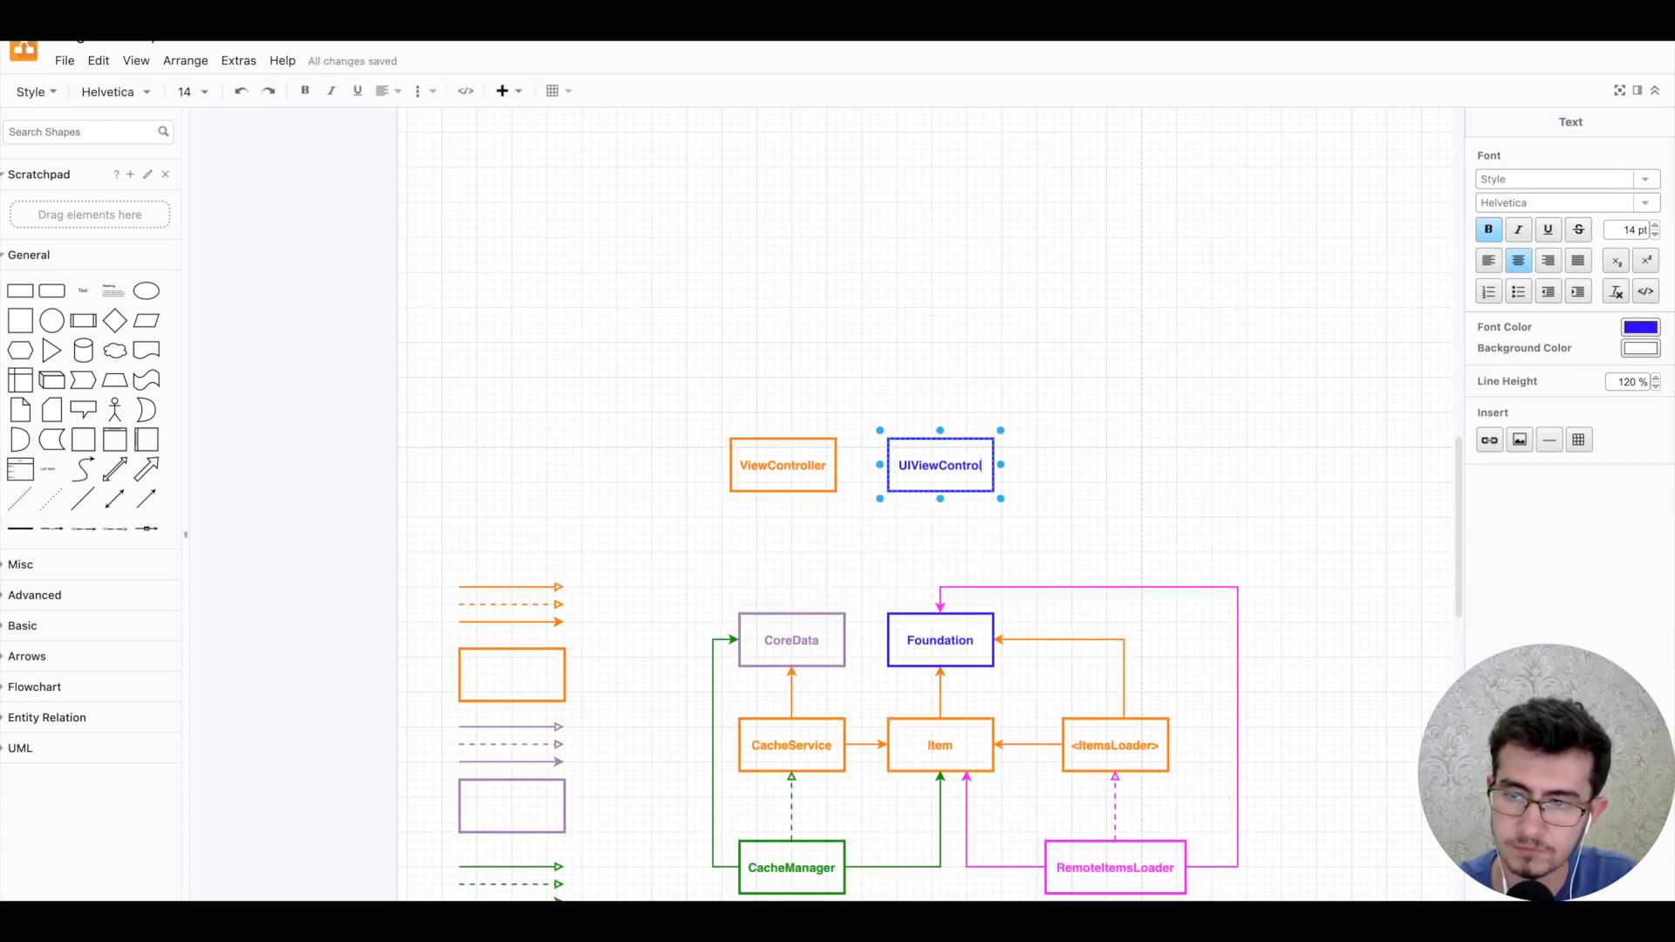
# - Connect ViewController to UIViewController and give the new connectors the legend's orange style
pyautogui.click(782, 464)
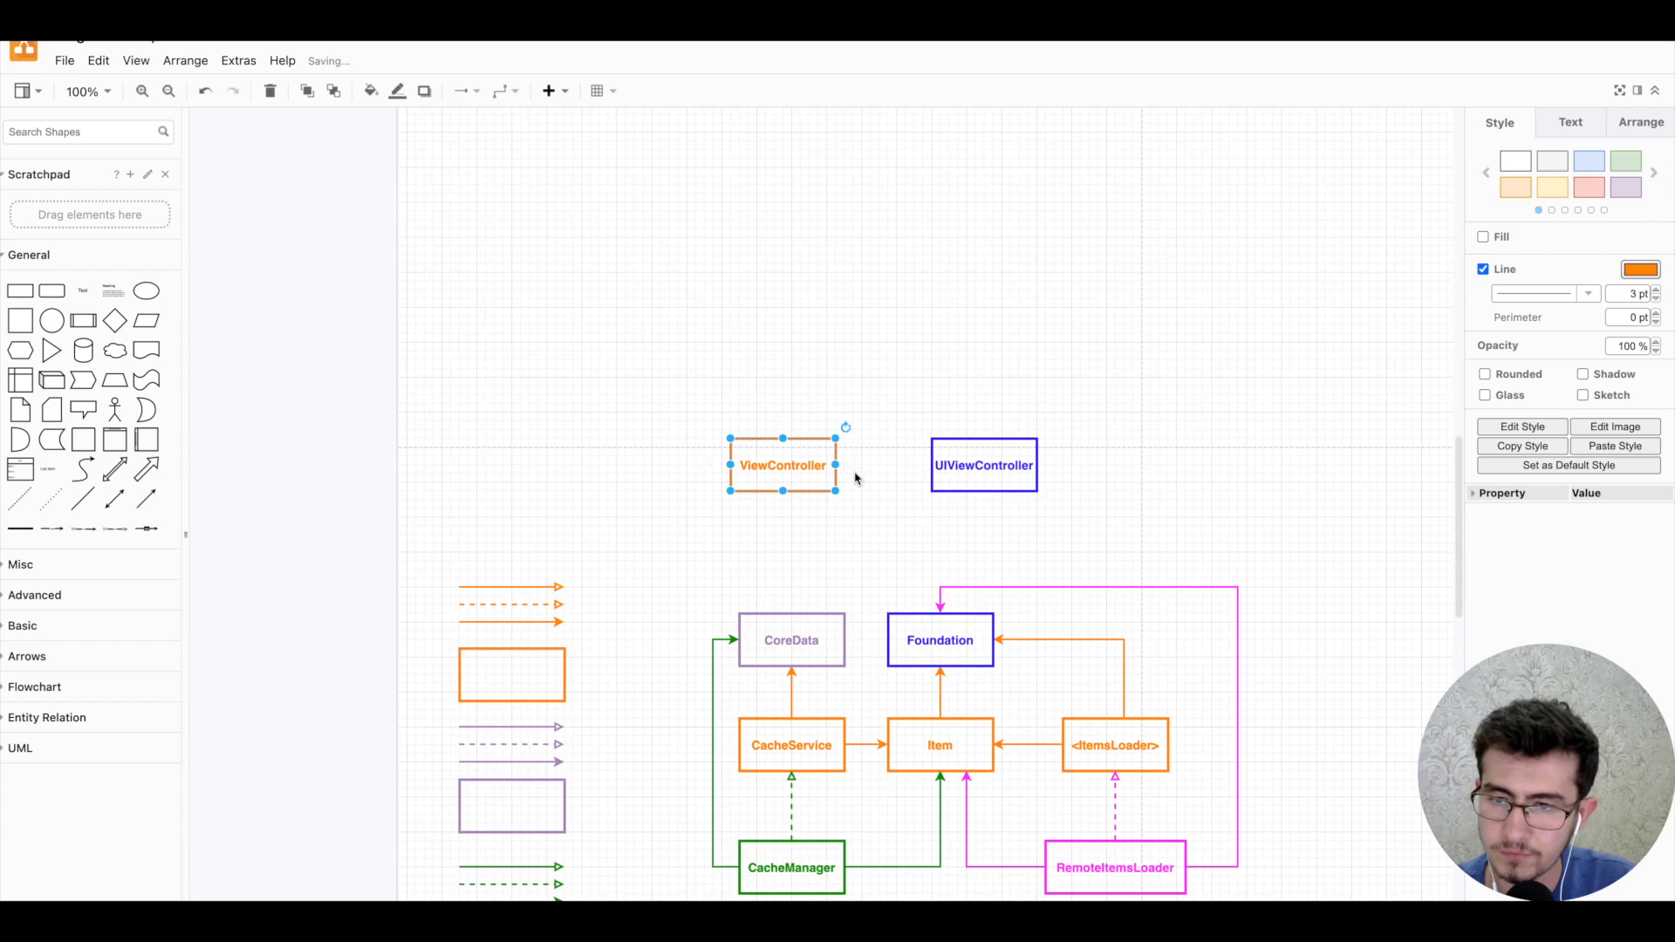
pyautogui.click(983, 465)
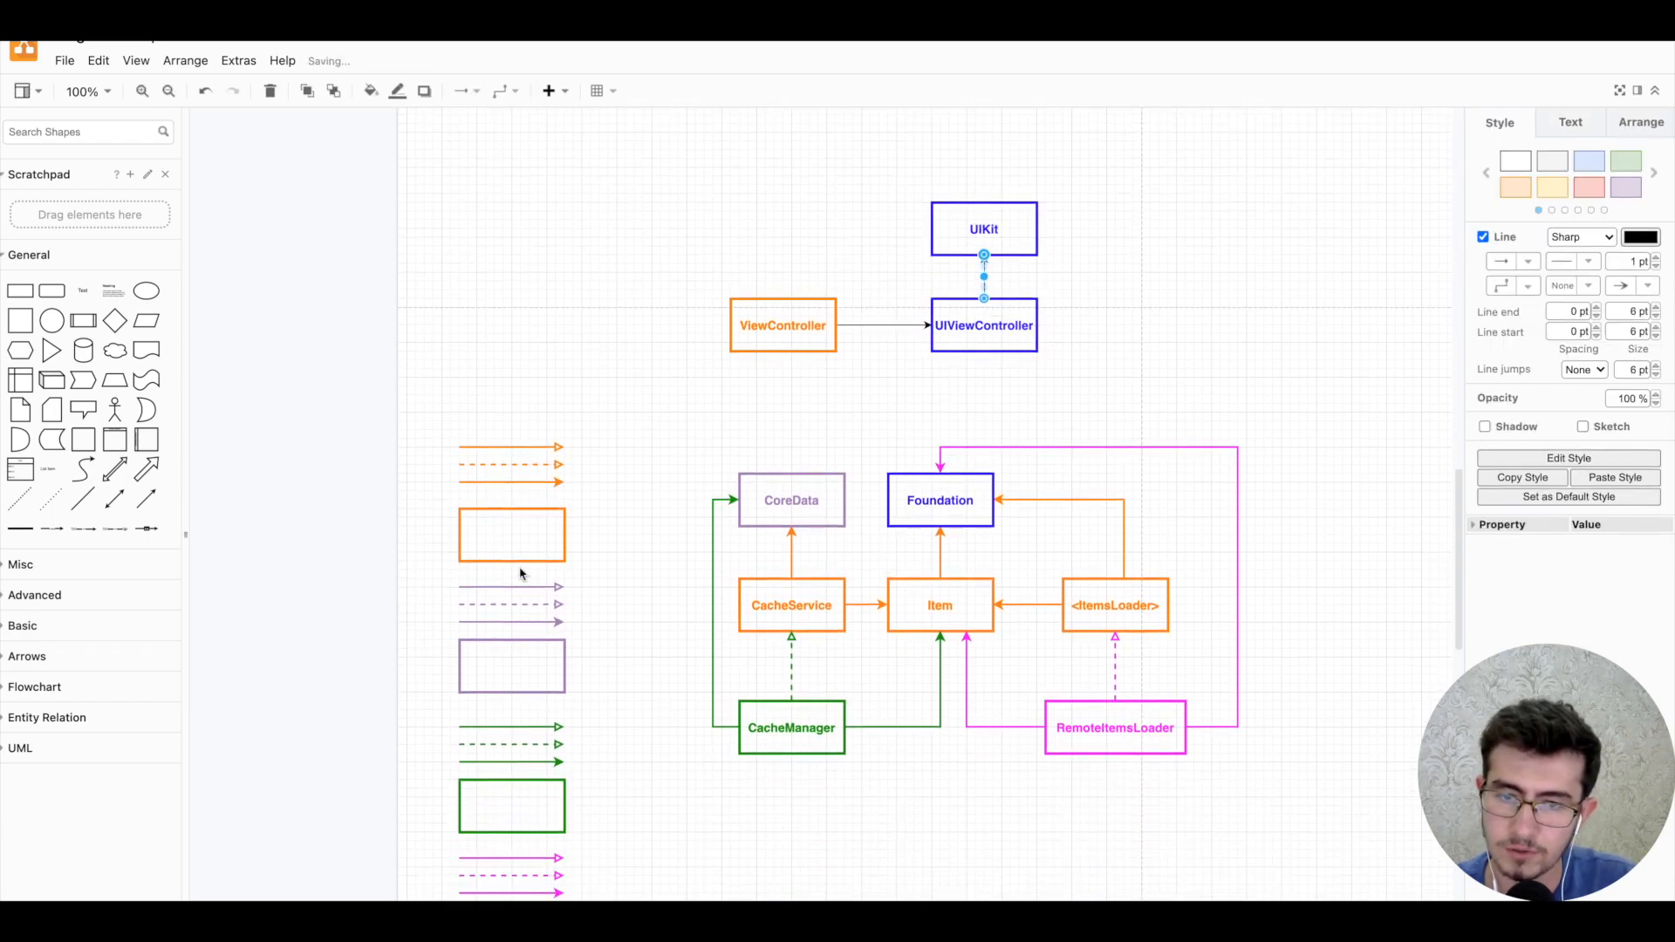
pyautogui.click(511, 446)
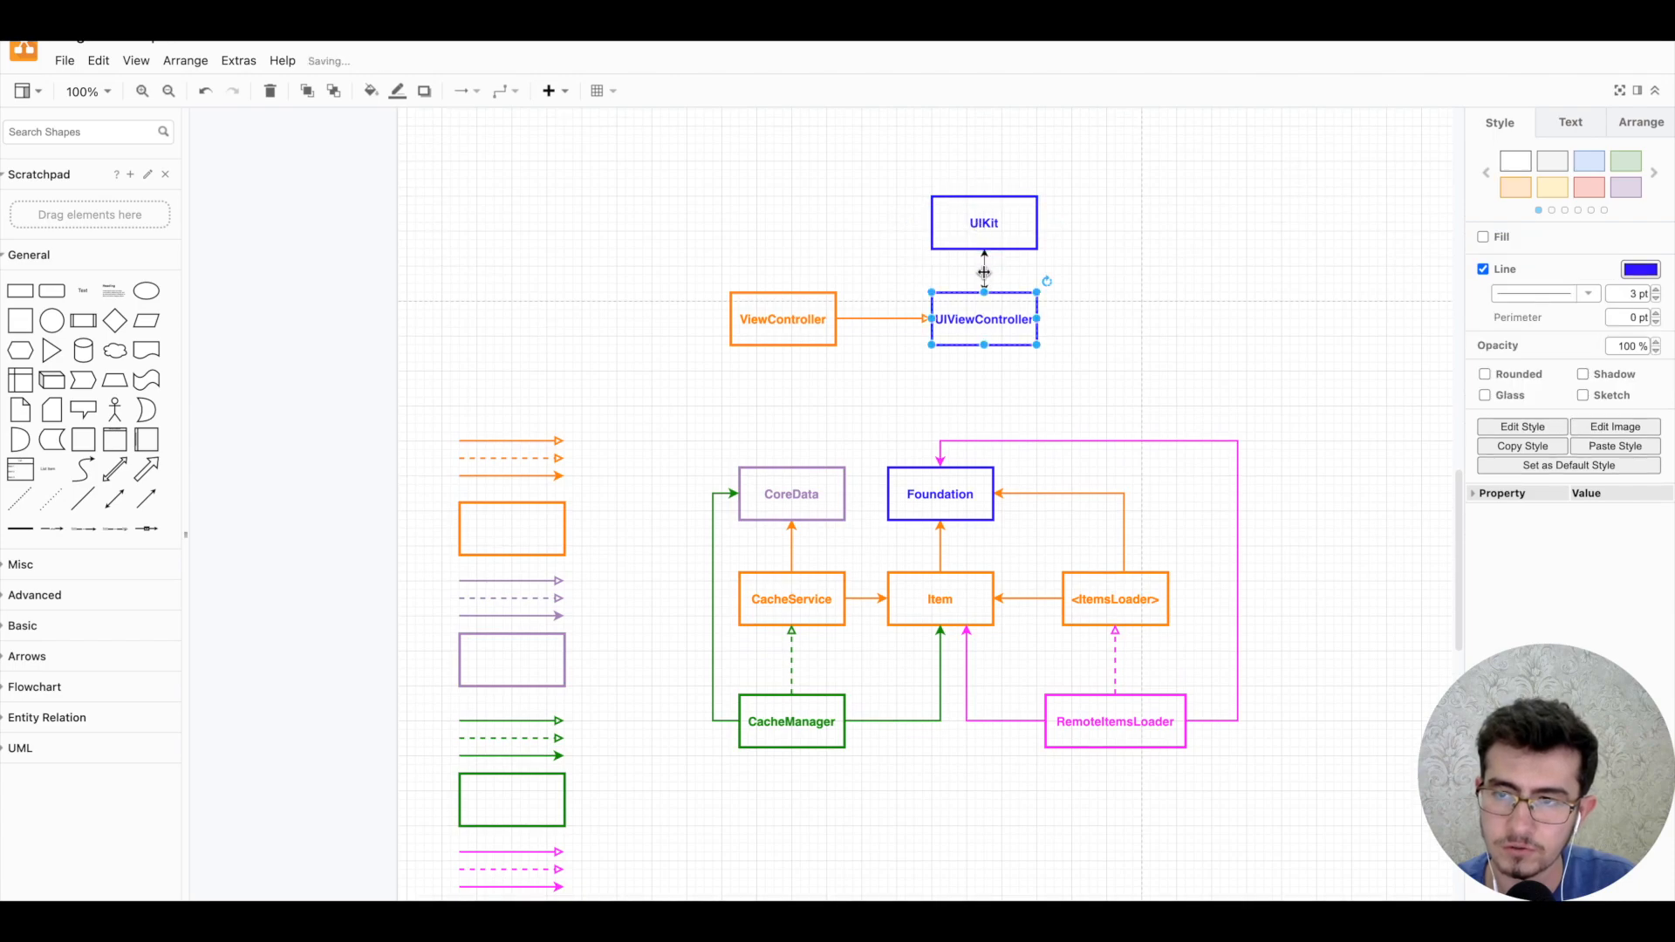
# - Link UIViewController to a blue UIKit box above it and start a connector from ViewController
pyautogui.click(961, 280)
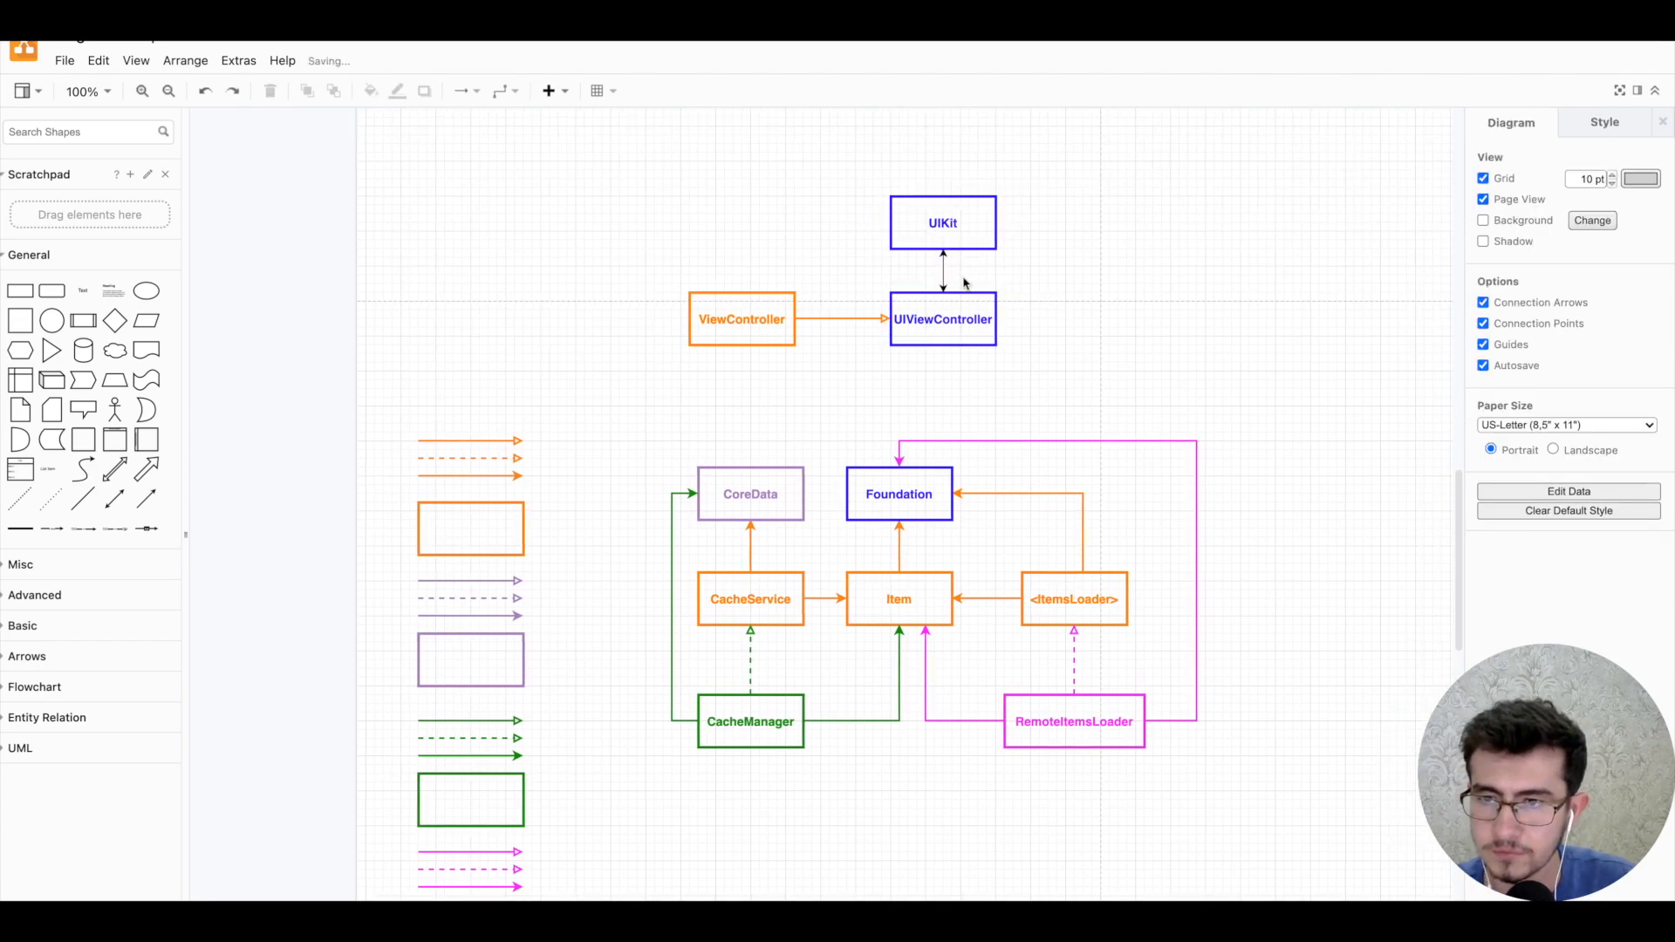
pyautogui.click(942, 263)
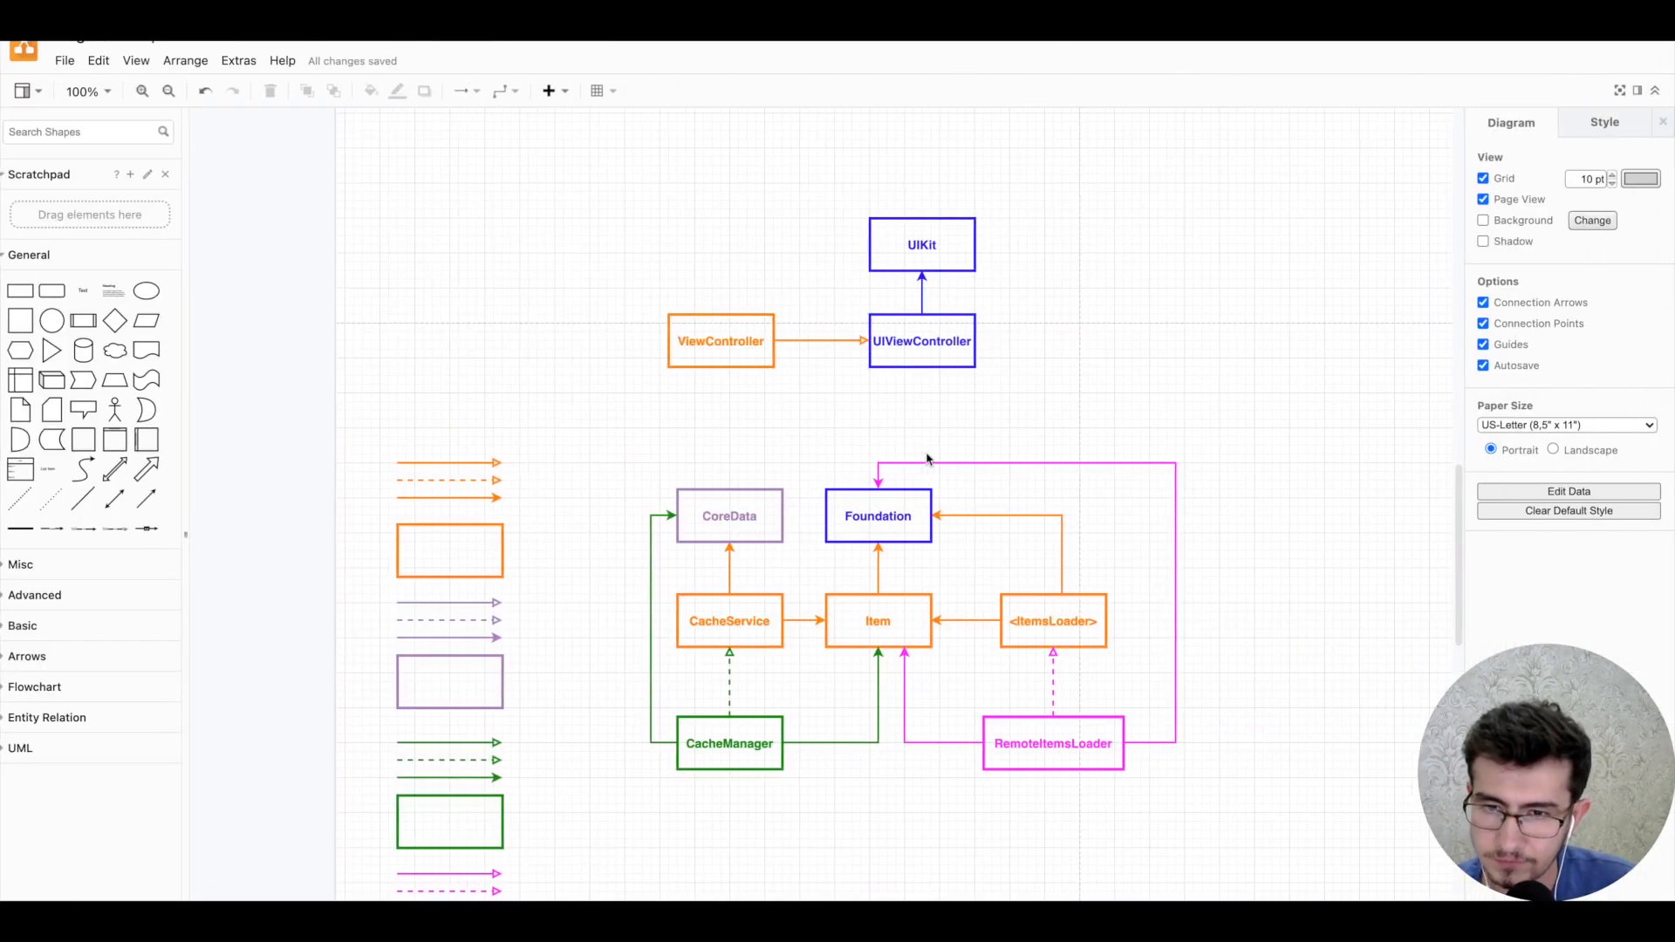
pyautogui.click(720, 341)
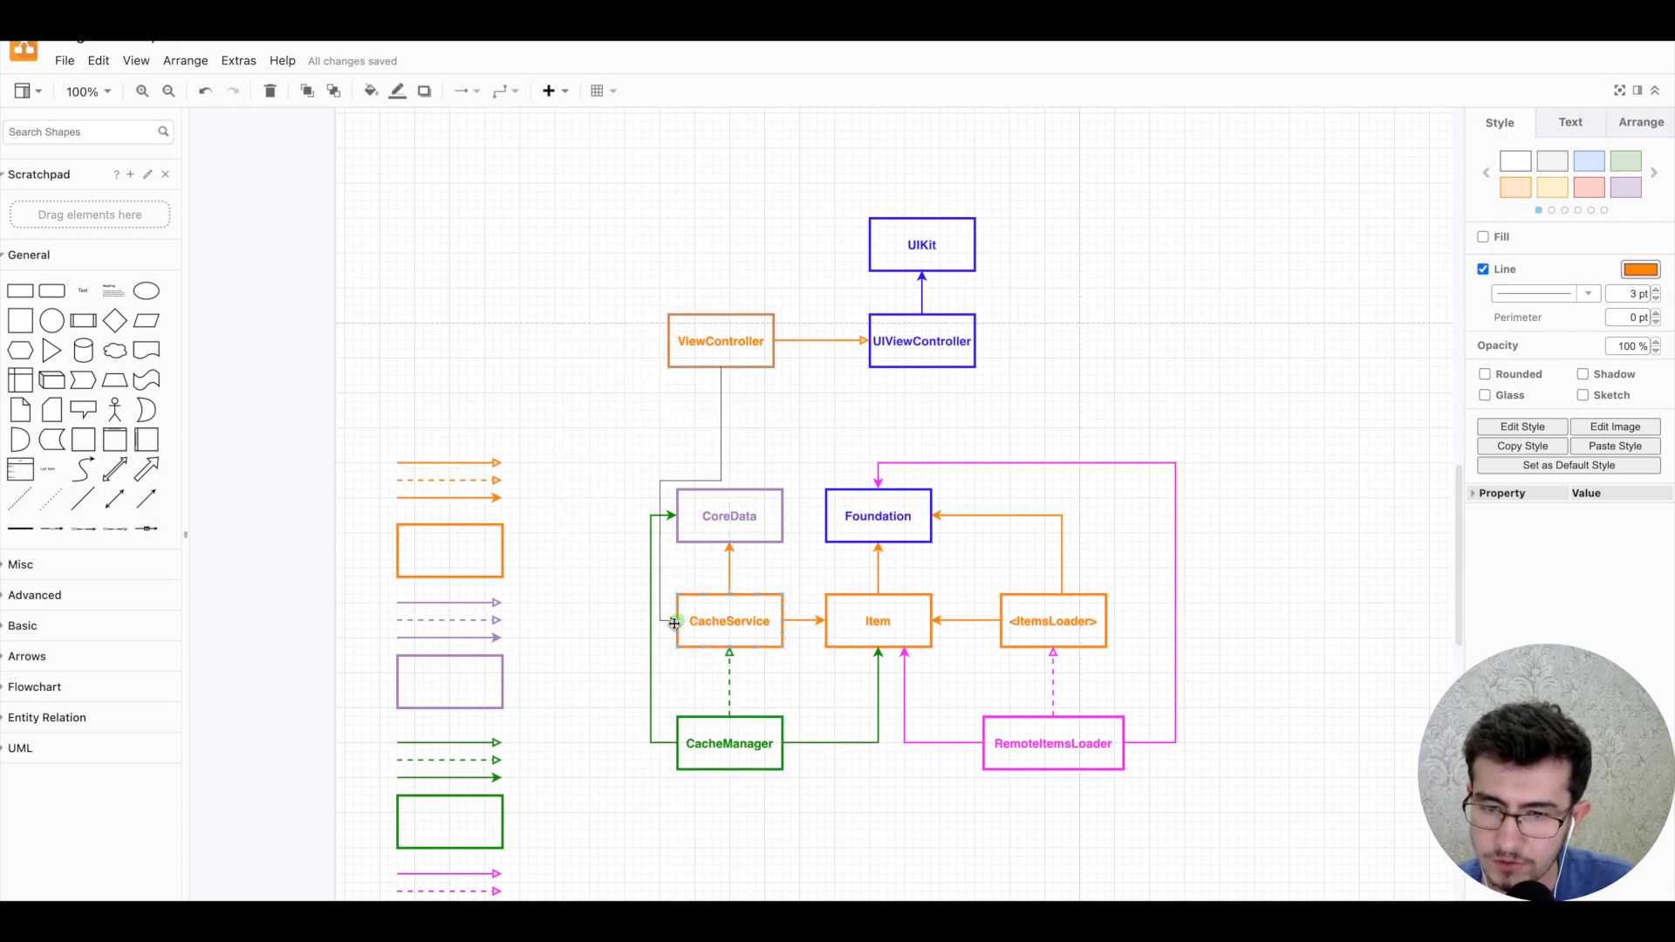
# - Relabel CacheService as <CacheService> to mark it a protocol
pyautogui.doubleClick(728, 620)
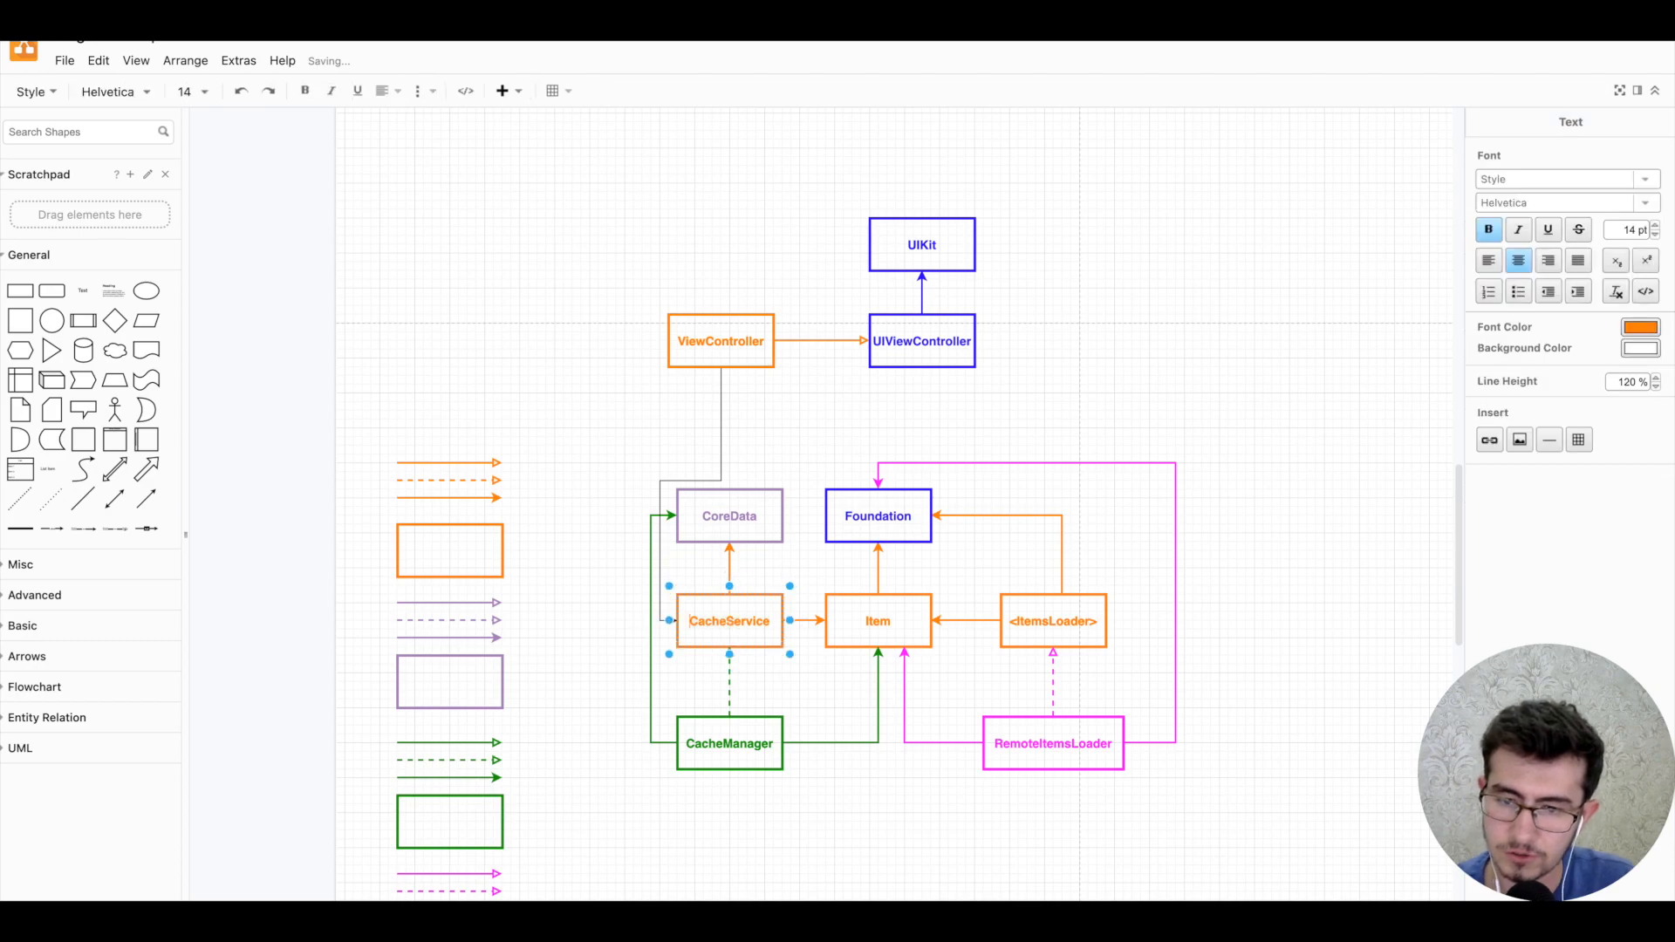
pyautogui.click(719, 432)
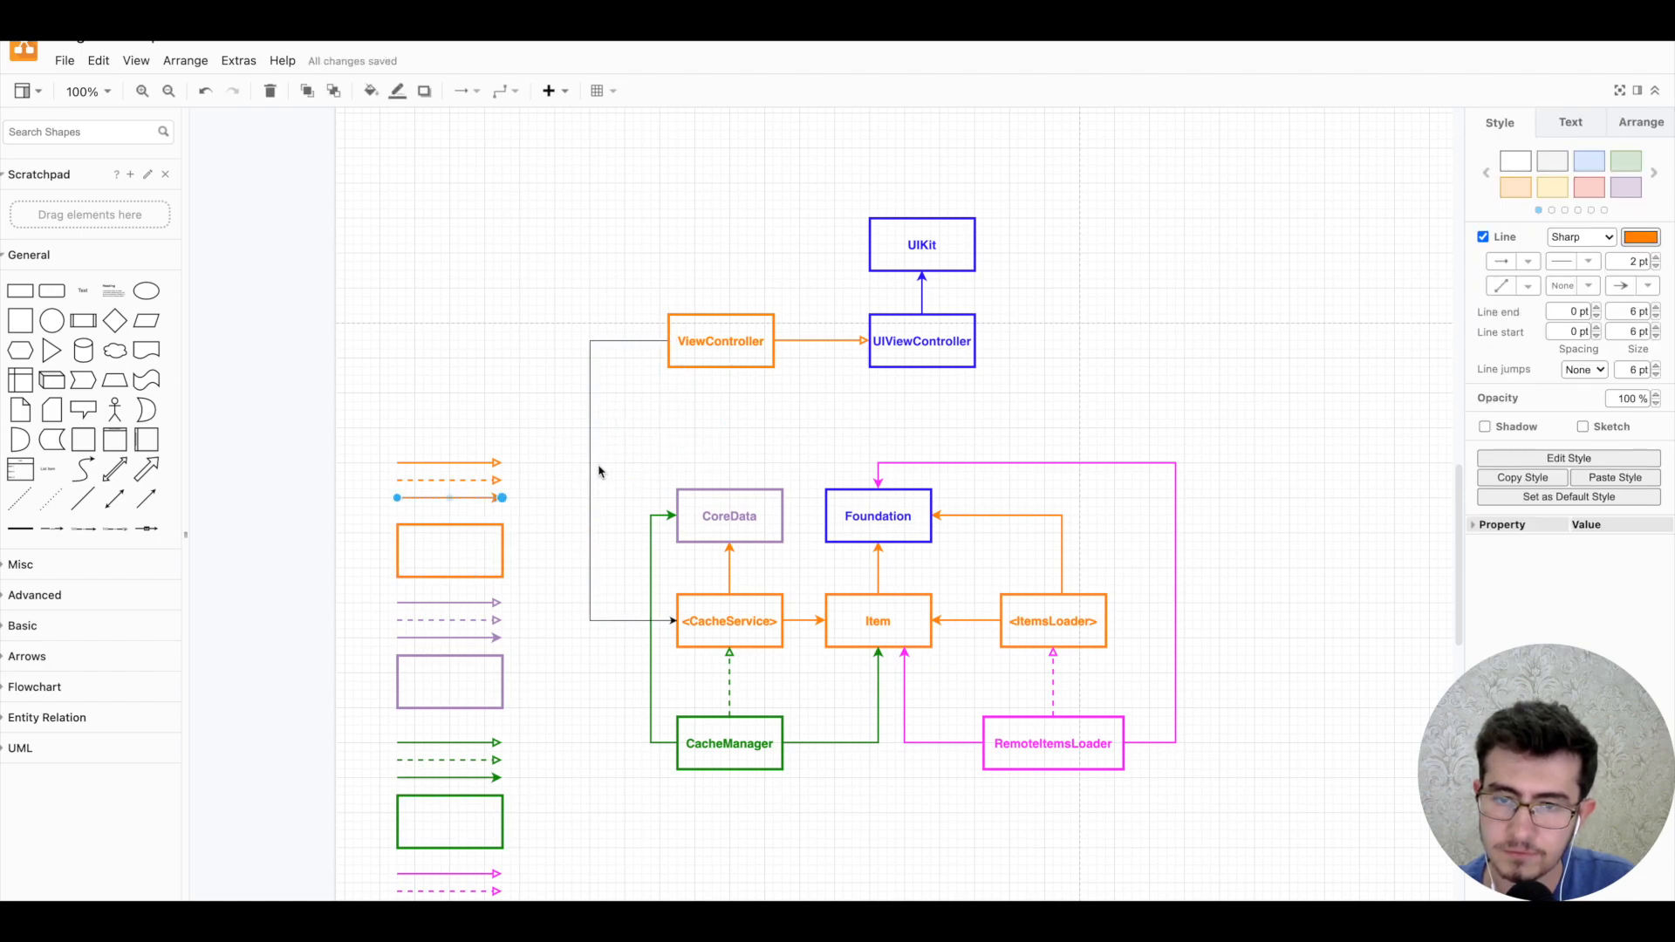
# - Draw and reroute a connector from ViewController to CacheManager
pyautogui.click(720, 340)
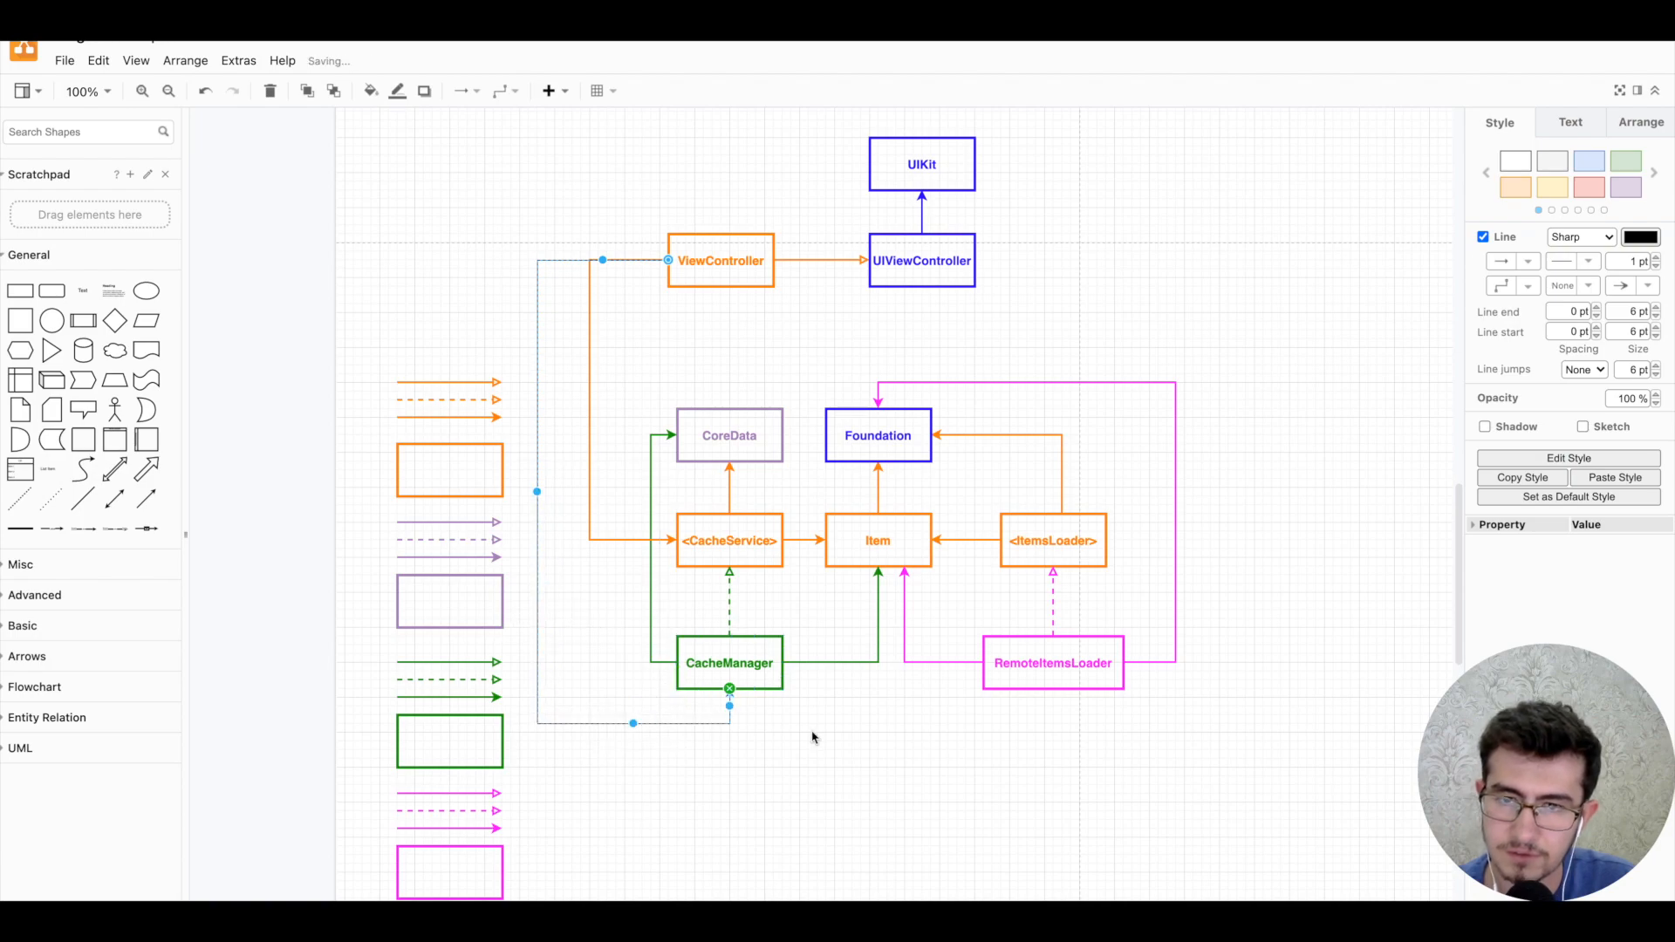
pyautogui.moveTo(601, 260); pyautogui.dragTo(598, 253)
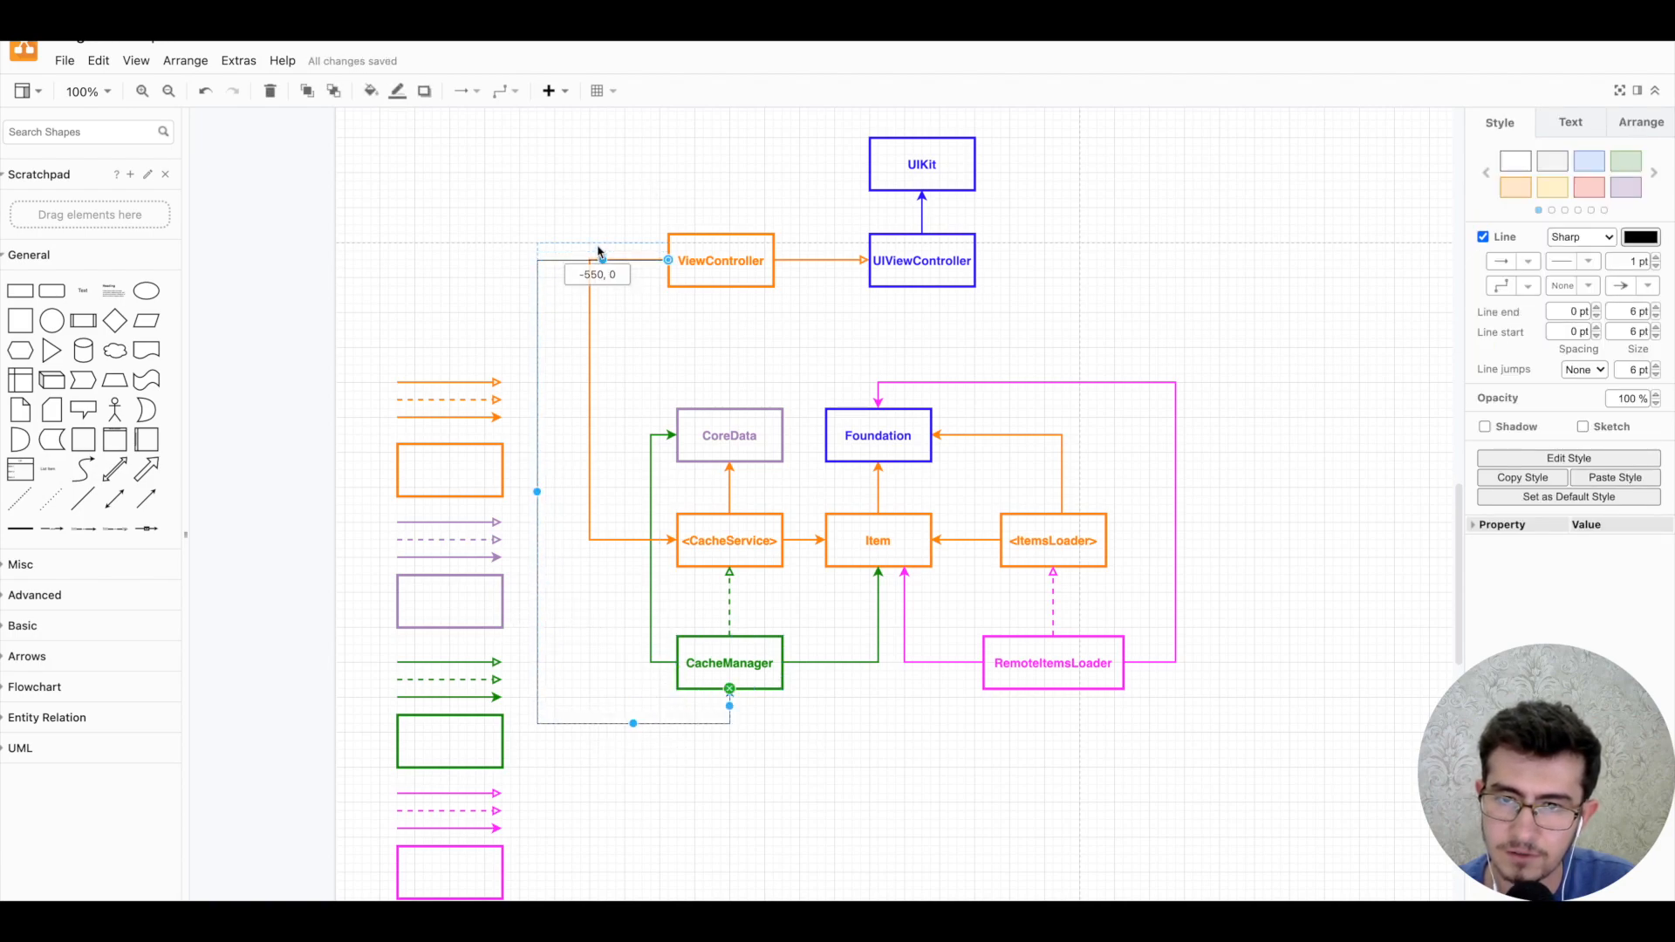
pyautogui.click(828, 393)
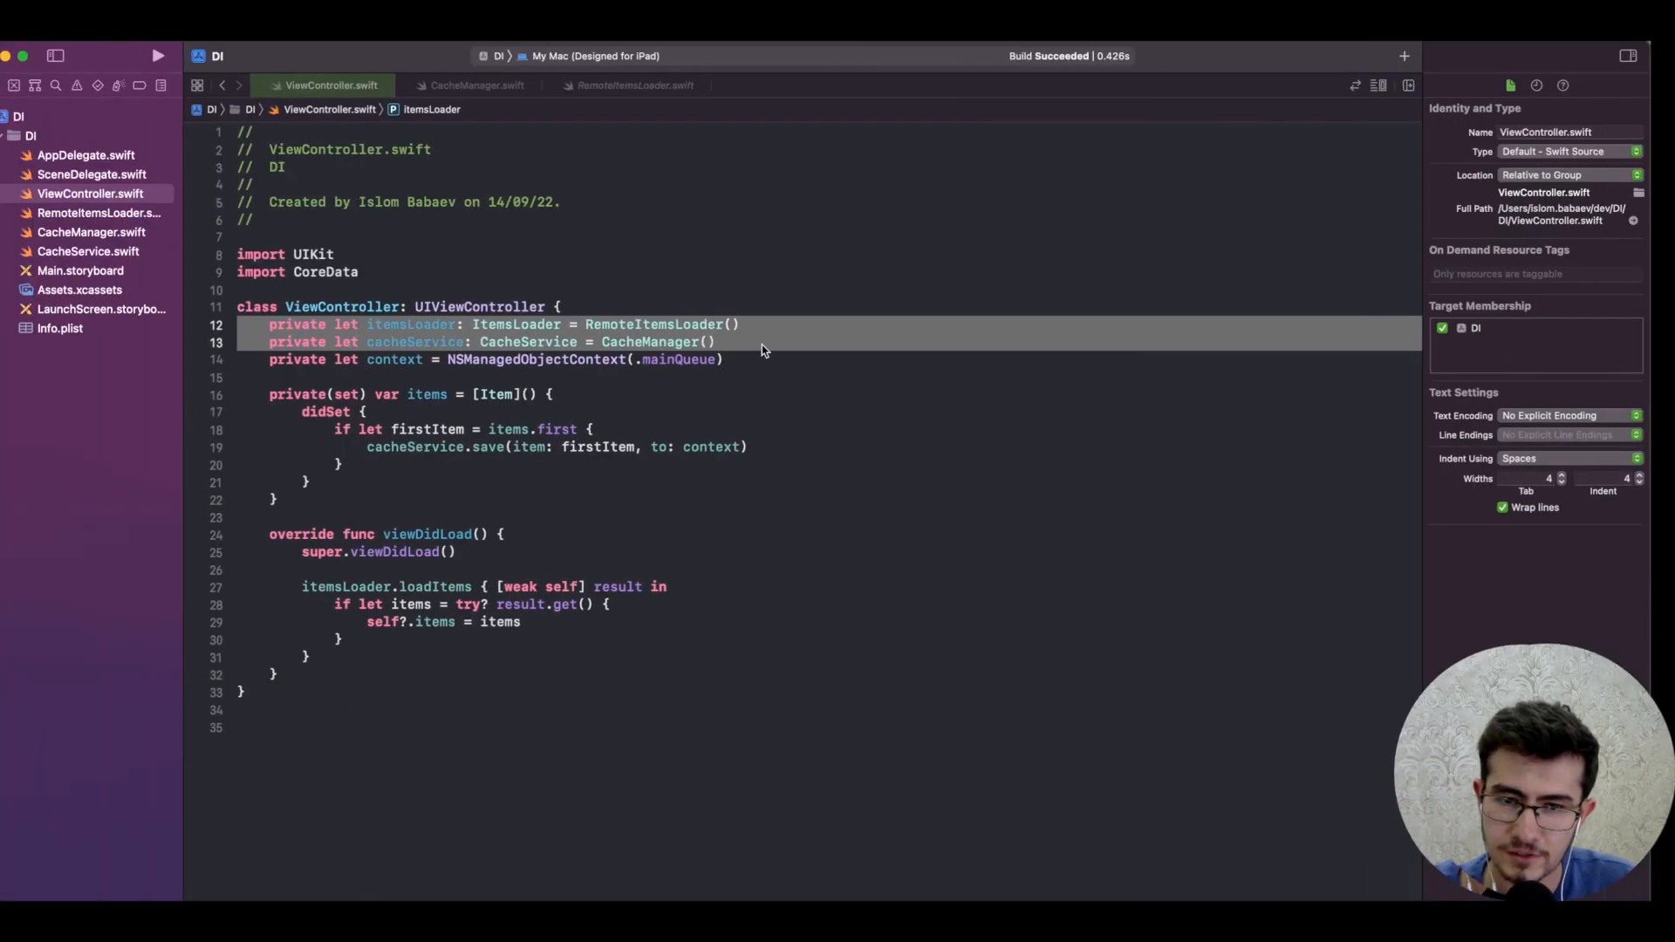
# - Highlight the itemsLoader property in ViewController.swift
pyautogui.doubleClick(541, 324)
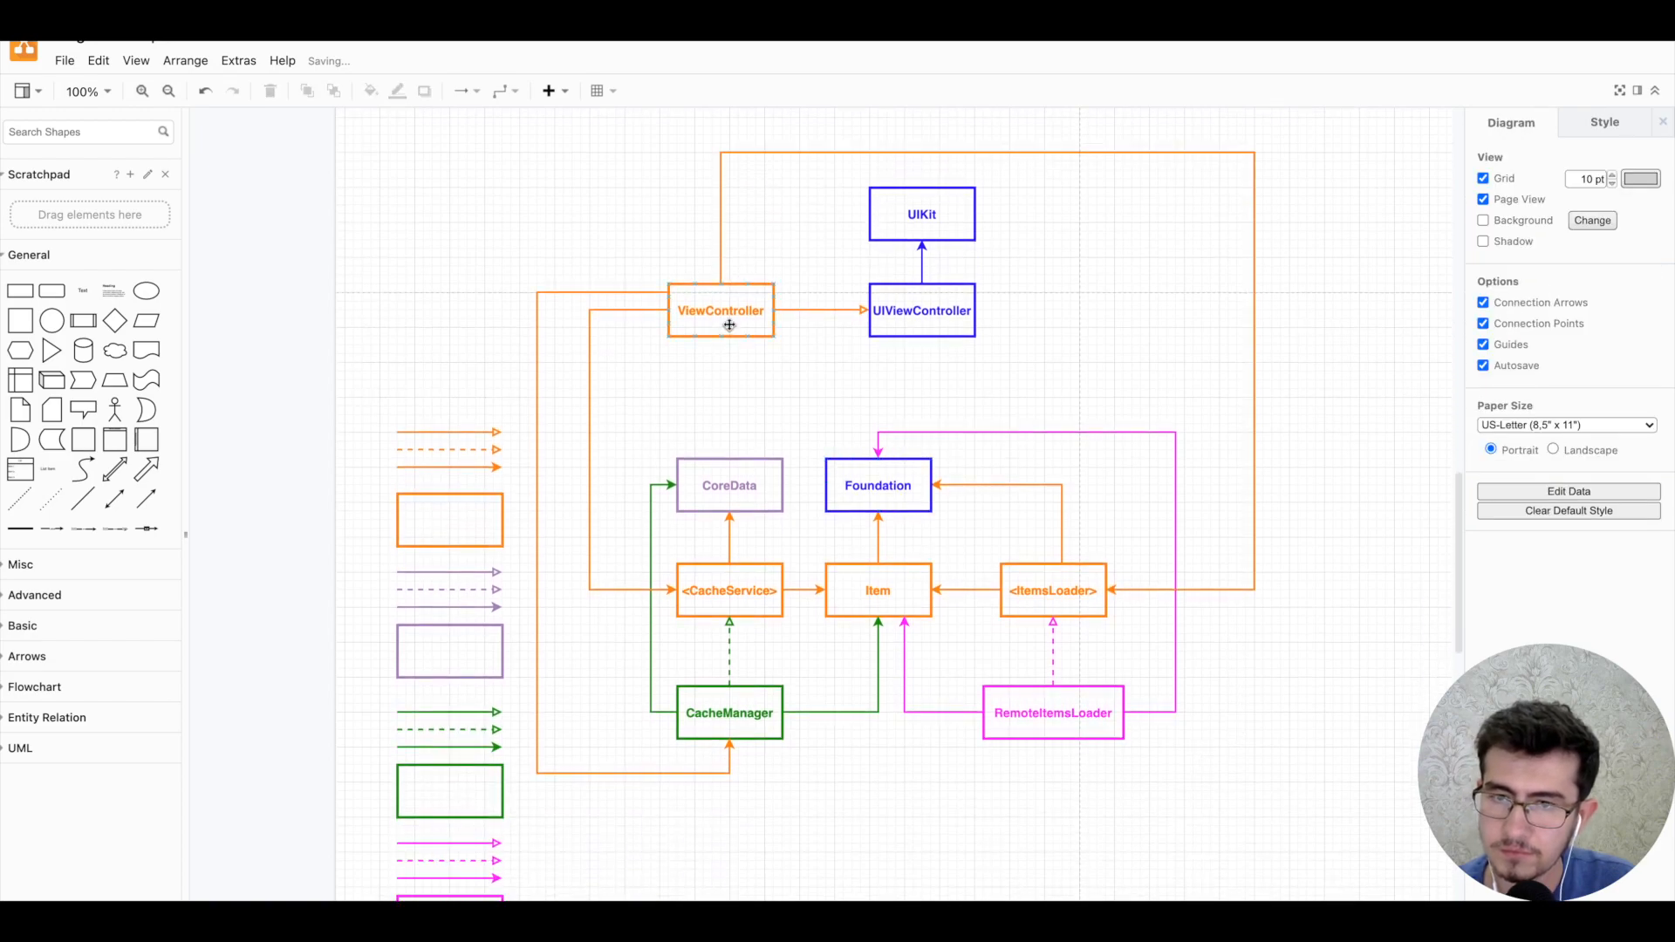
# - Connect ViewController to RemoteItemsLoader with an orange arrow routed over the top and right
pyautogui.click(1051, 713)
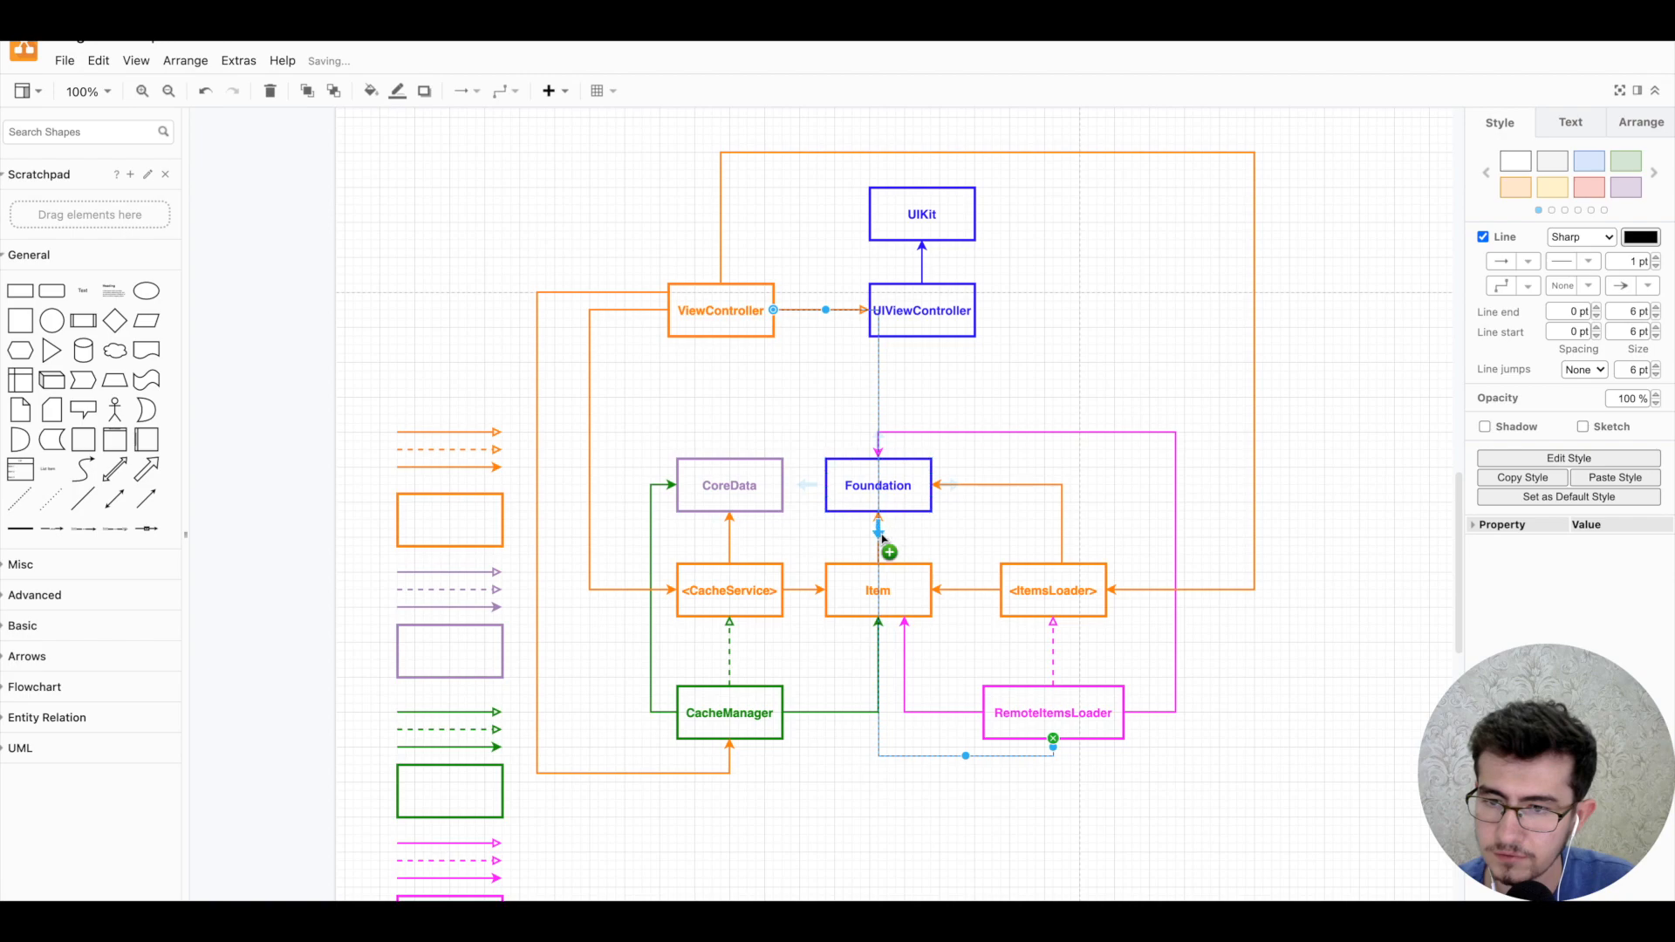
pyautogui.moveTo(881, 387)
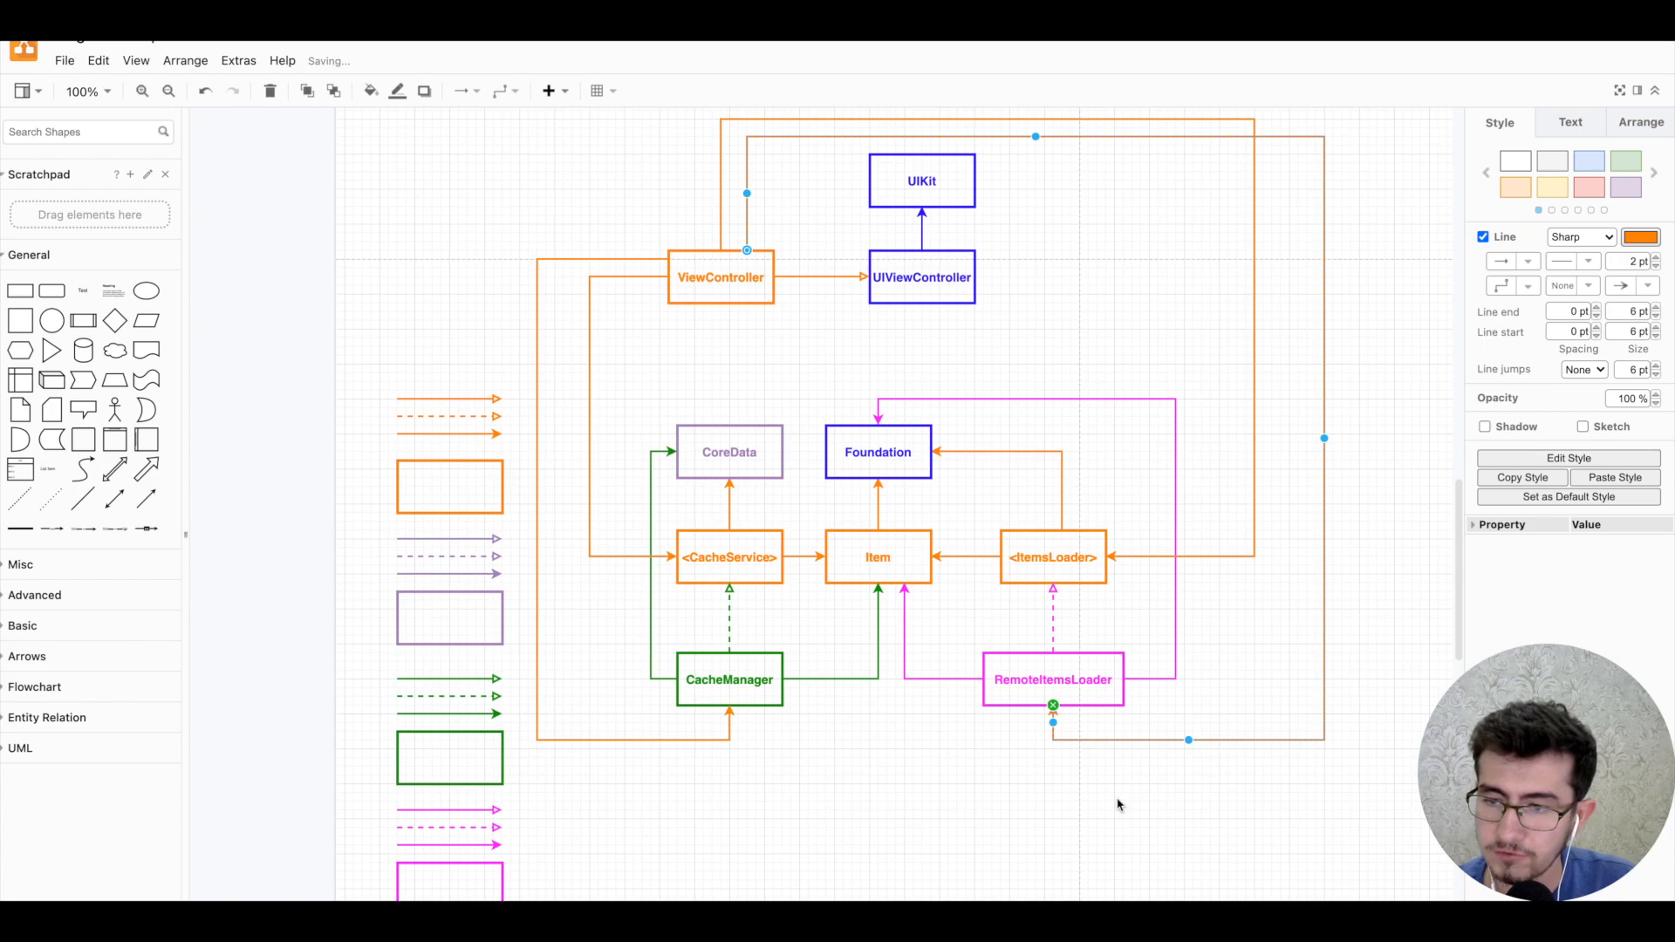
pyautogui.click(719, 305)
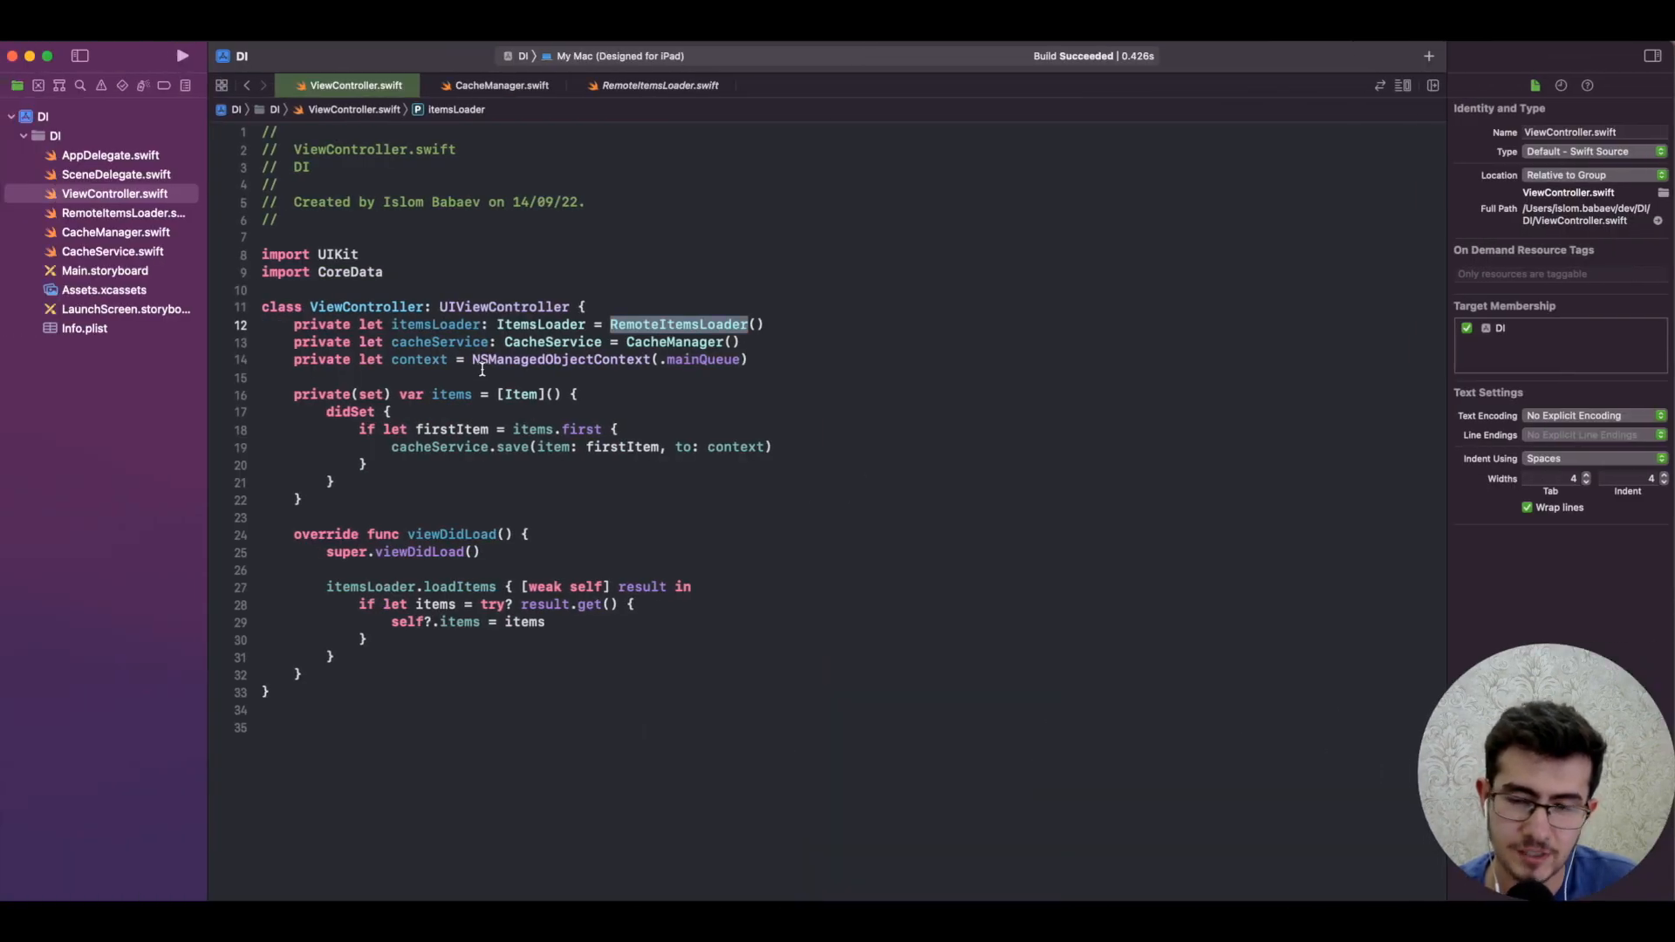
# - Highlight the RemoteItemsLoader and CacheManager instantiations inside ViewController.swift
pyautogui.click(534, 324)
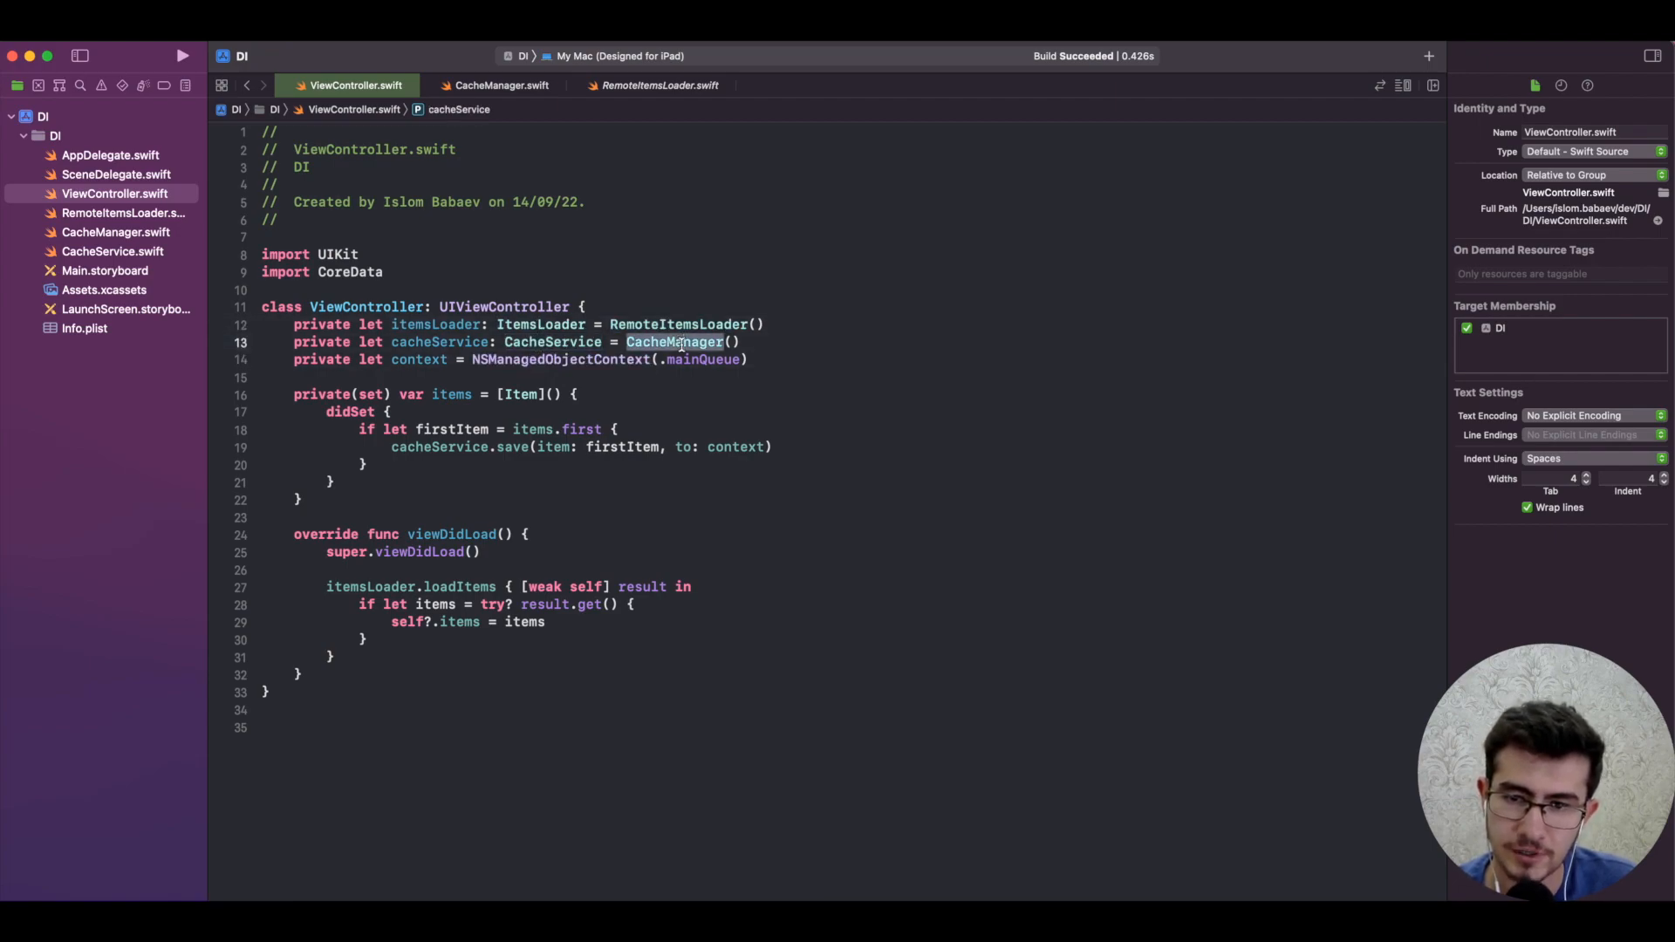
pyautogui.doubleClick(520, 395)
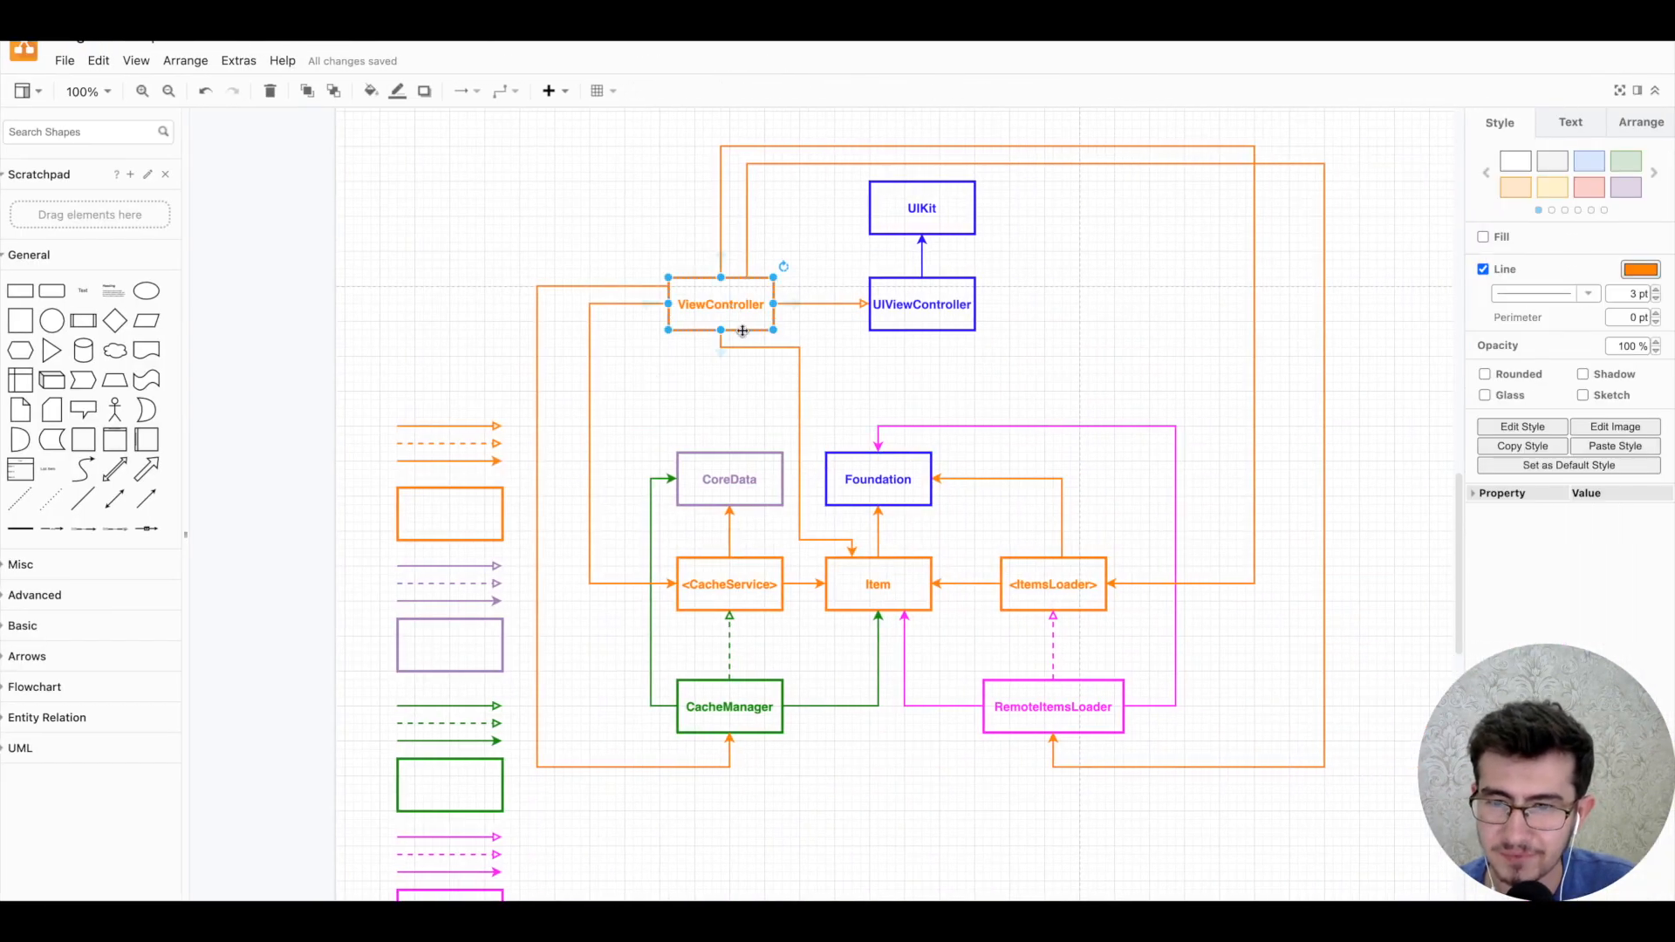
pyautogui.moveTo(708, 341)
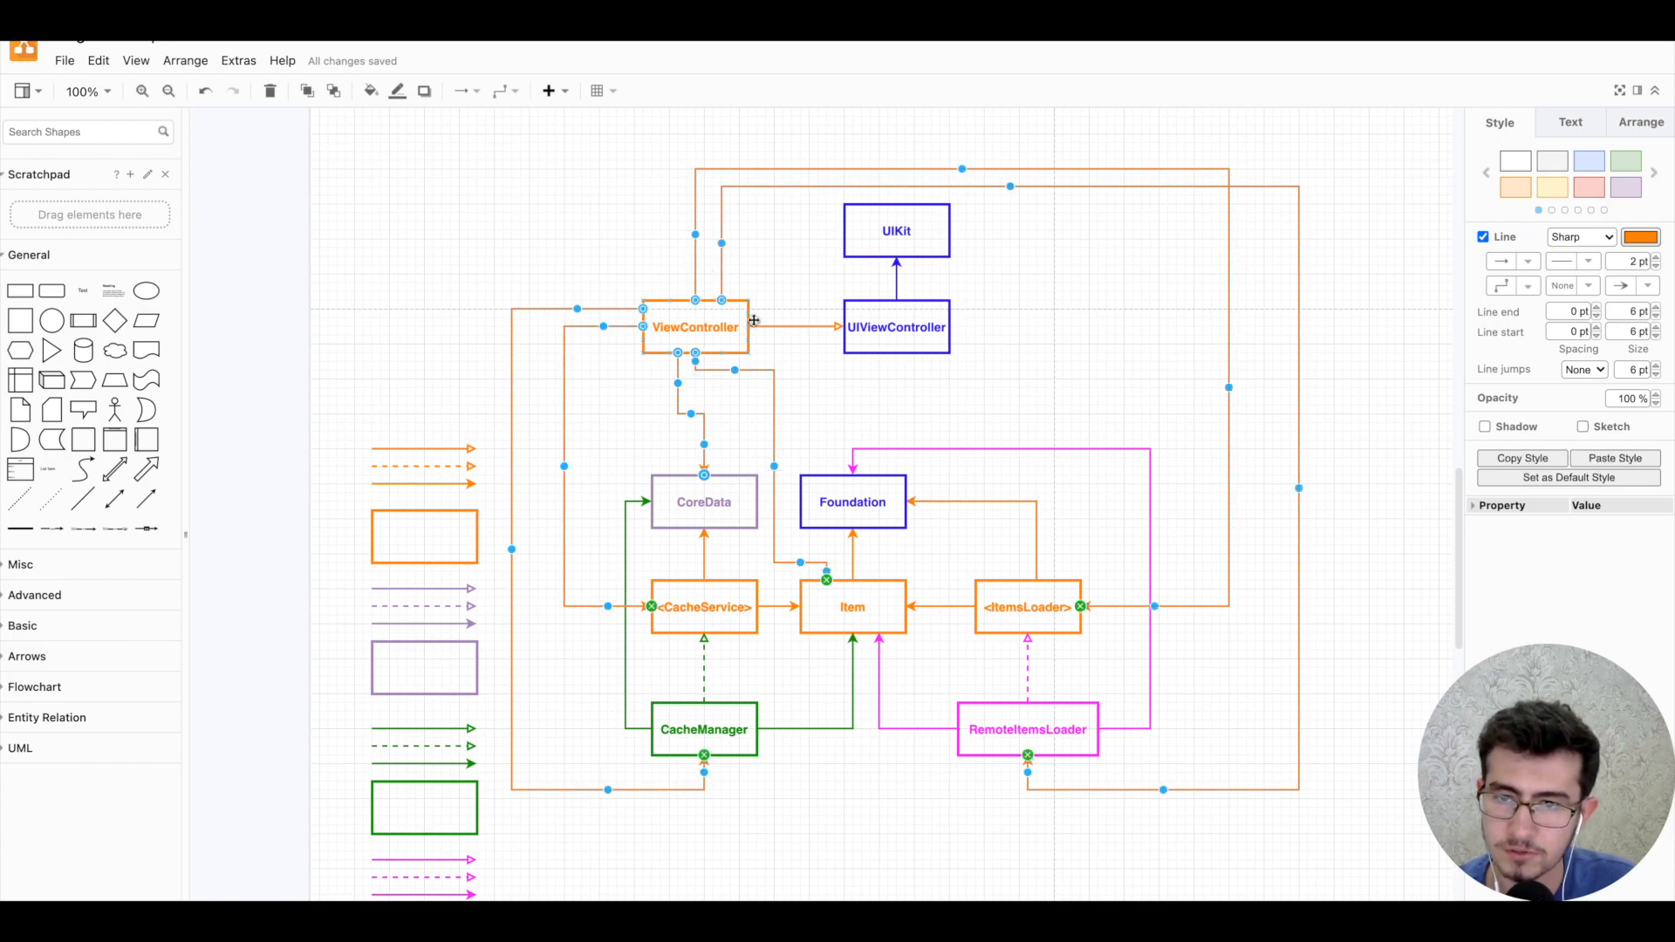
# - Deselect ViewController's connectors after adding its orange arrow to CoreData
pyautogui.click(785, 327)
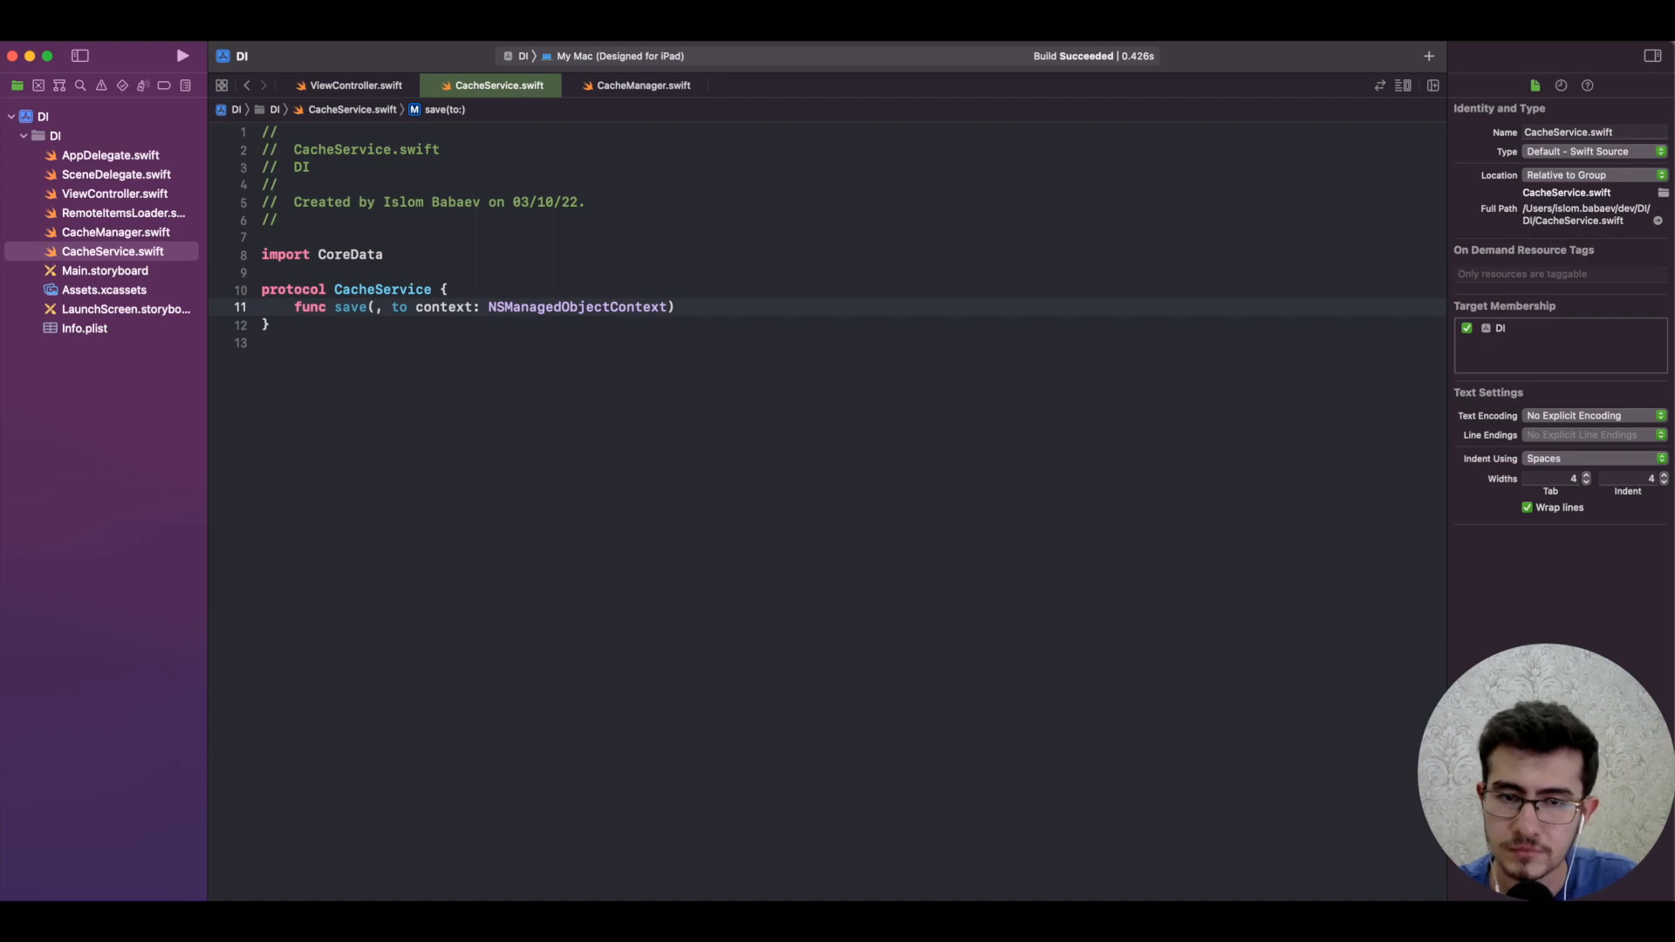
# - Make CacheService's save take item: String, then rebuild from ViewController.swift
pyautogui.write('item: Sring')
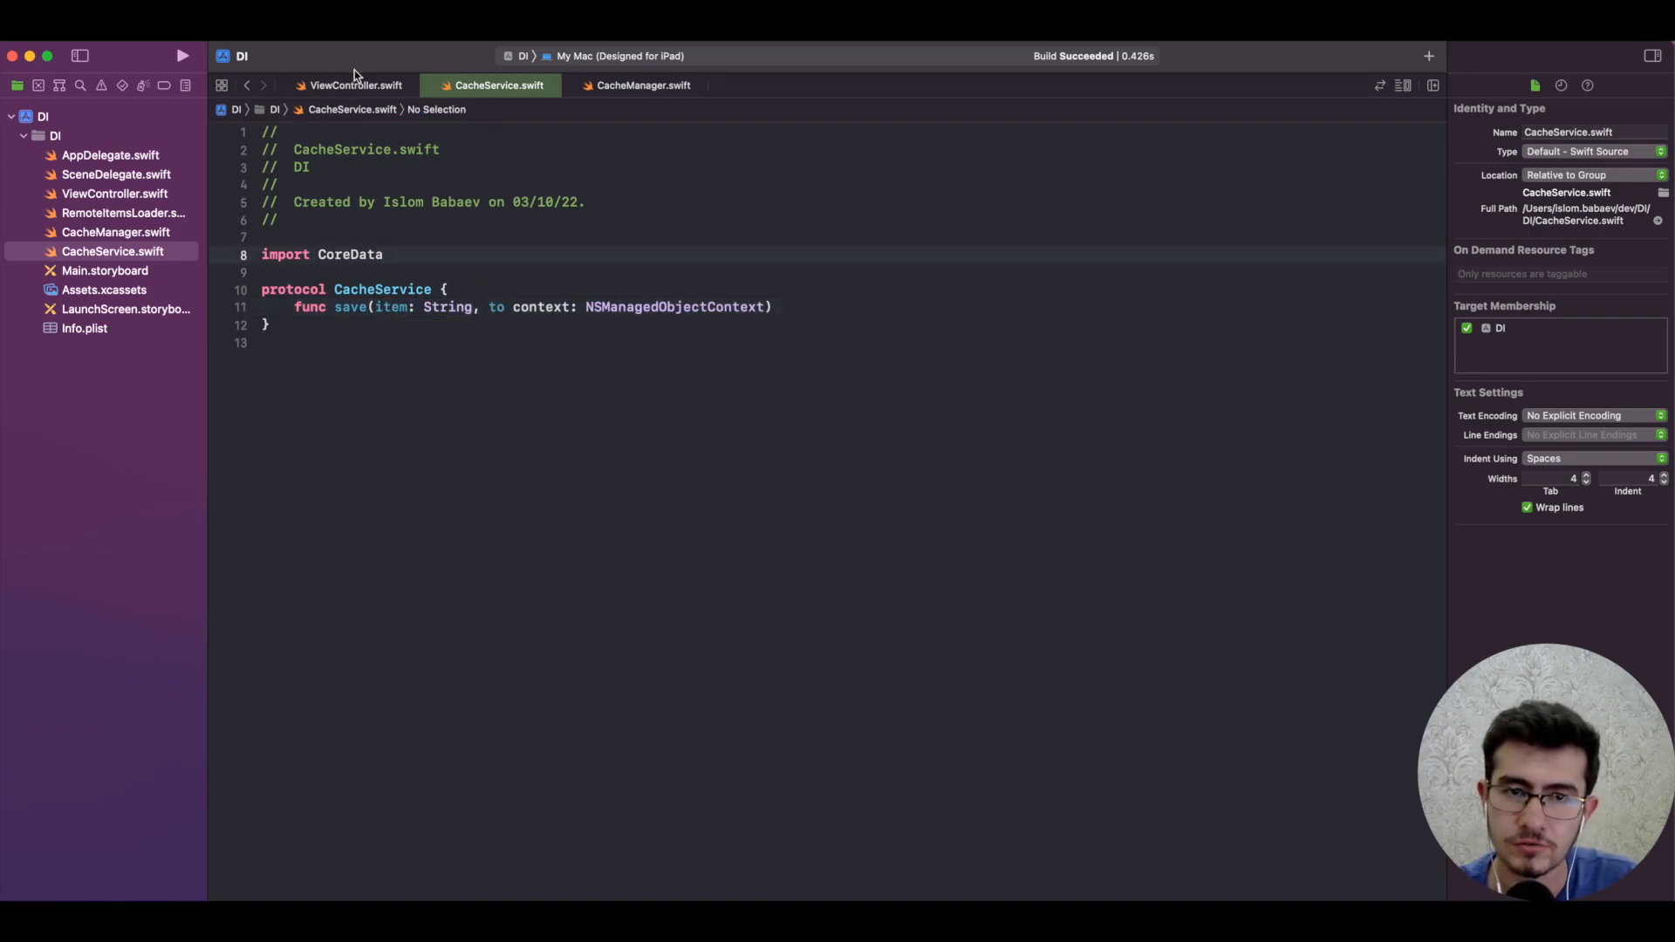
pyautogui.click(356, 85)
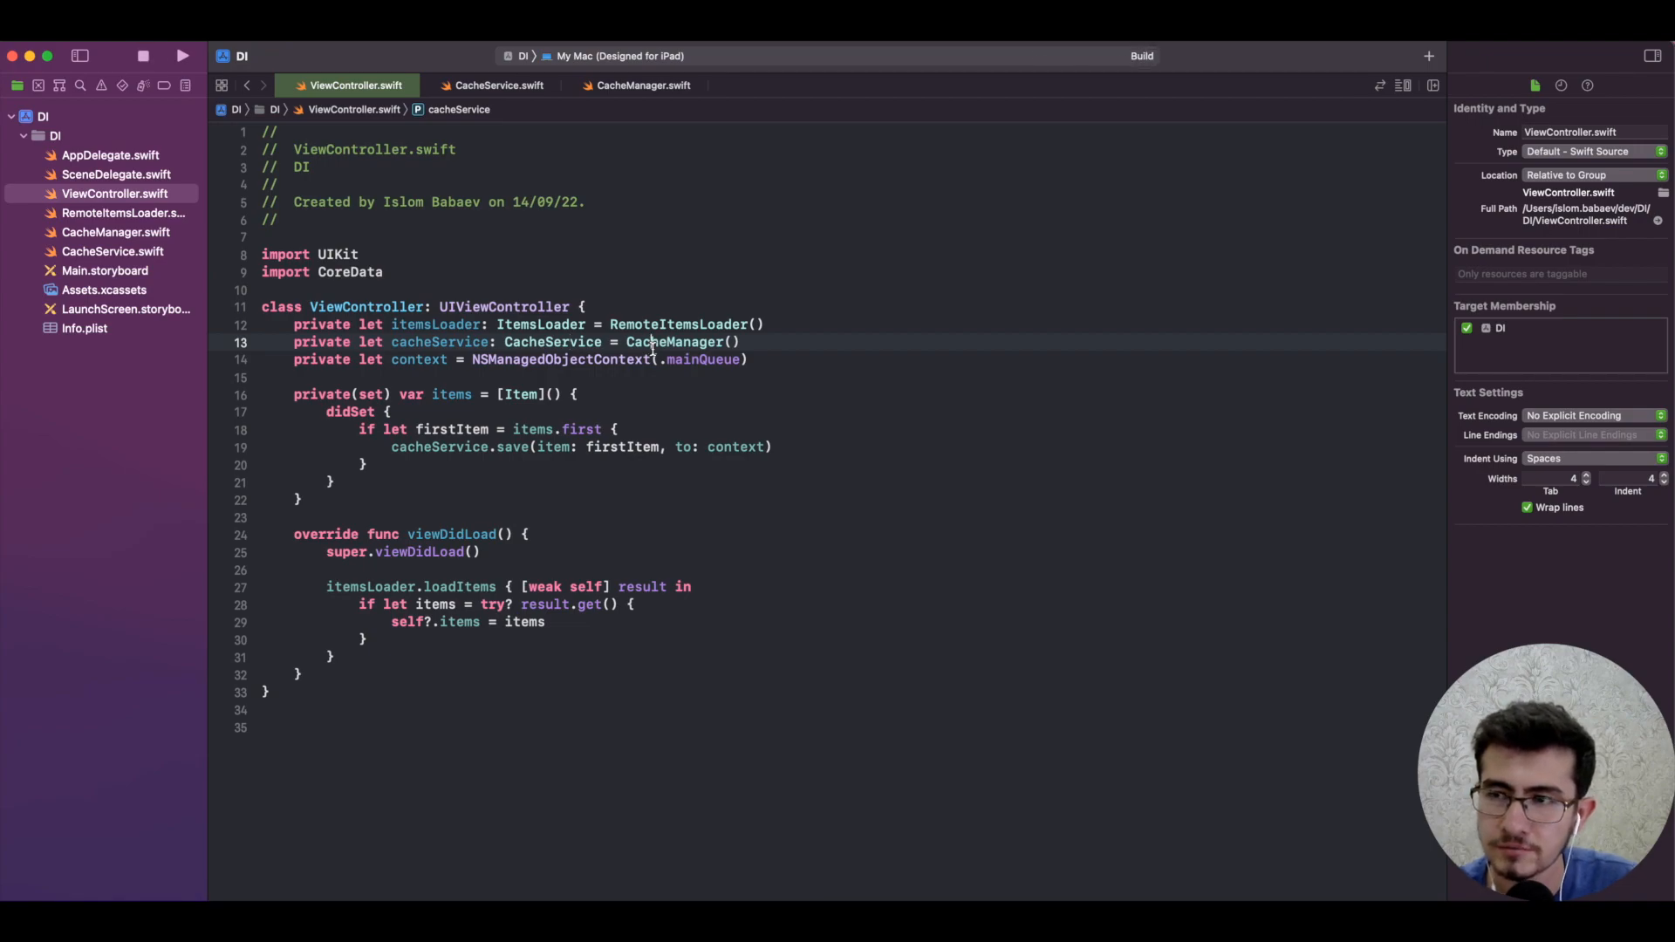
pyautogui.click(181, 56)
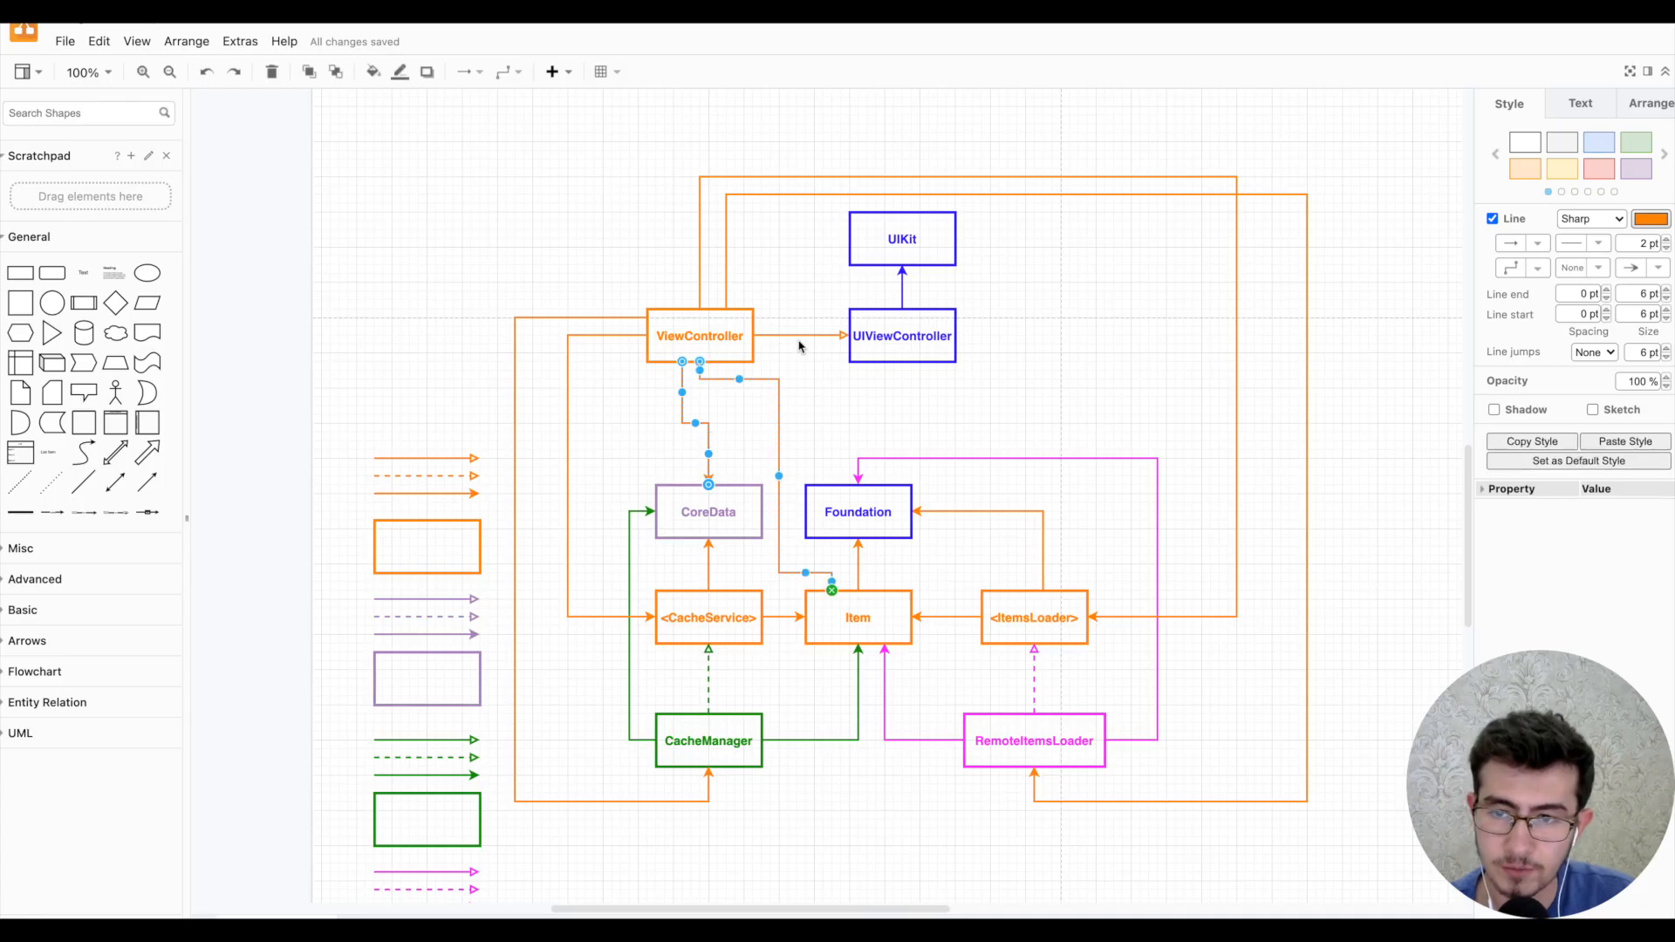
# - Highlight every ViewController arrow, show the Item-to-String build failure, and return to the diagram
pyautogui.click(799, 334)
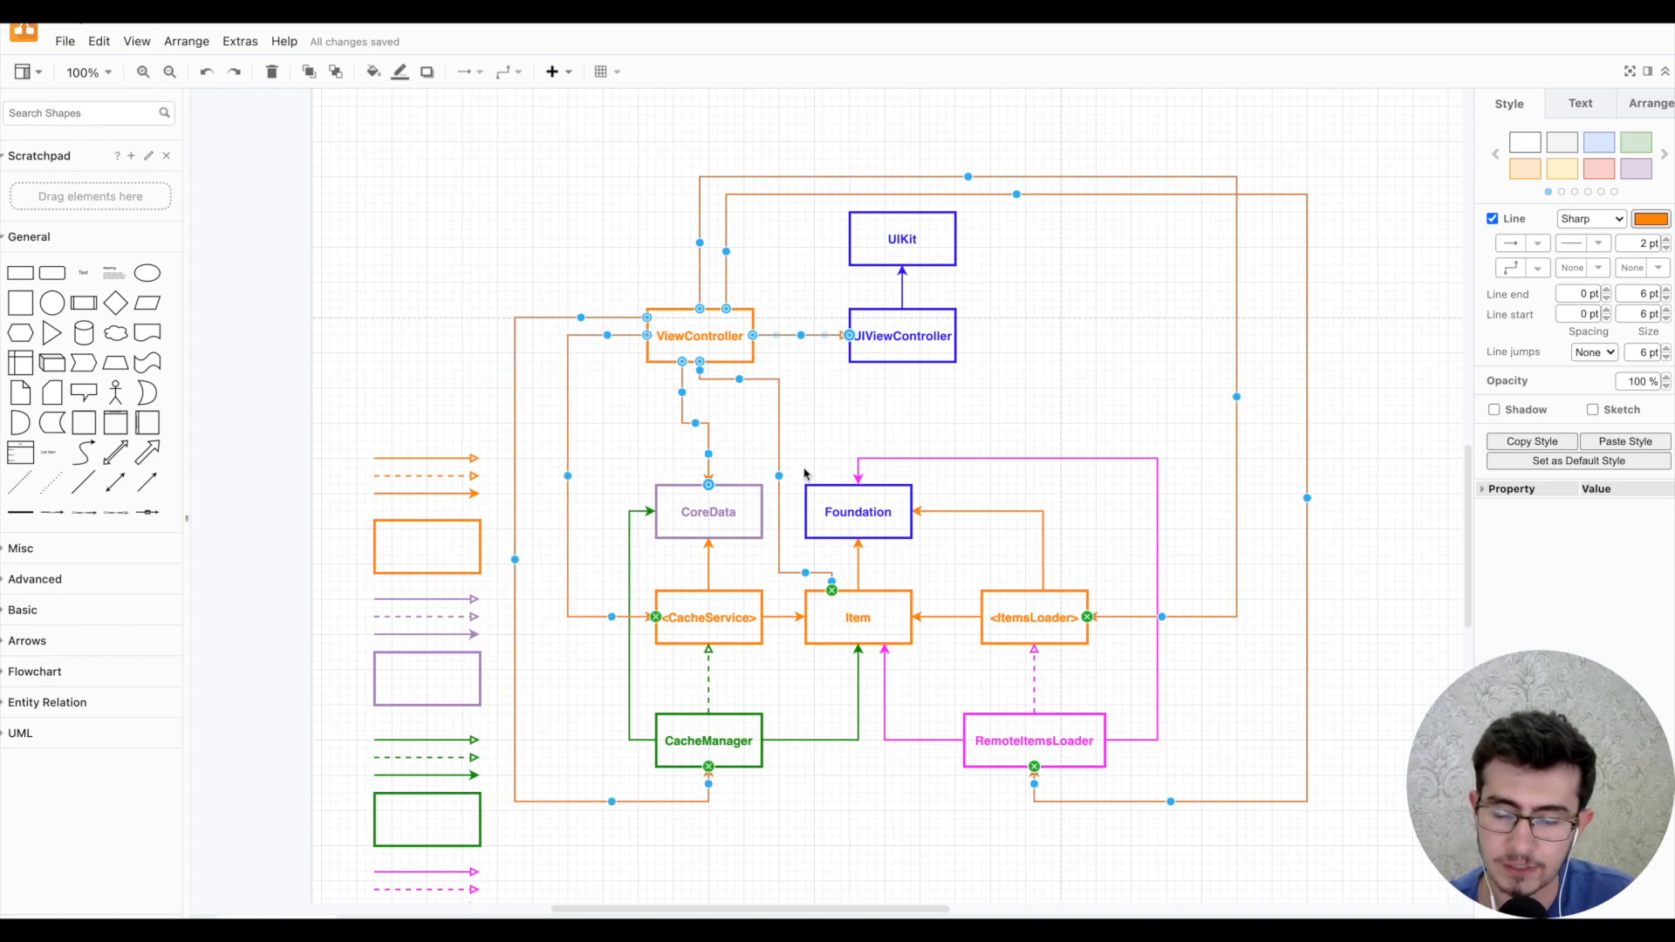
pyautogui.moveTo(633, 552)
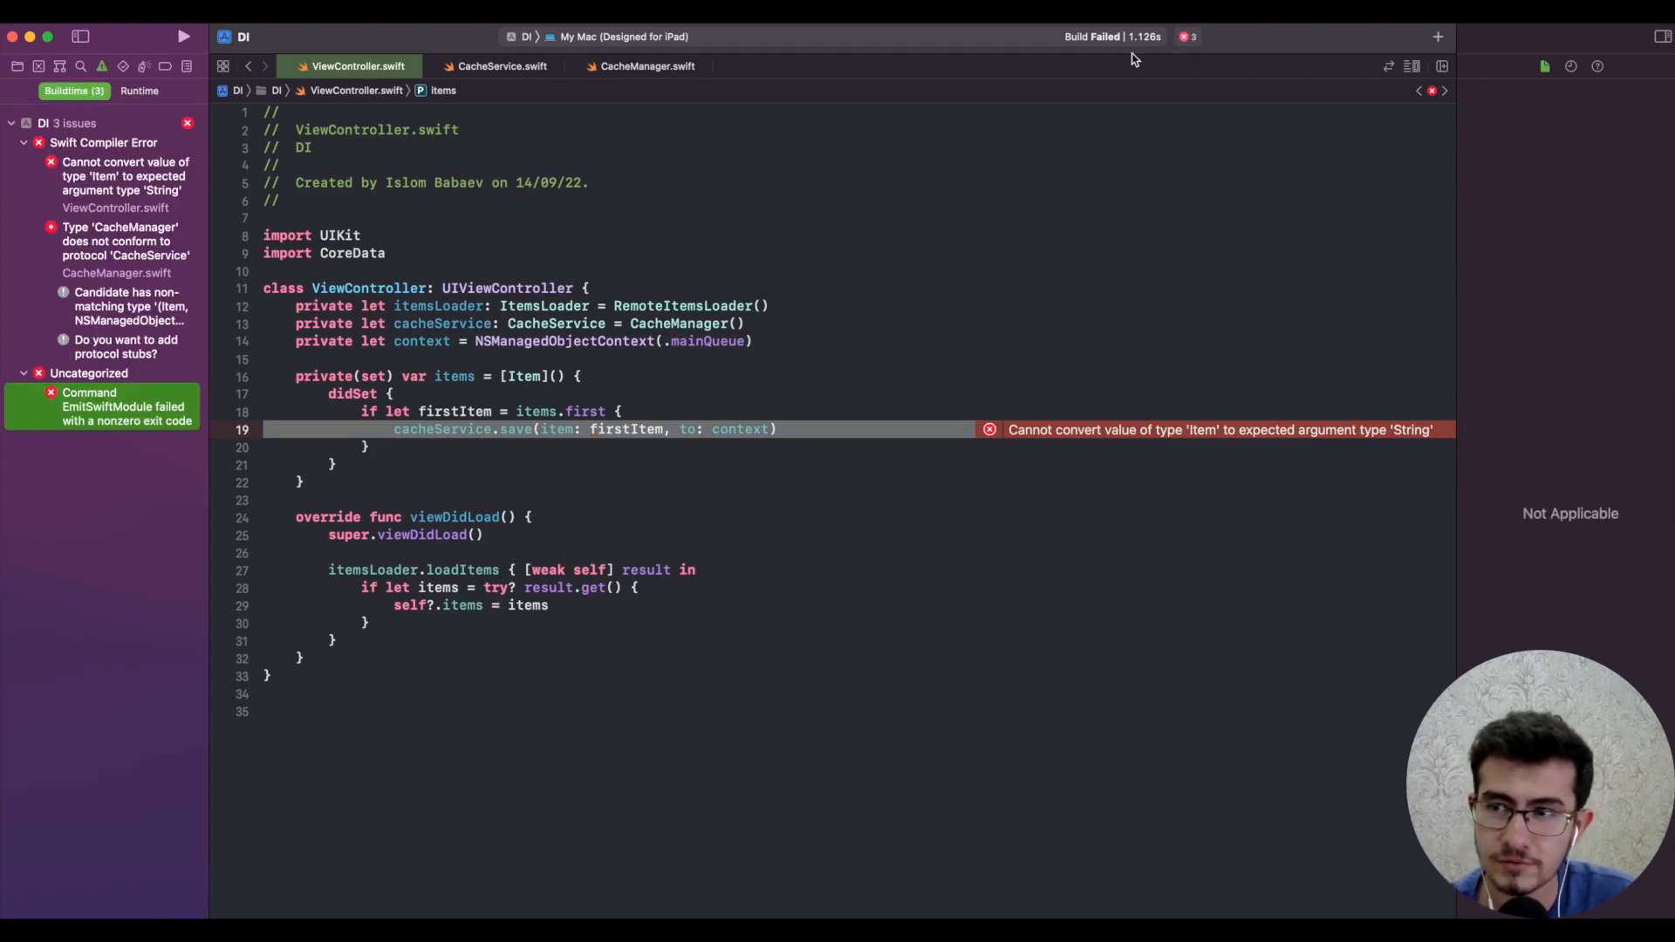
pyautogui.click(646, 65)
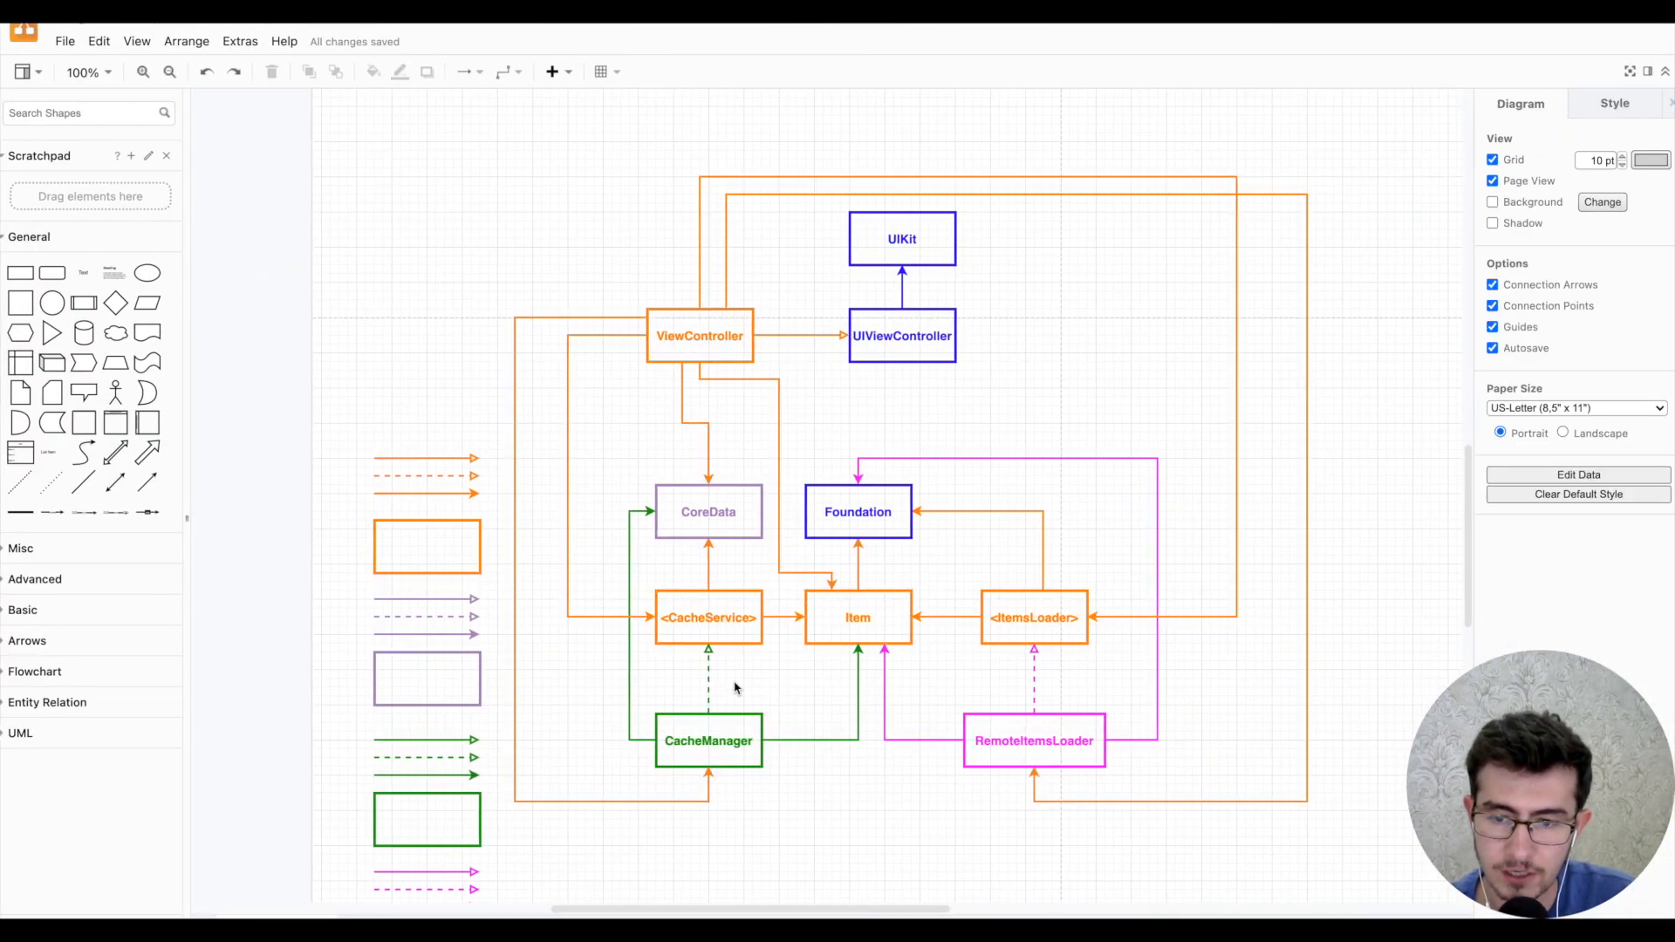
# - Select CacheManager's dashed conformance arrow to <CacheService>
pyautogui.click(708, 618)
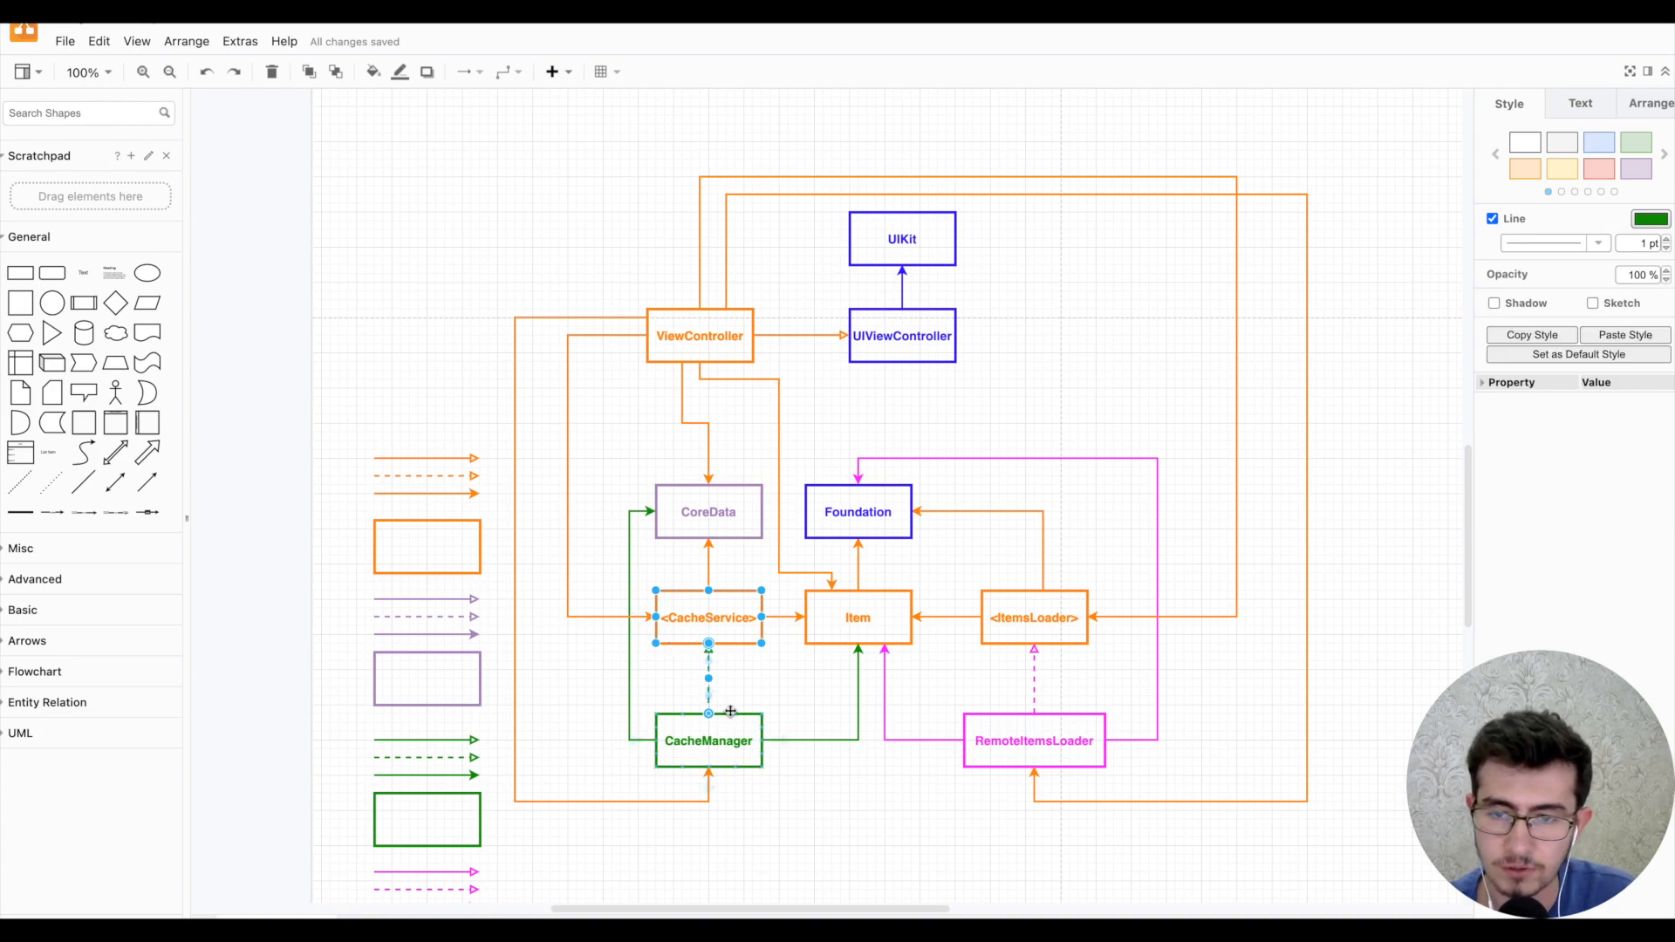
pyautogui.moveTo(731, 694)
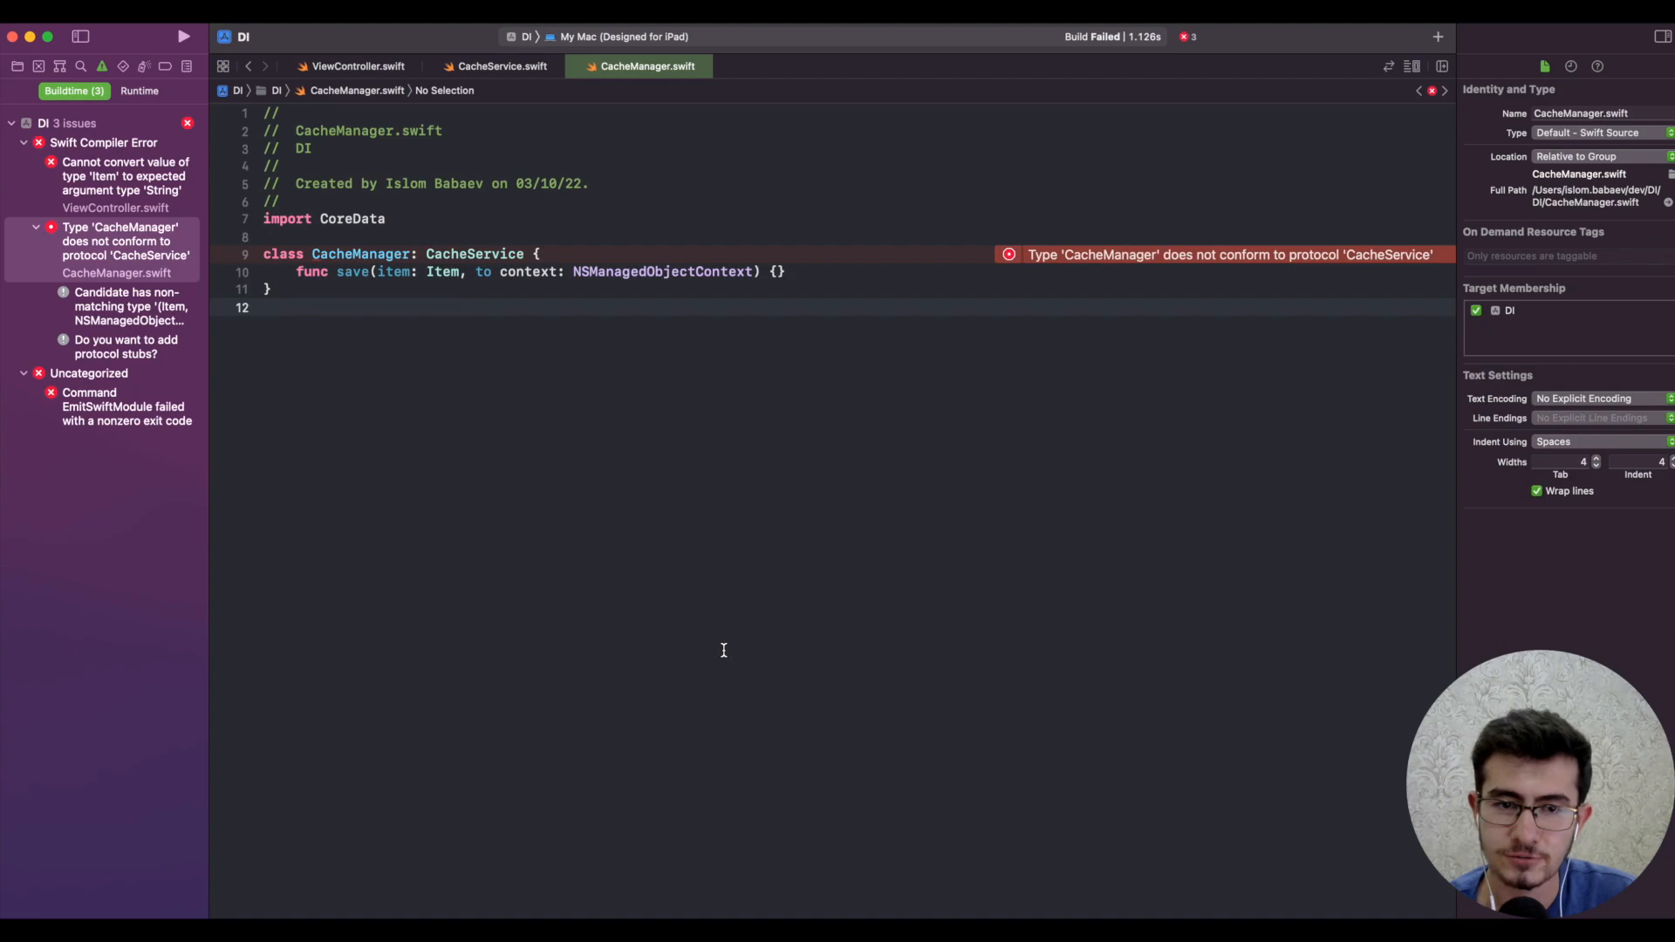
pyautogui.click(265, 307)
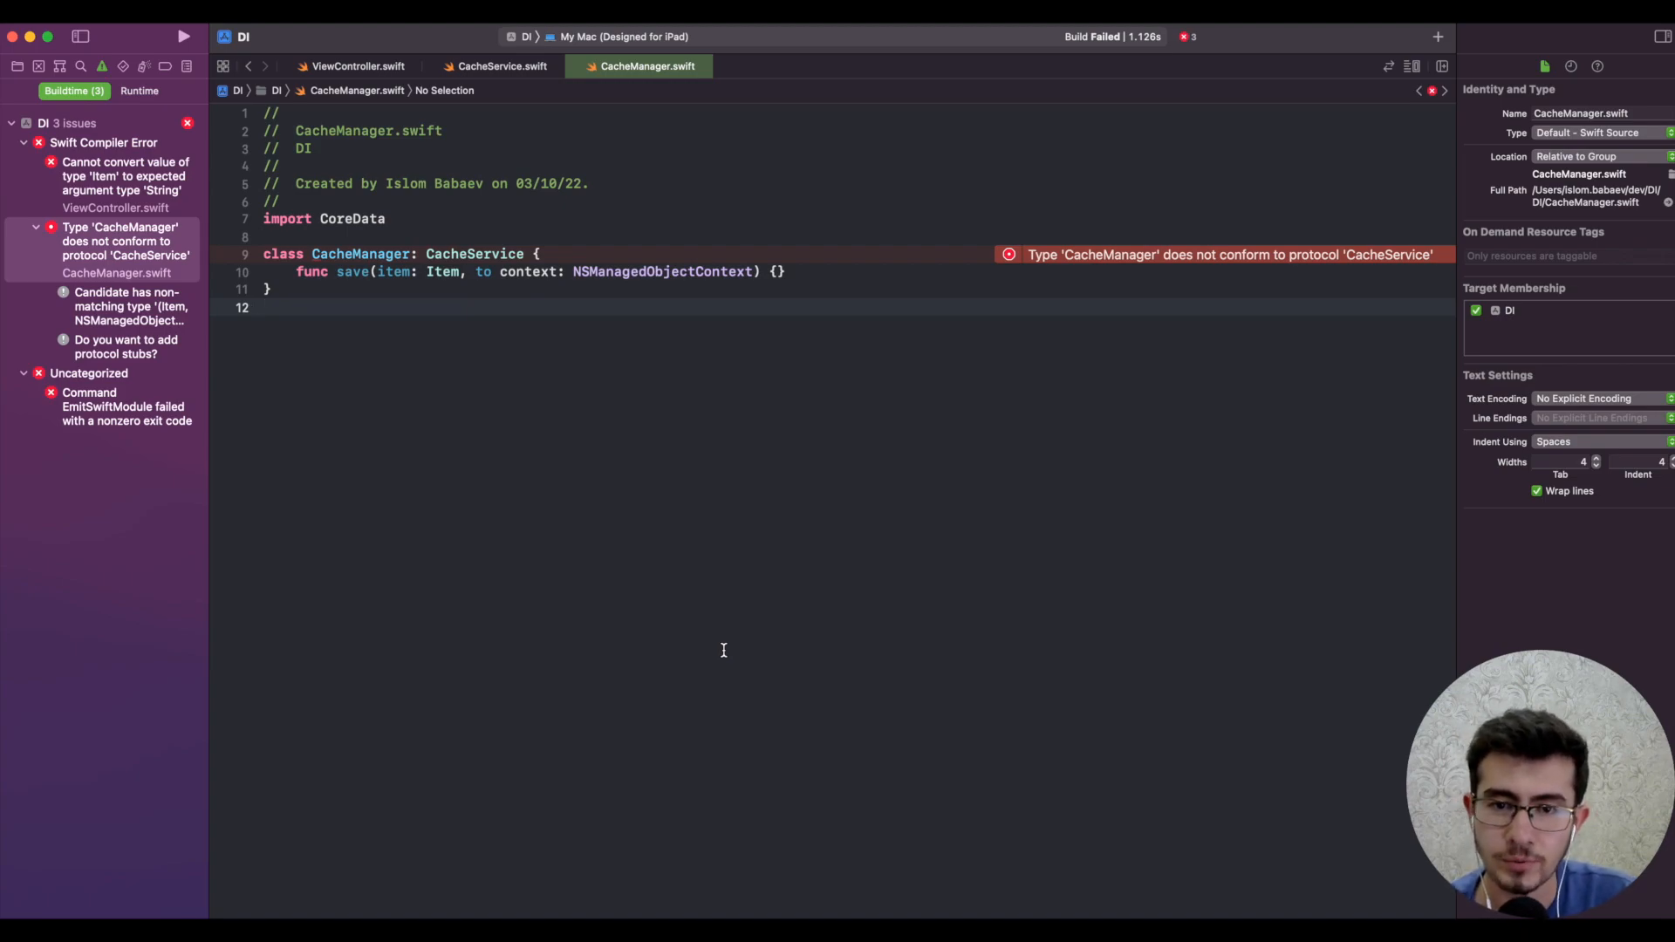
pyautogui.click(265, 308)
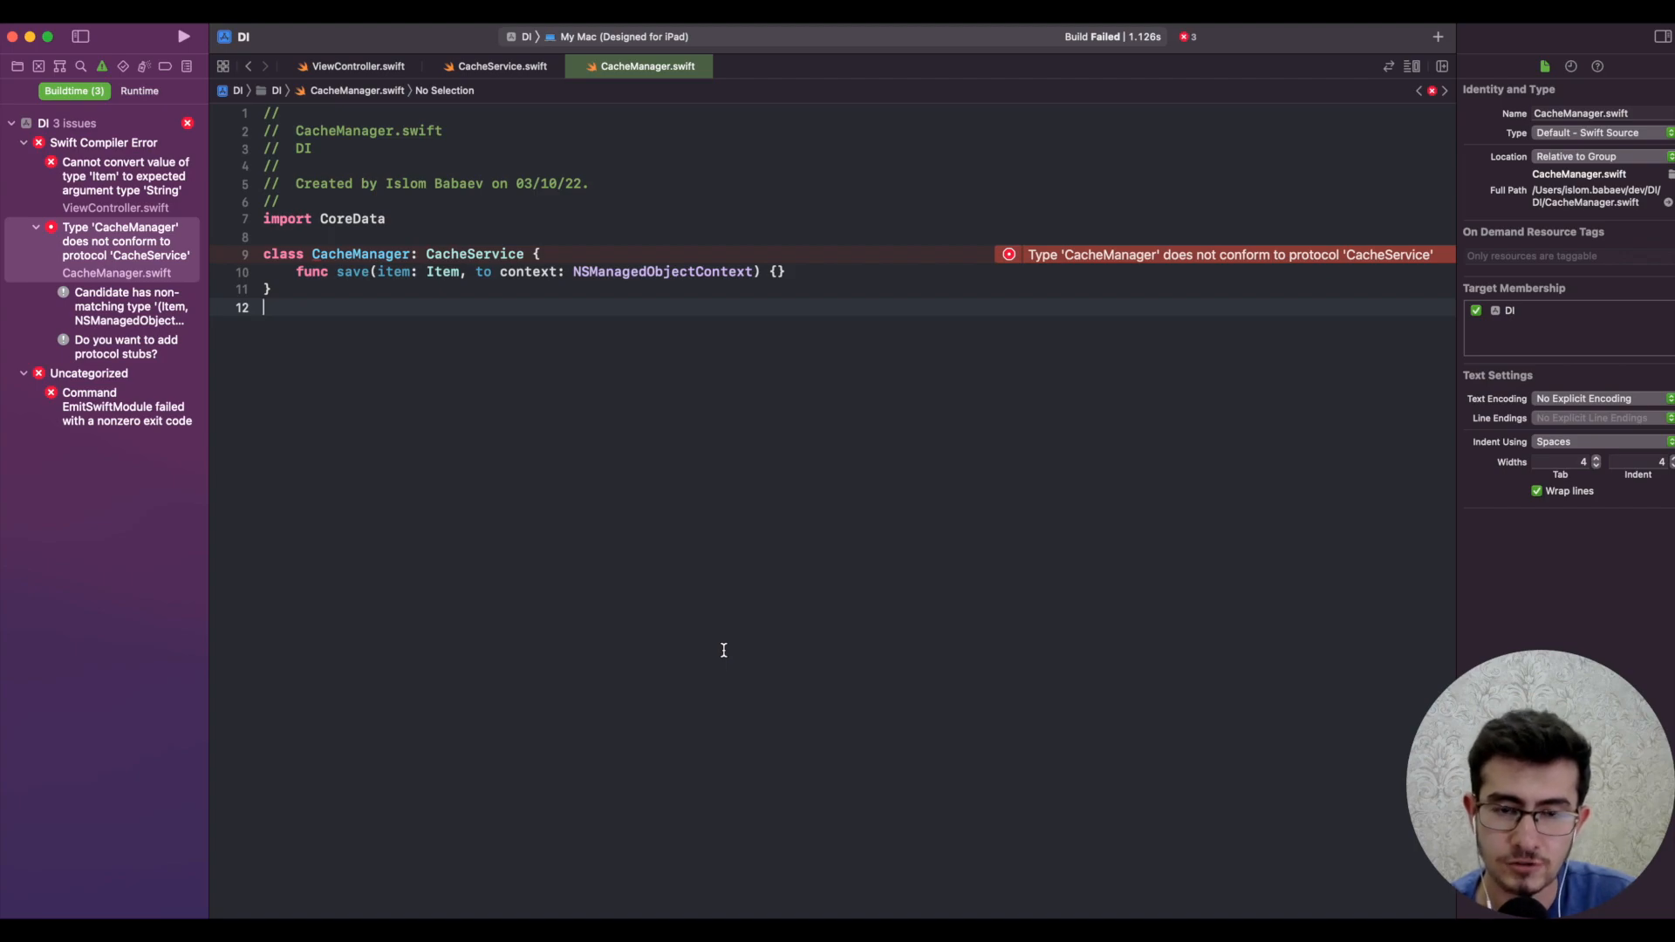